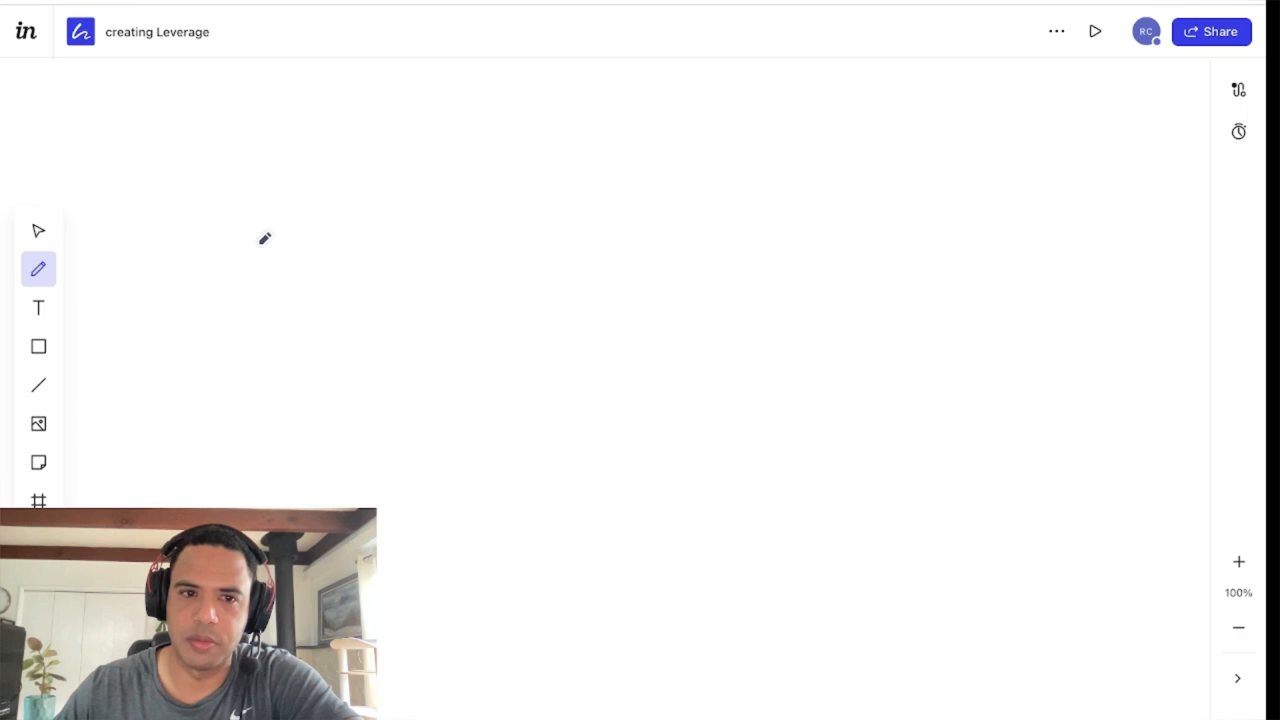
mouse_move(368, 62)
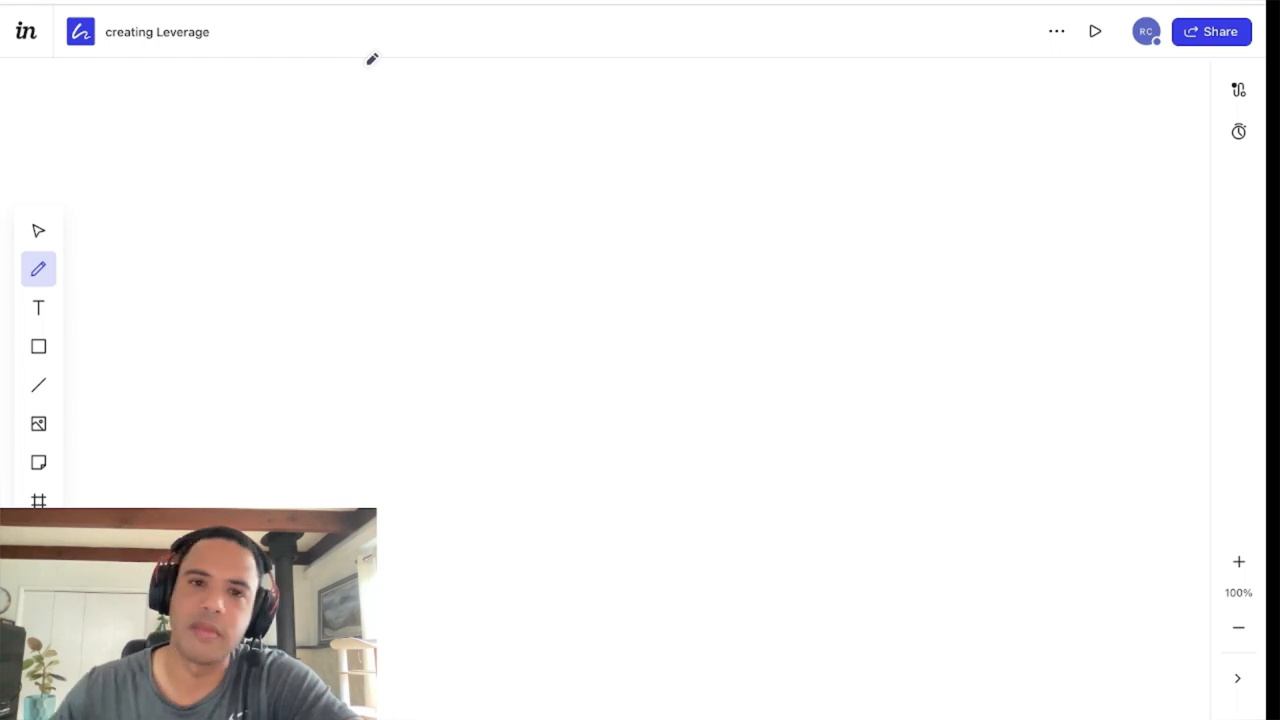
mouse_move(541, 266)
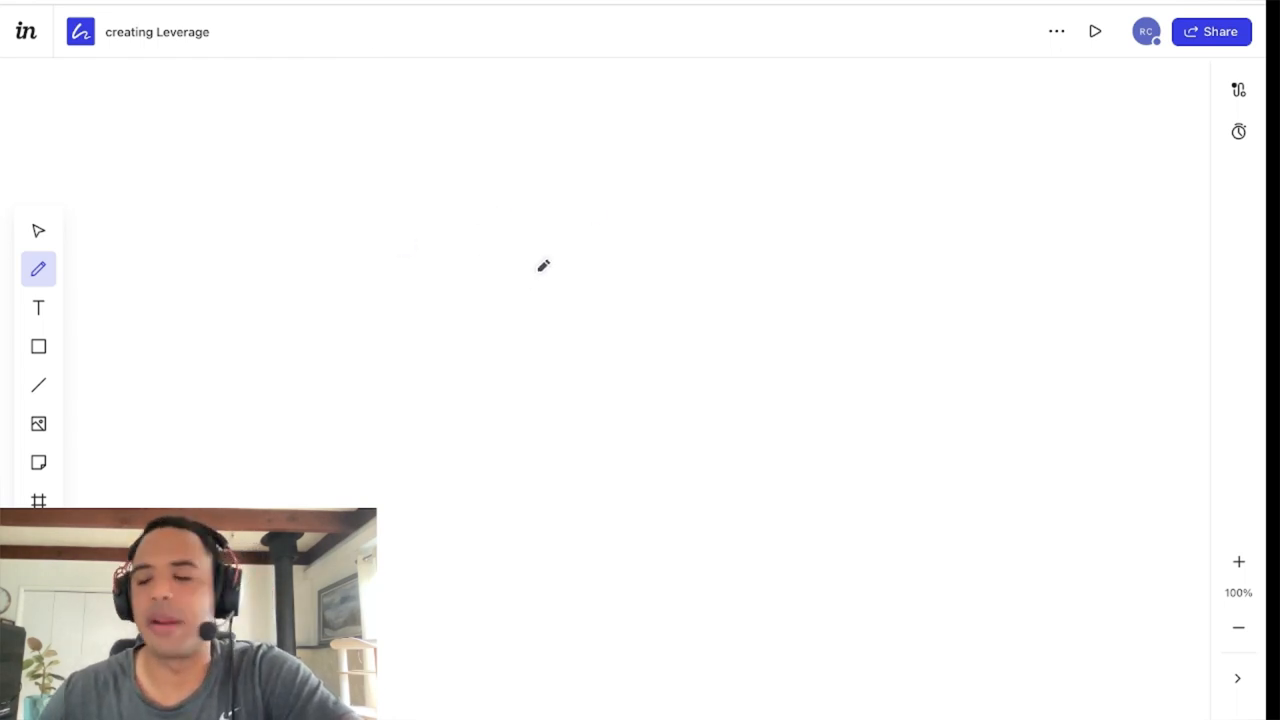
mouse_move(768, 262)
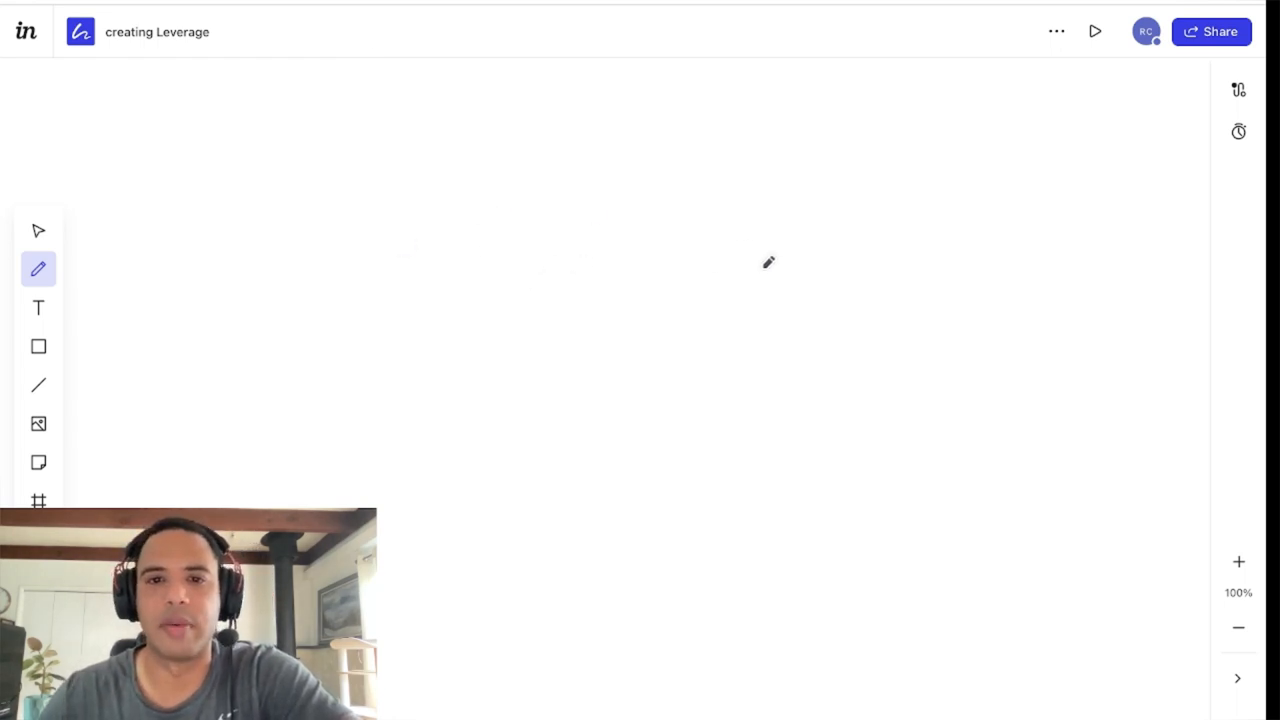
Draw two E circles, one with a ticked upward arrow, one with radiating arrows.
left_click_drag(750, 240, 715, 330)
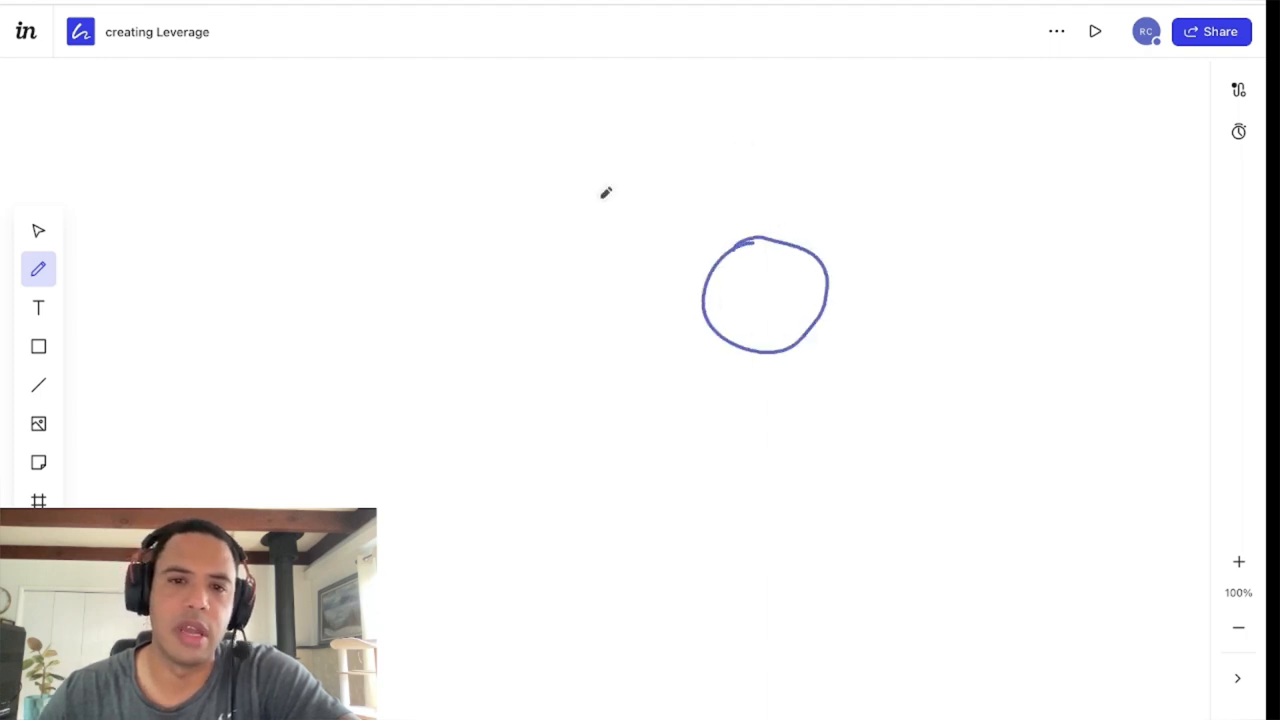
left_click_drag(395, 238, 420, 357)
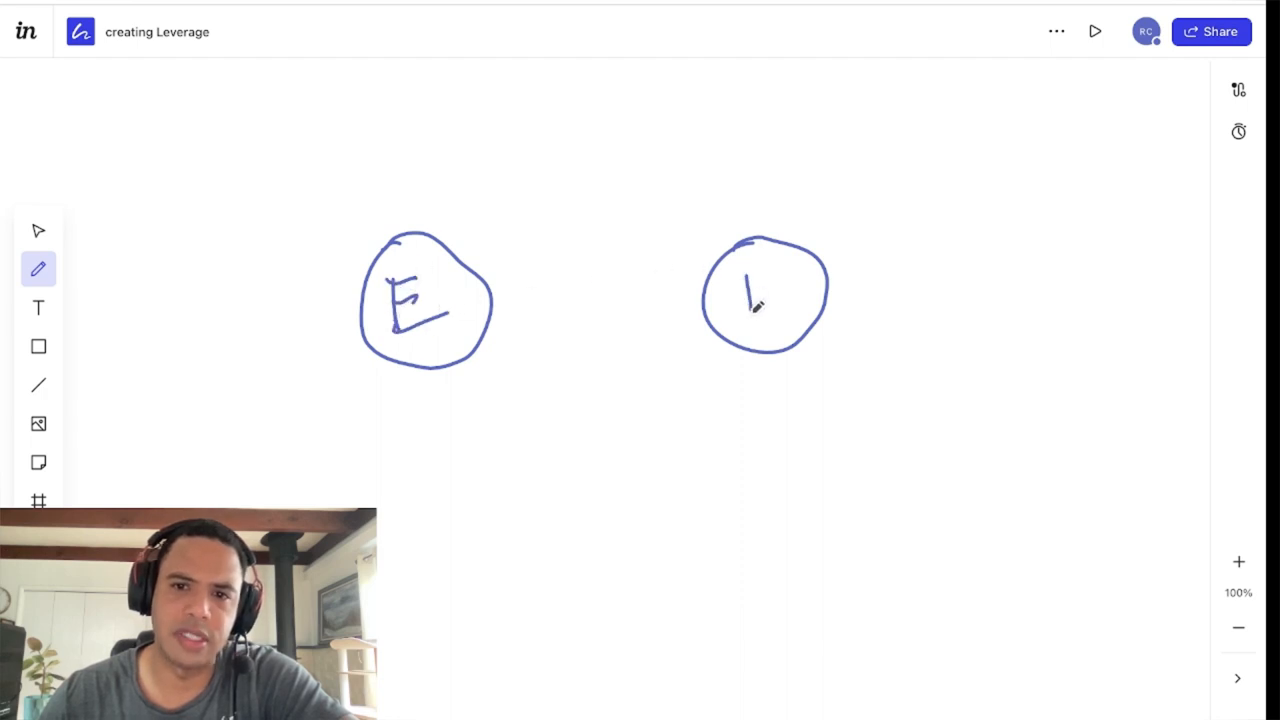
left_click_drag(745, 290, 780, 320)
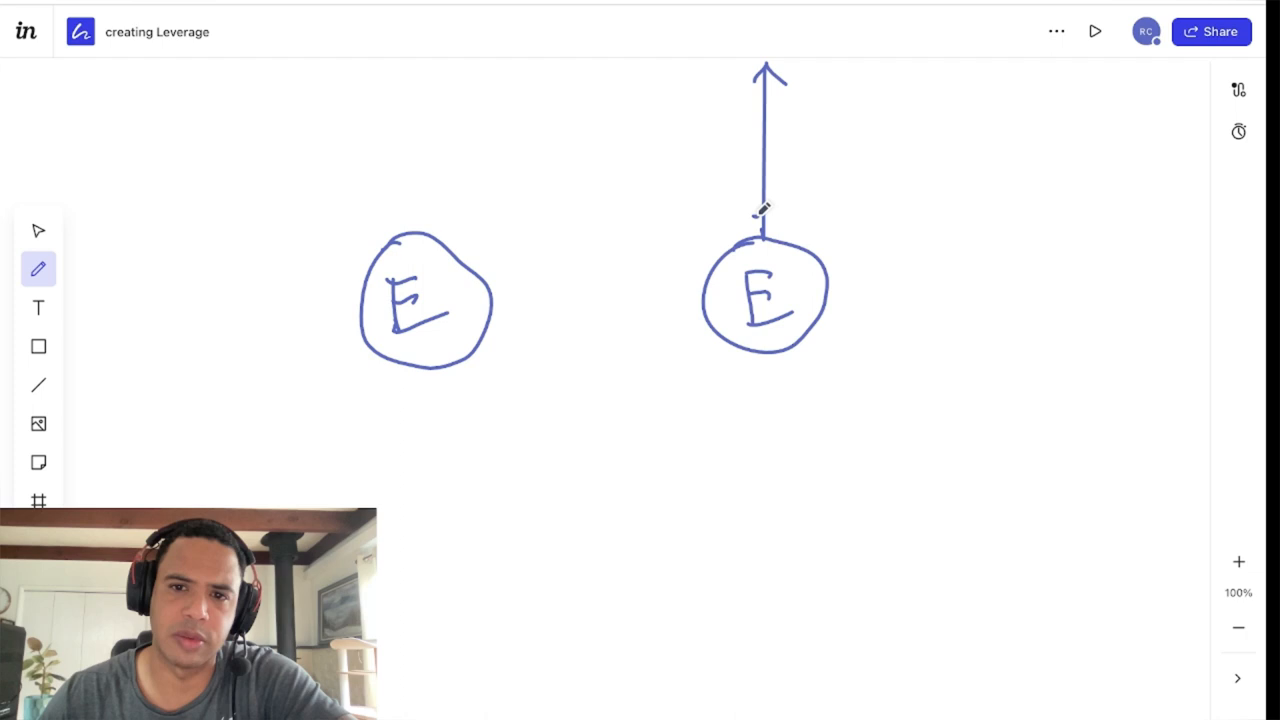
left_click_drag(765, 165, 765, 220)
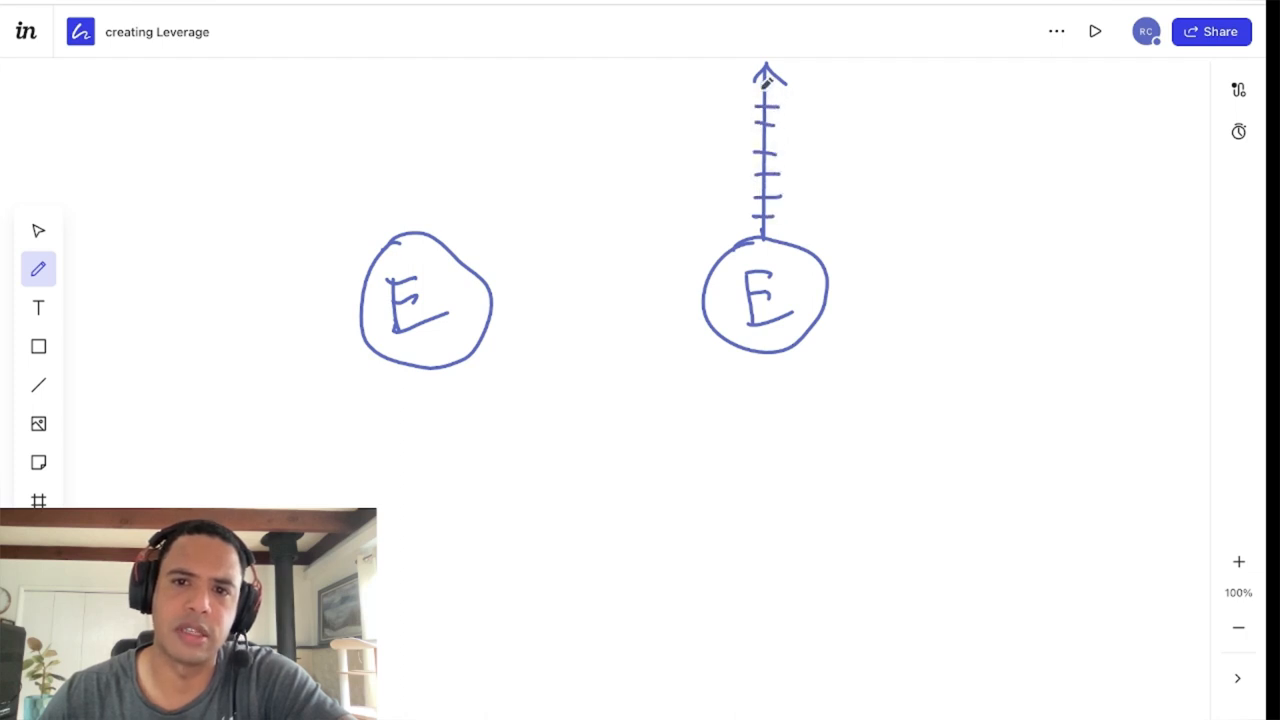
mouse_move(428, 202)
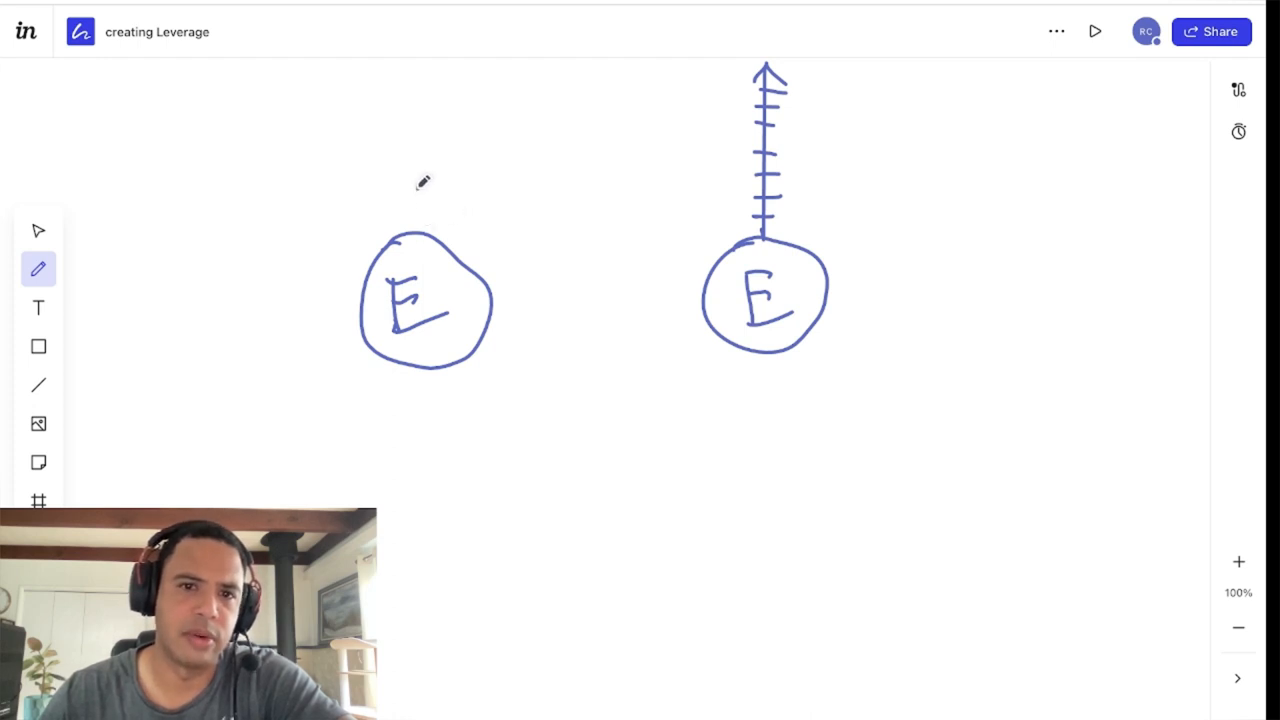
left_click_drag(420, 240, 420, 180)
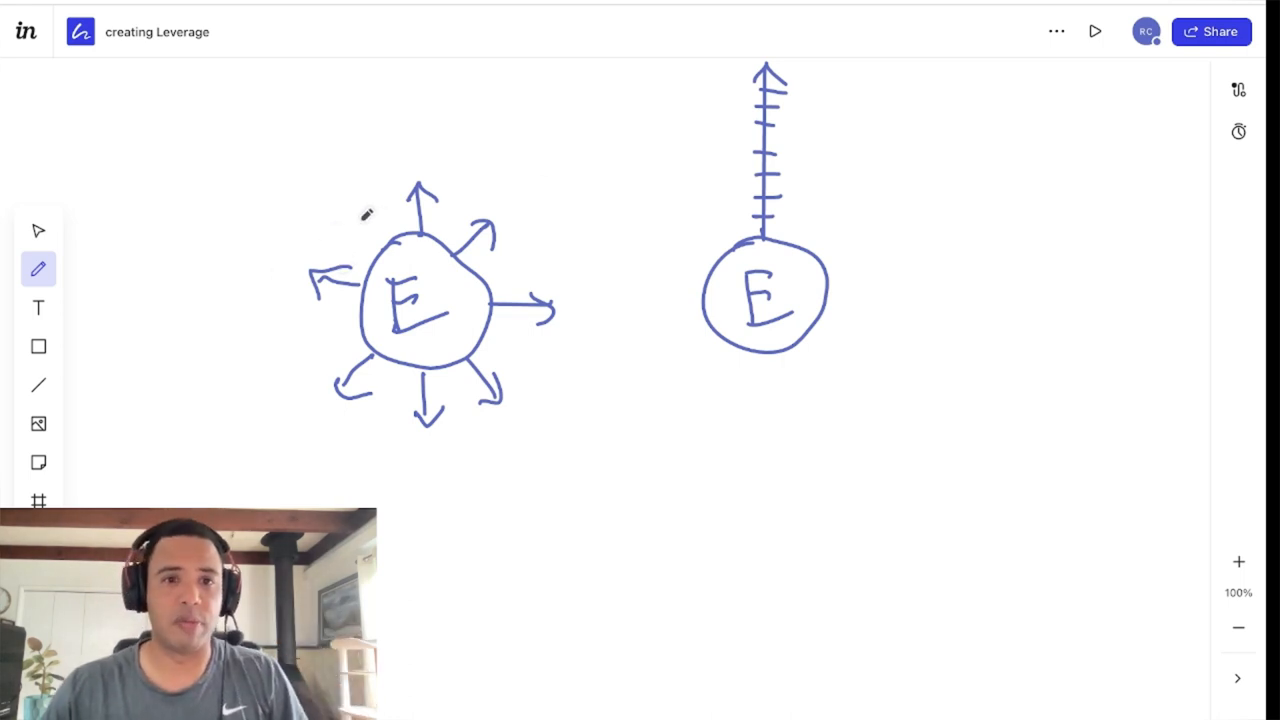
Draw a far-left upward arrow labelled 'results' and label the rightward arrow R.
left_click_drag(207, 70, 211, 192)
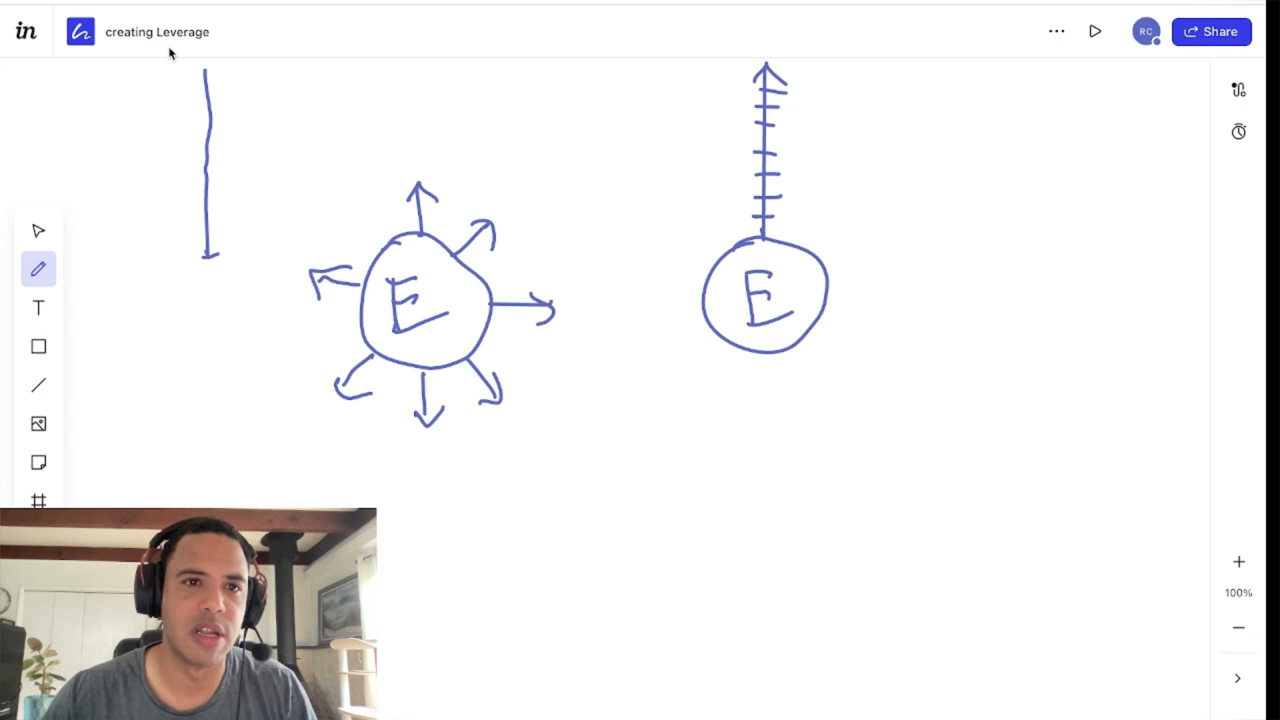
left_click_drag(207, 90, 207, 65)
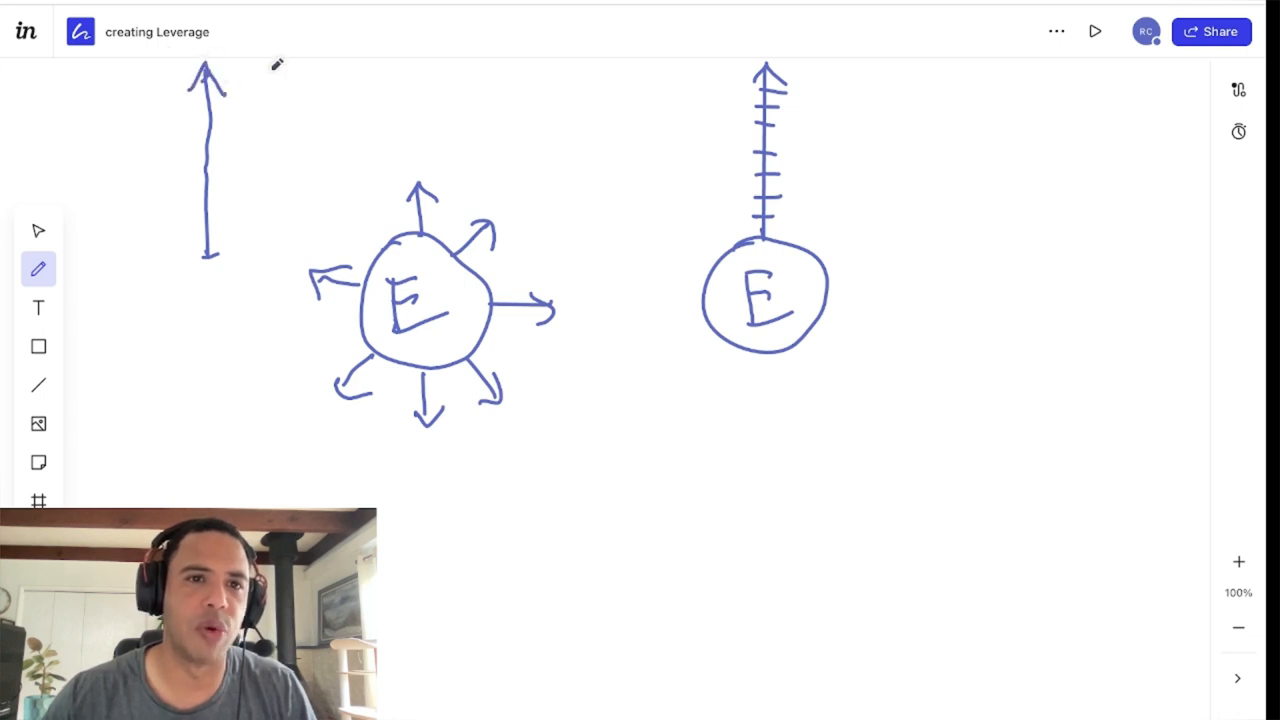
left_click_drag(245, 85, 320, 85)
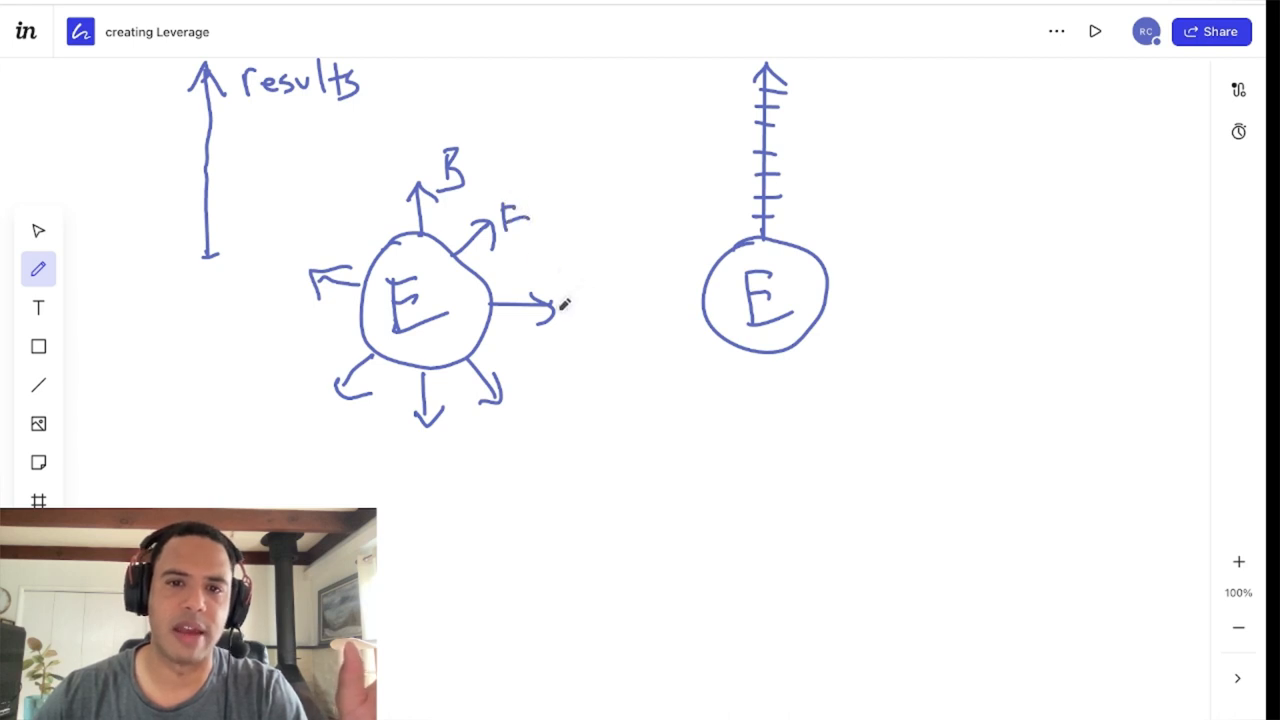
left_click_drag(565, 315, 590, 330)
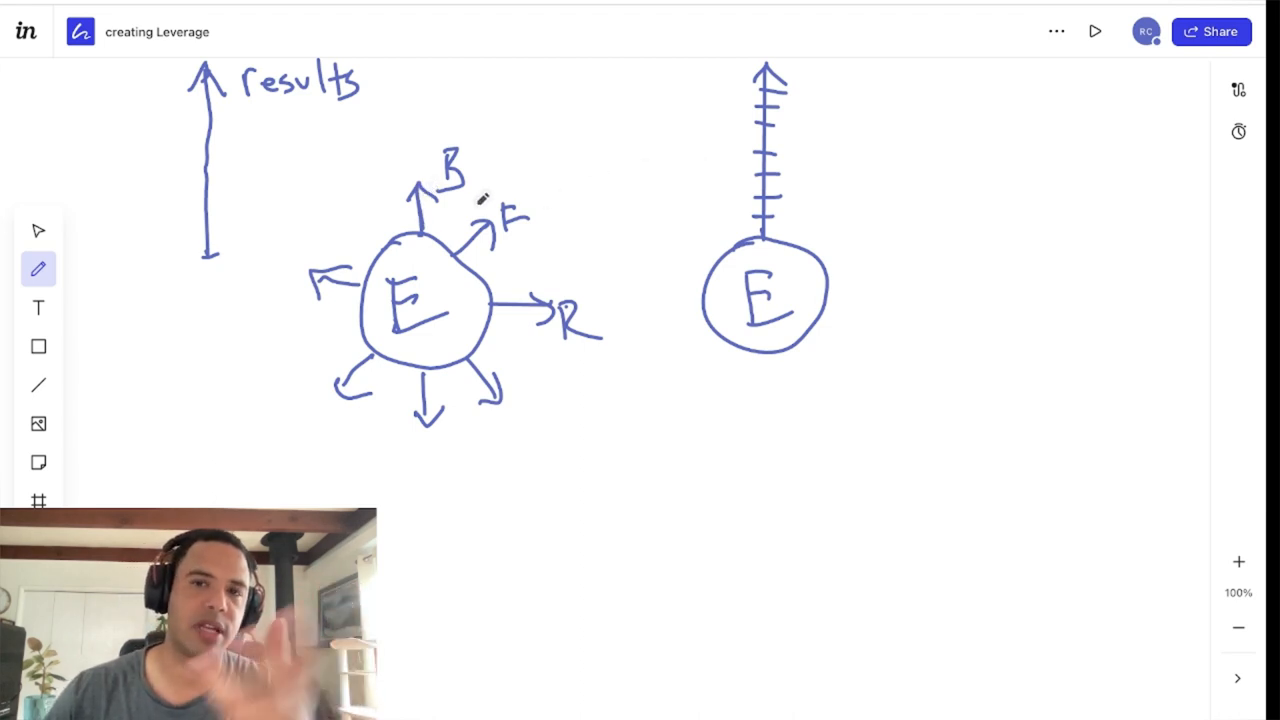
left_click(38, 270)
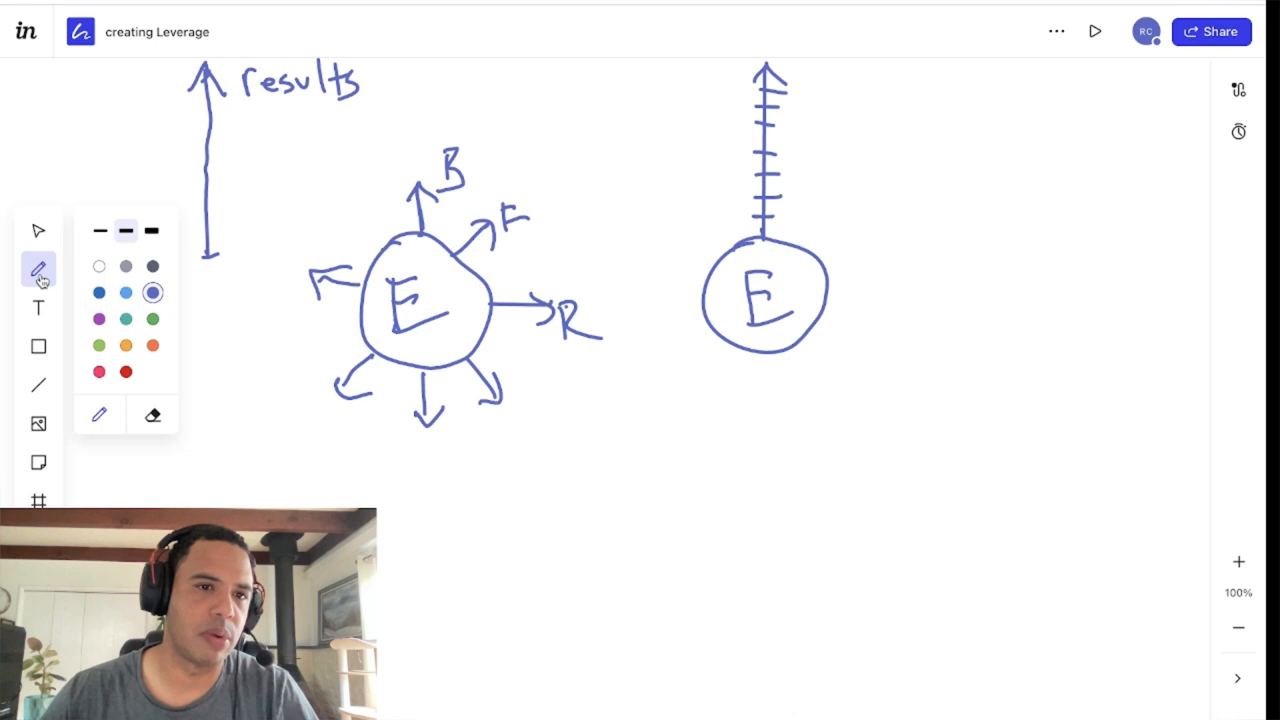
left_click(37, 270)
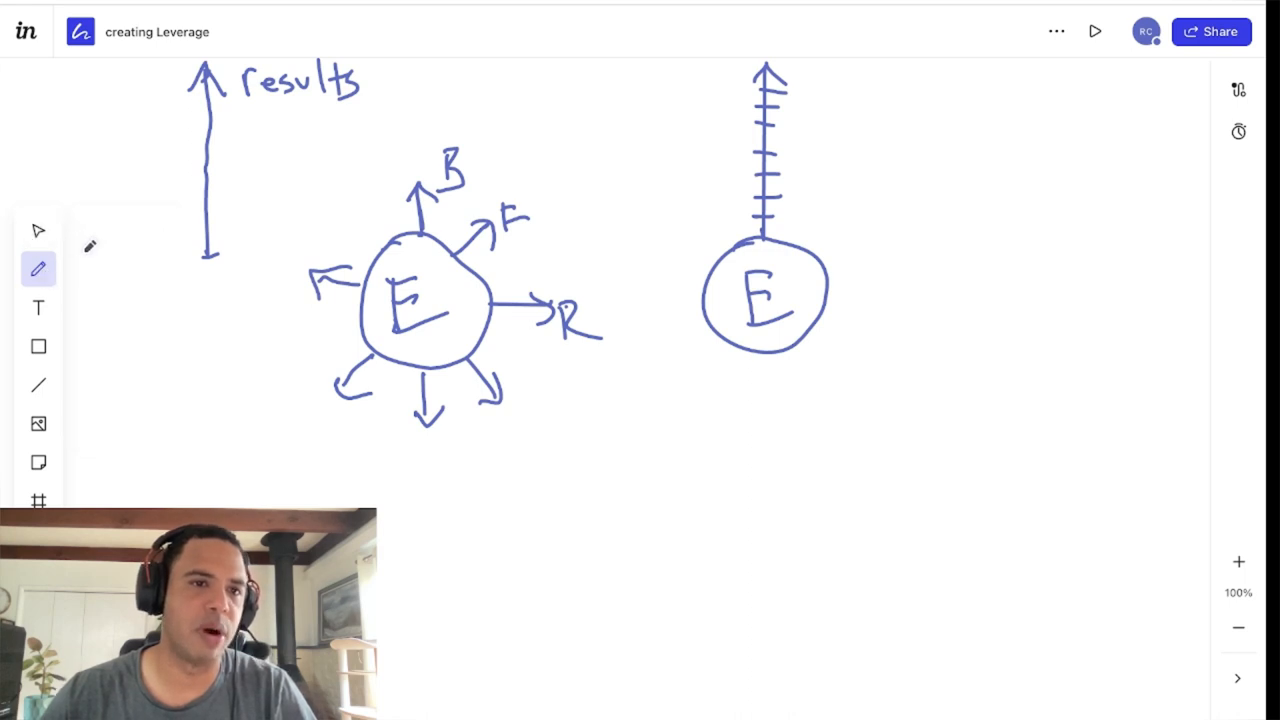
left_click(37, 230)
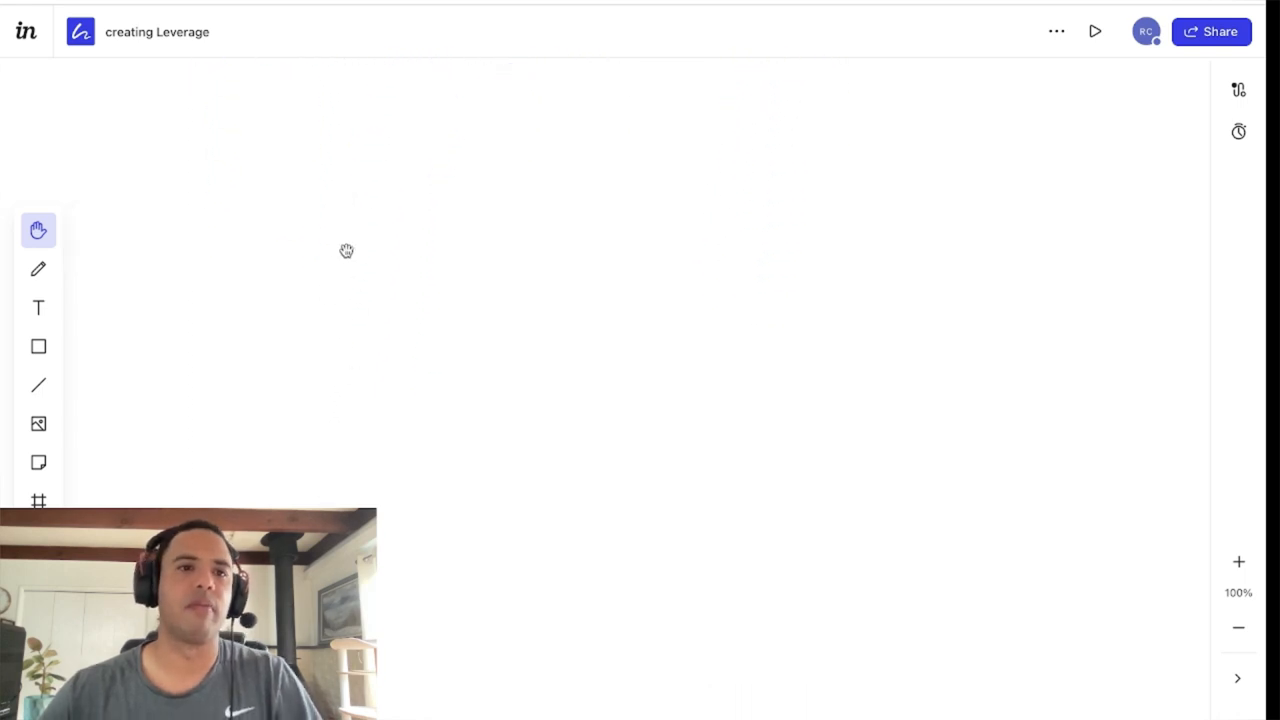
Switch the pen to darker blue and write the heading F.B/I.G.
left_click(38, 270)
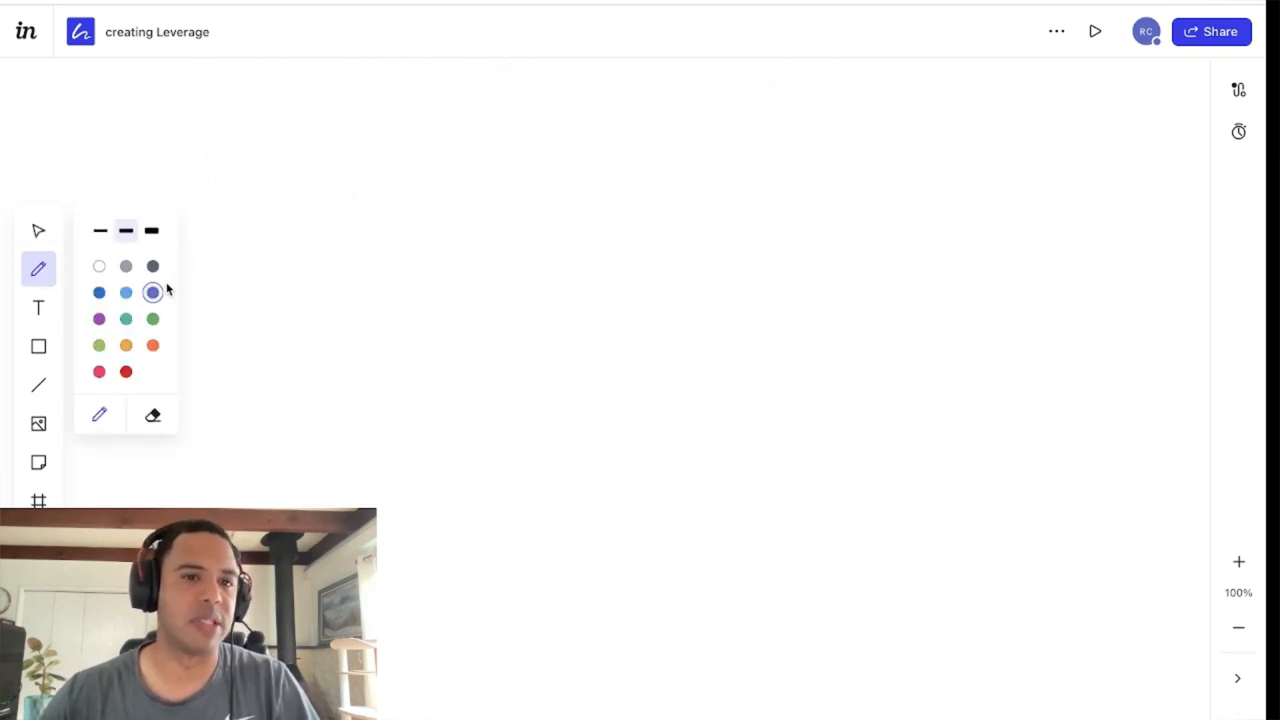
left_click(99, 292)
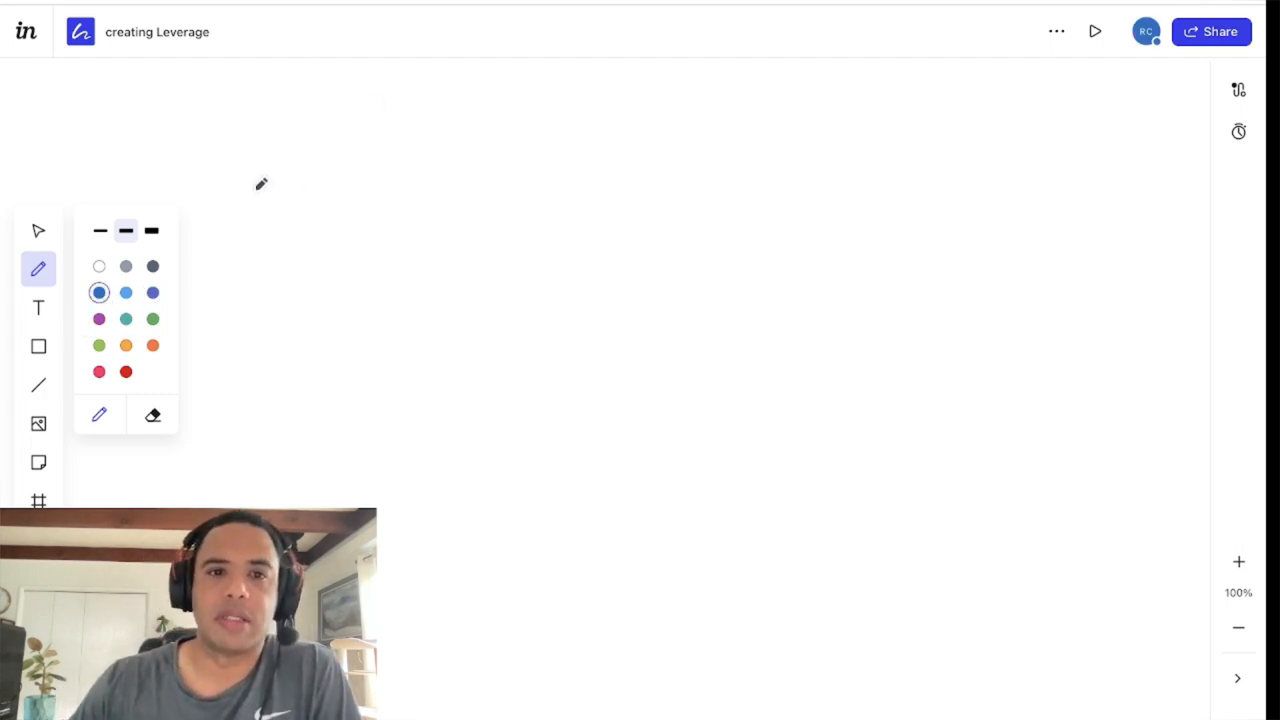
left_click_drag(290, 150, 315, 200)
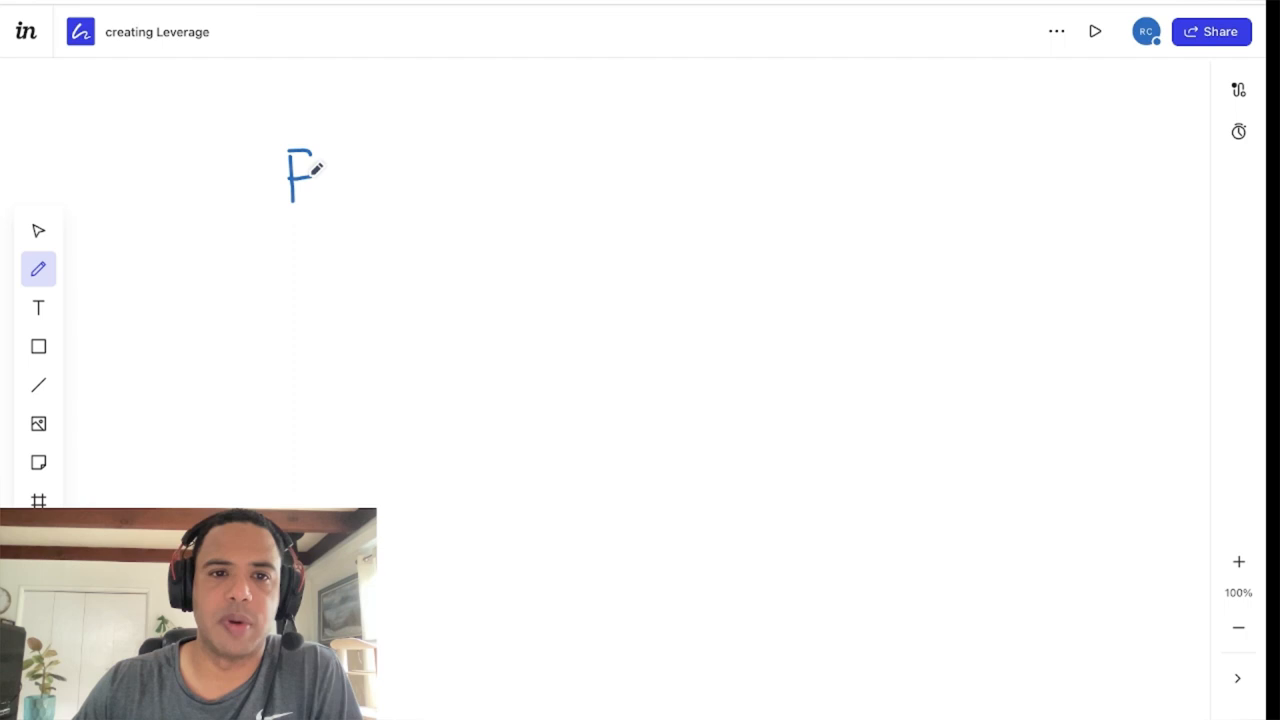
left_click_drag(335, 150, 360, 195)
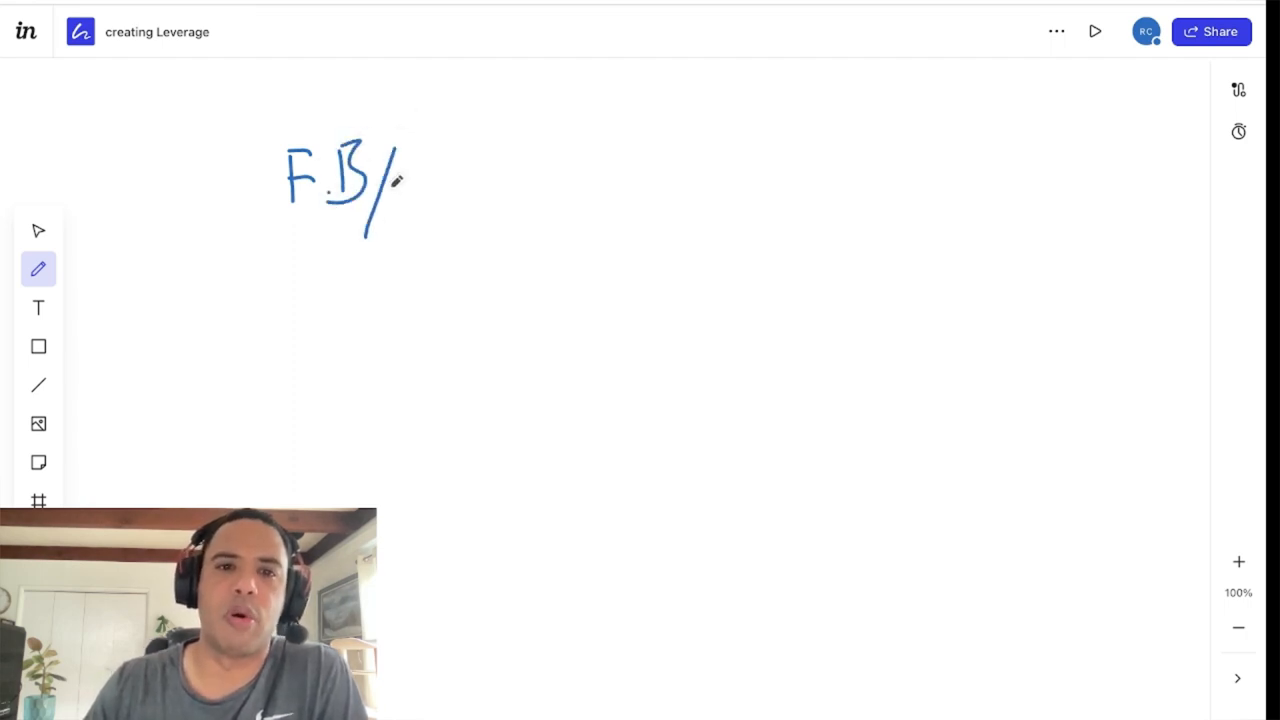
left_click_drag(410, 165, 450, 200)
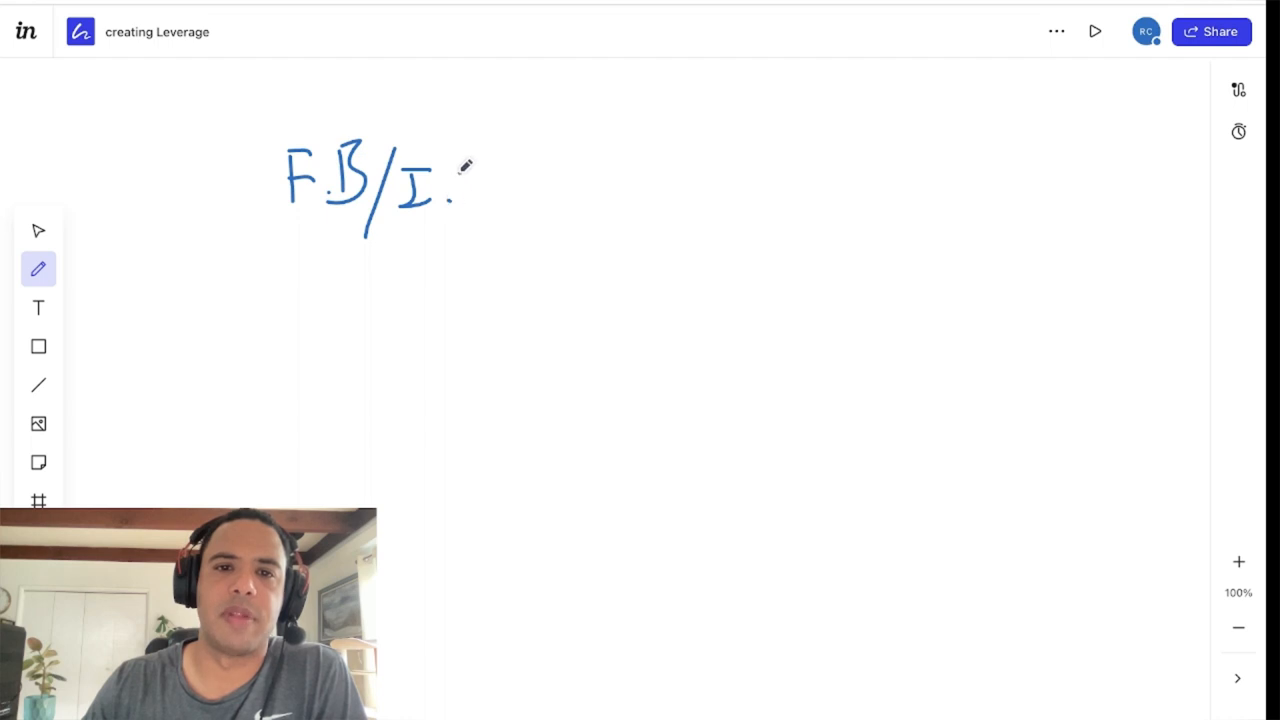
left_click_drag(455, 185, 485, 200)
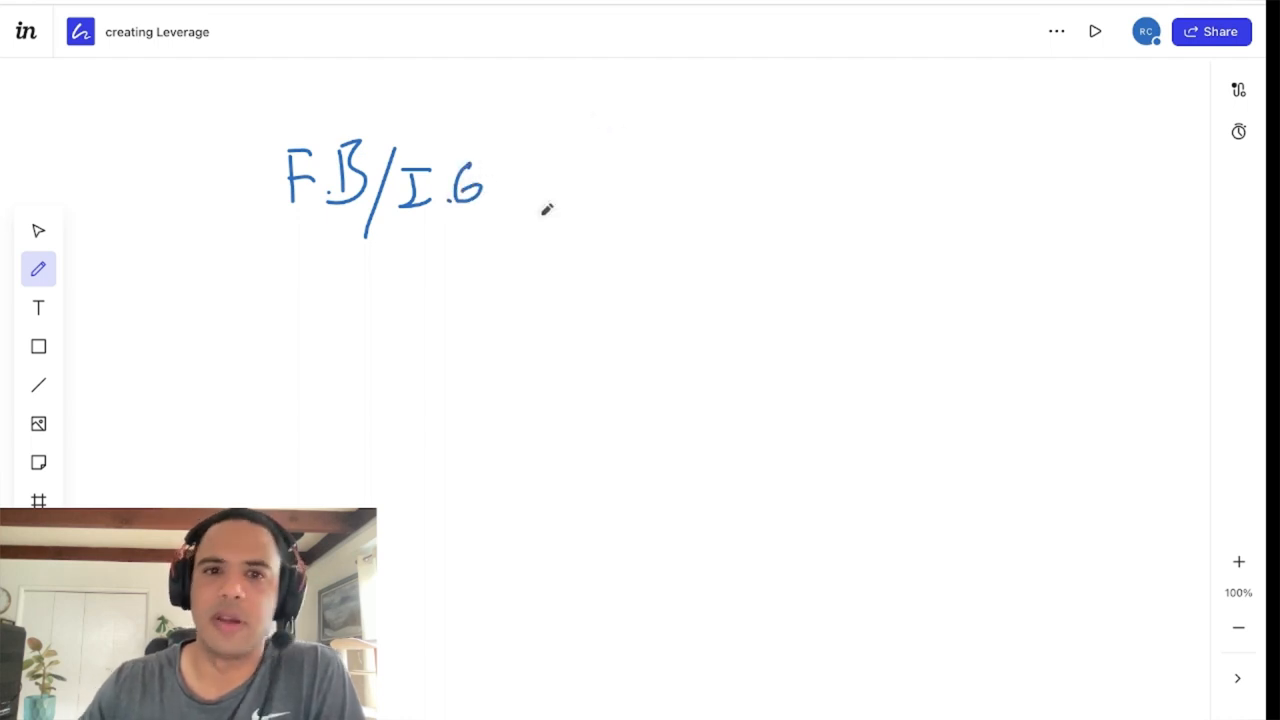
Write '1 post/day' beneath the F.B/I.G heading.
left_click_drag(300, 270, 310, 285)
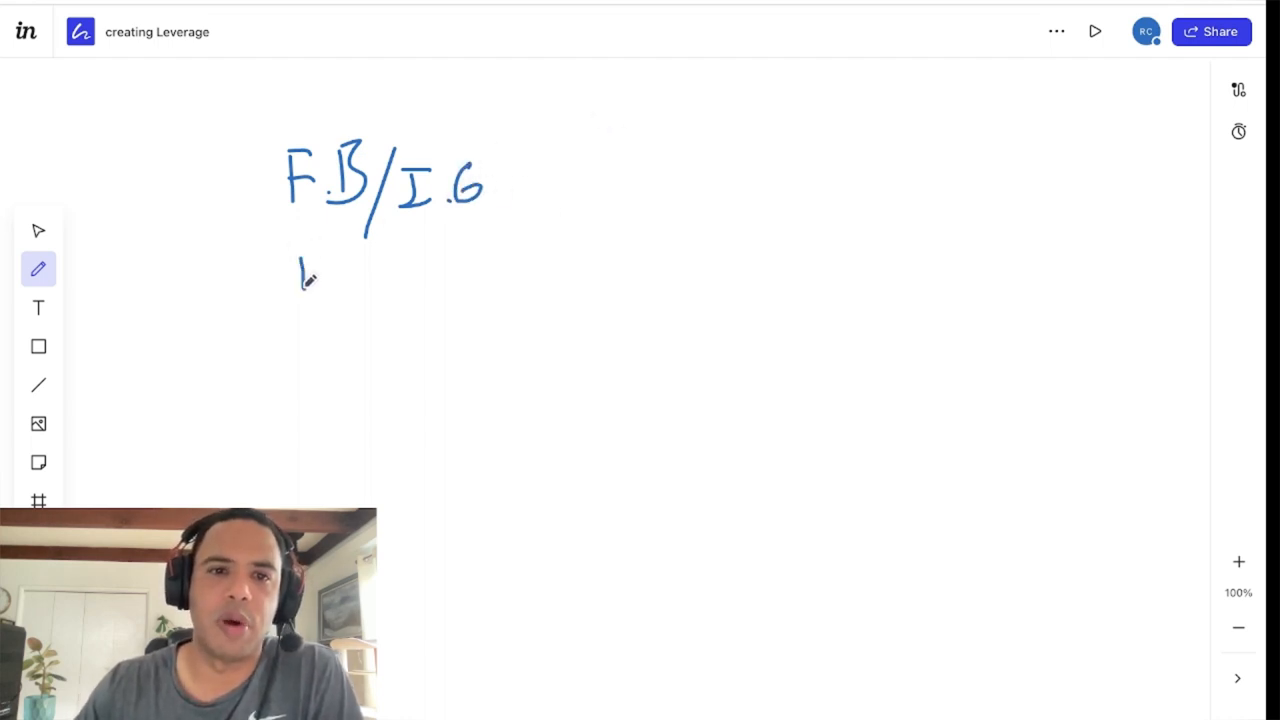
left_click_drag(330, 270, 395, 285)
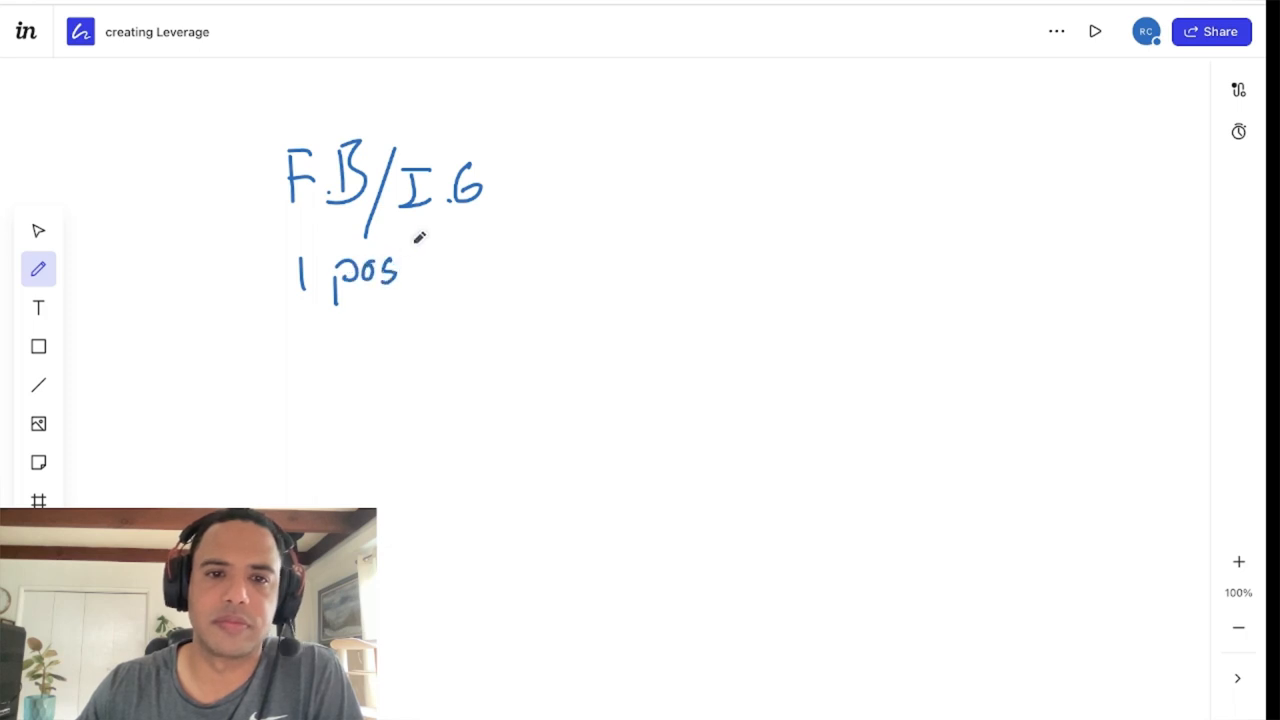
left_click_drag(410, 265, 440, 290)
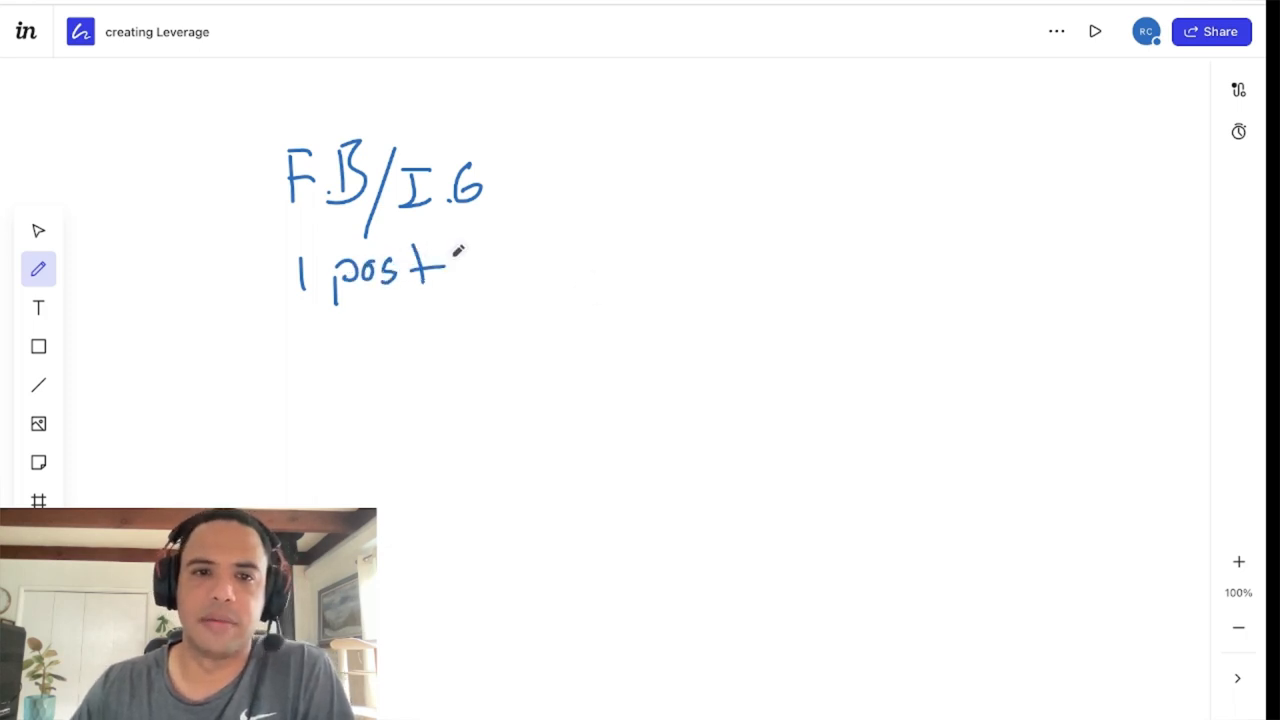
left_click_drag(440, 270, 500, 270)
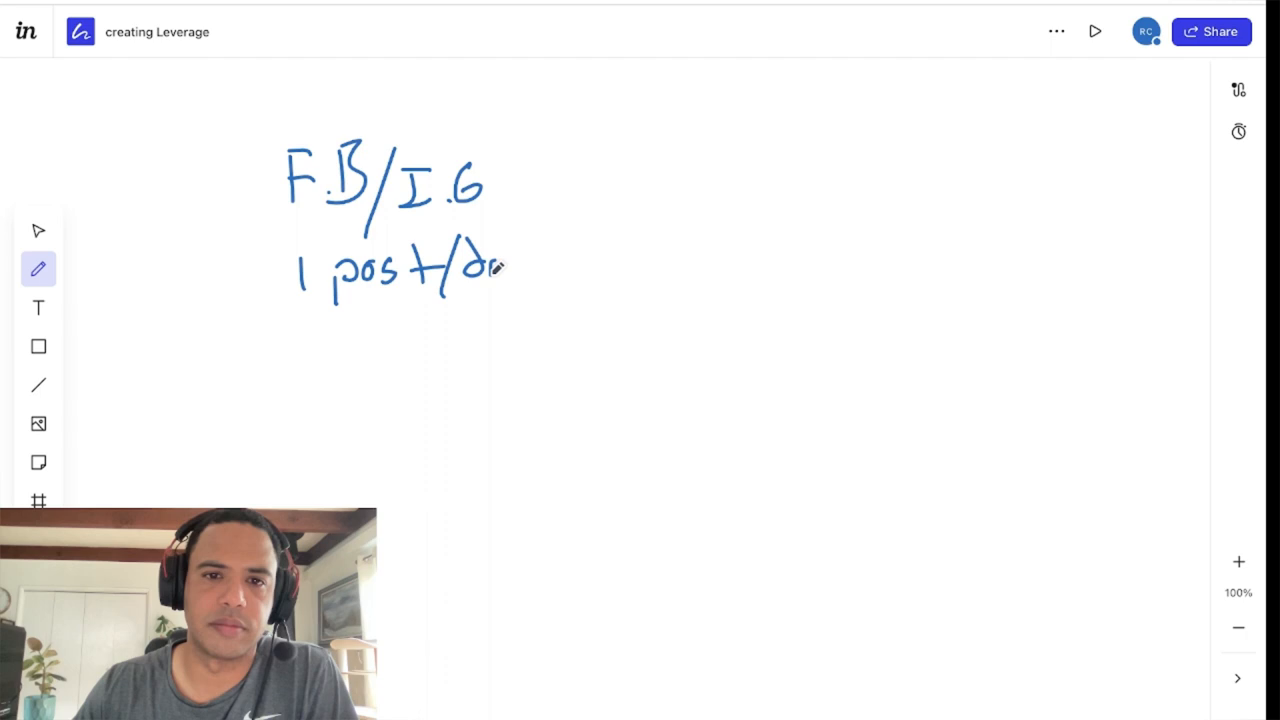
left_click_drag(490, 270, 550, 310)
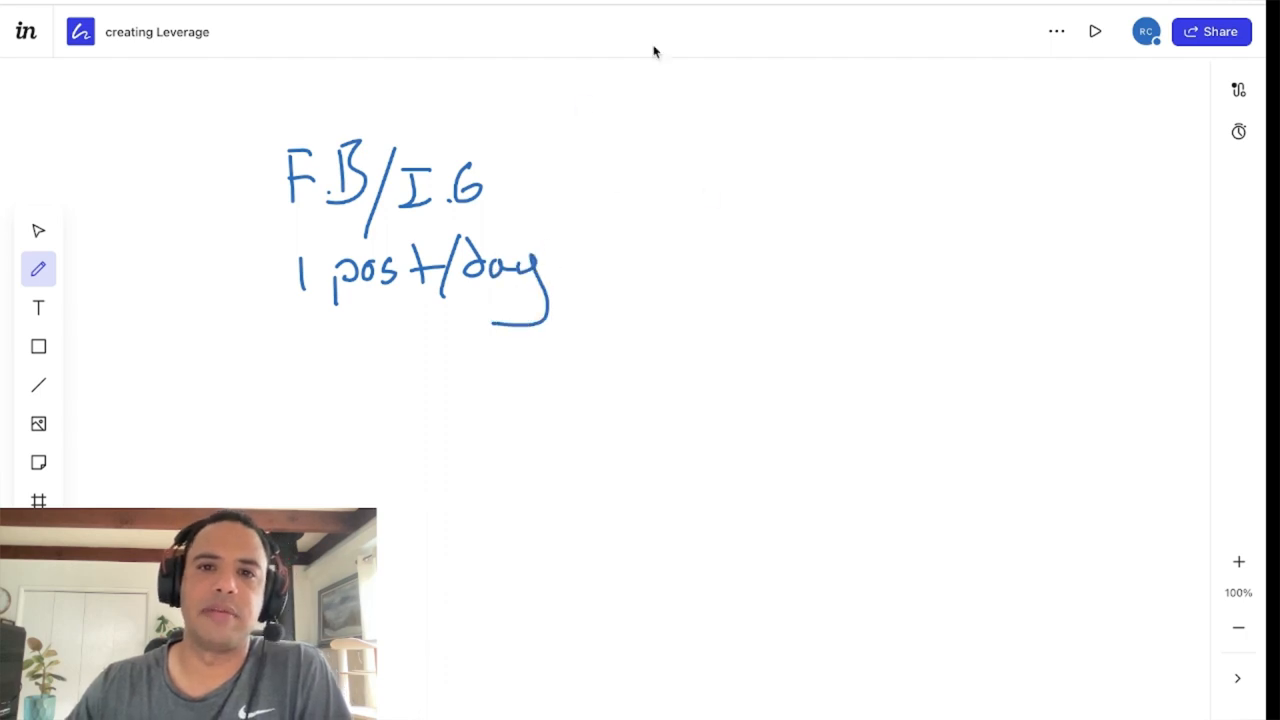
Draw a dashed vertical divider down the middle and an arrow from conversation toward Sales.
left_click_drag(635, 80, 635, 340)
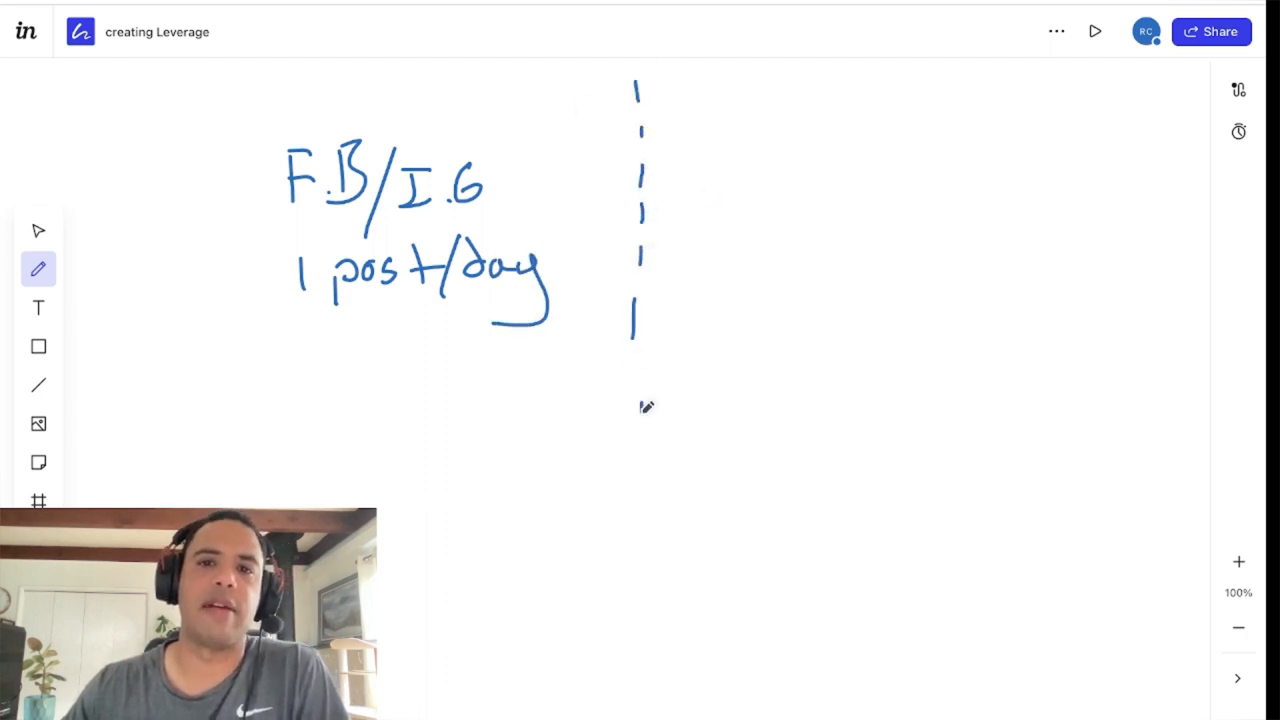
left_click_drag(642, 410, 643, 530)
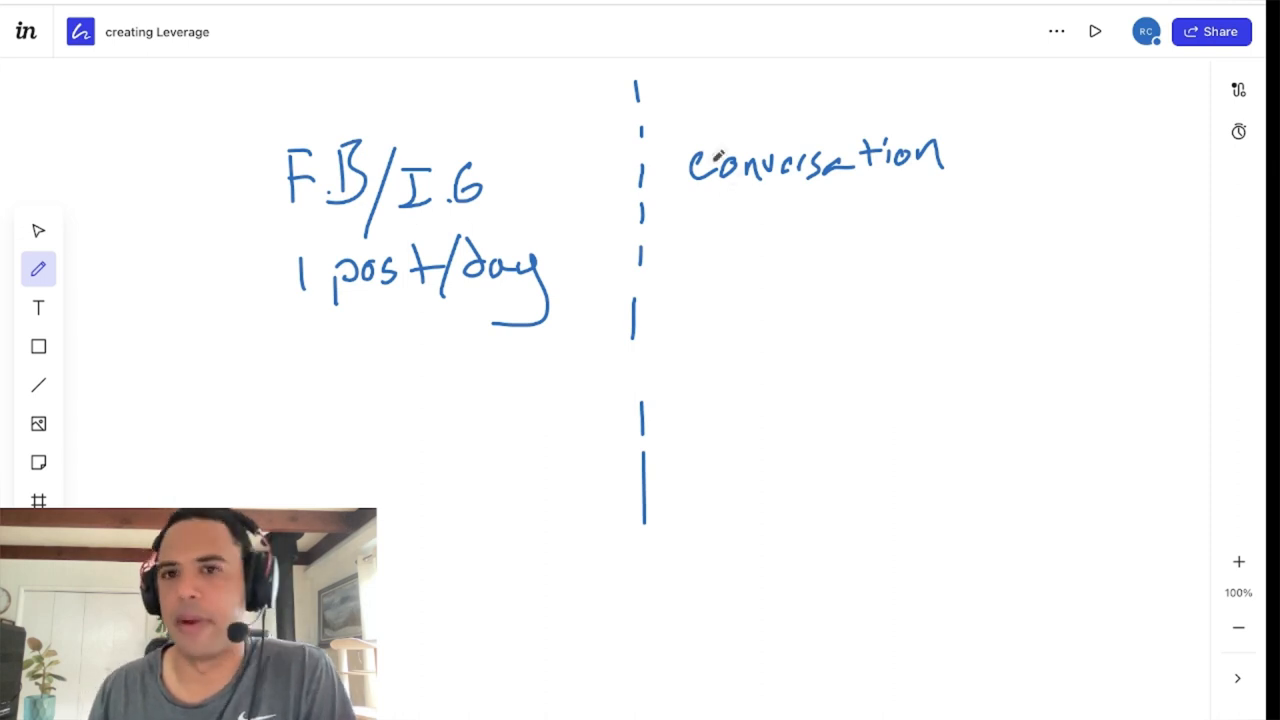
mouse_move(1000, 140)
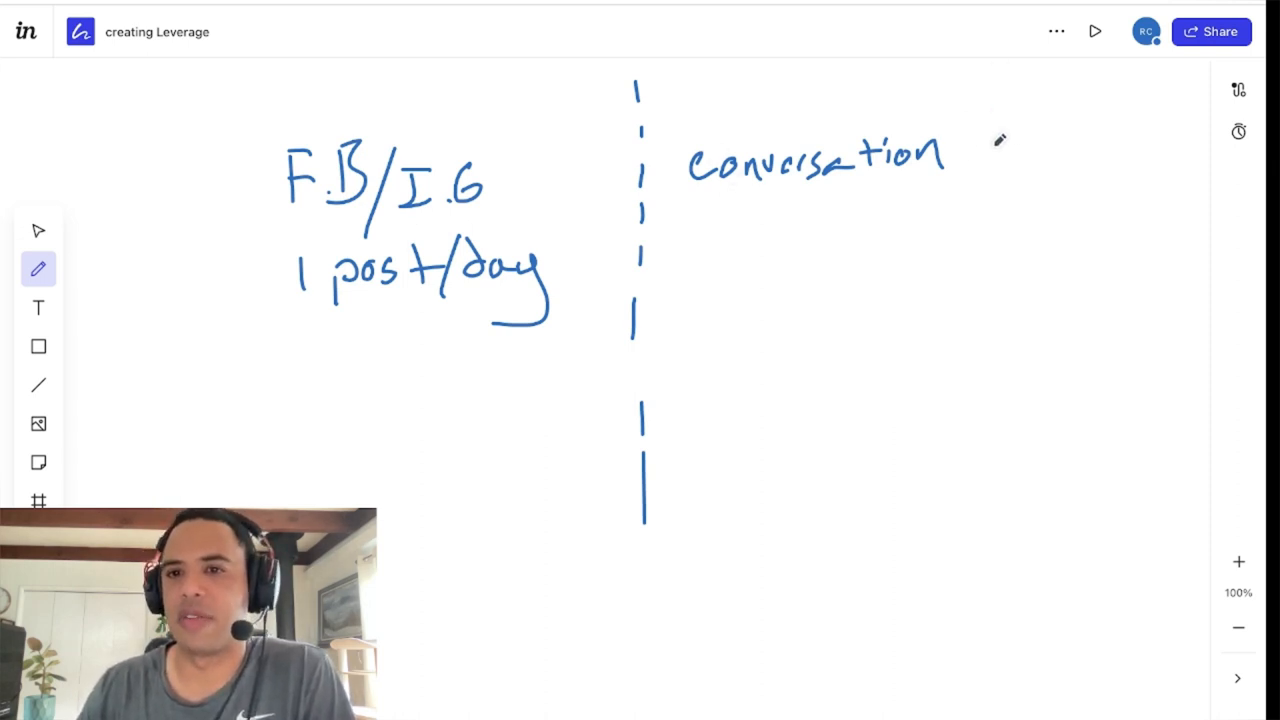
left_click_drag(960, 155, 1025, 155)
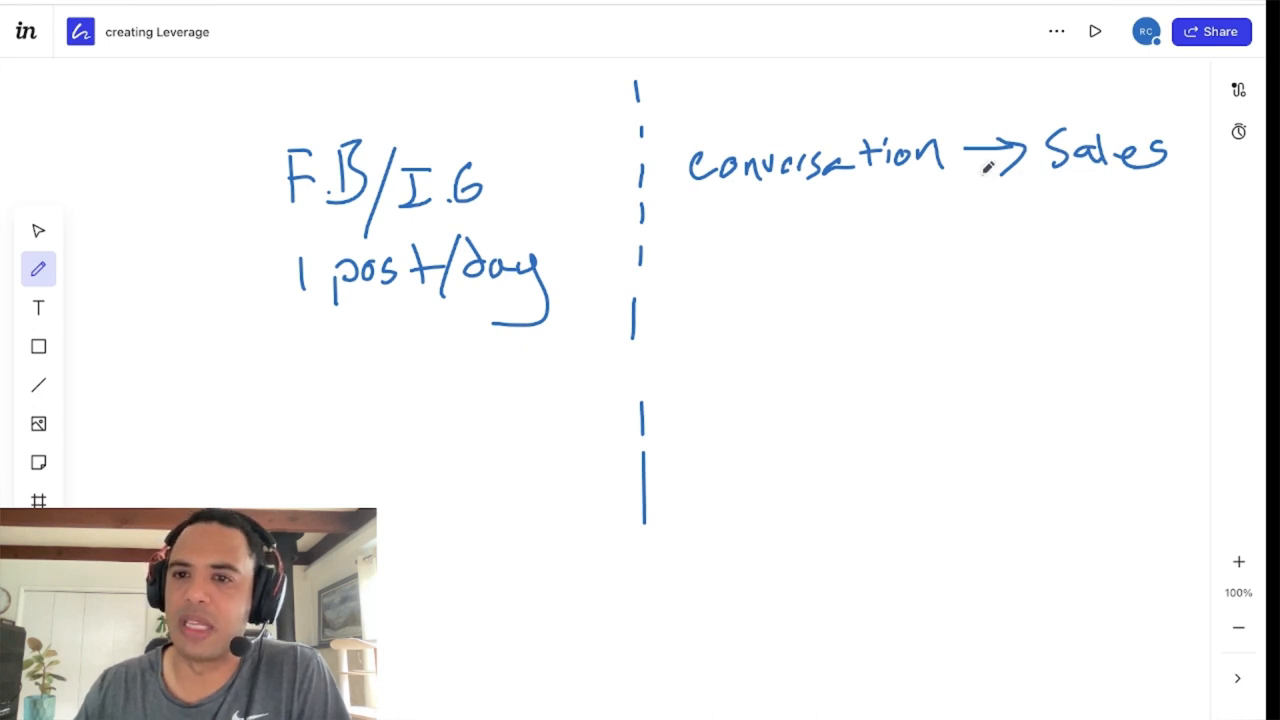
left_click_drag(970, 190, 1070, 230)
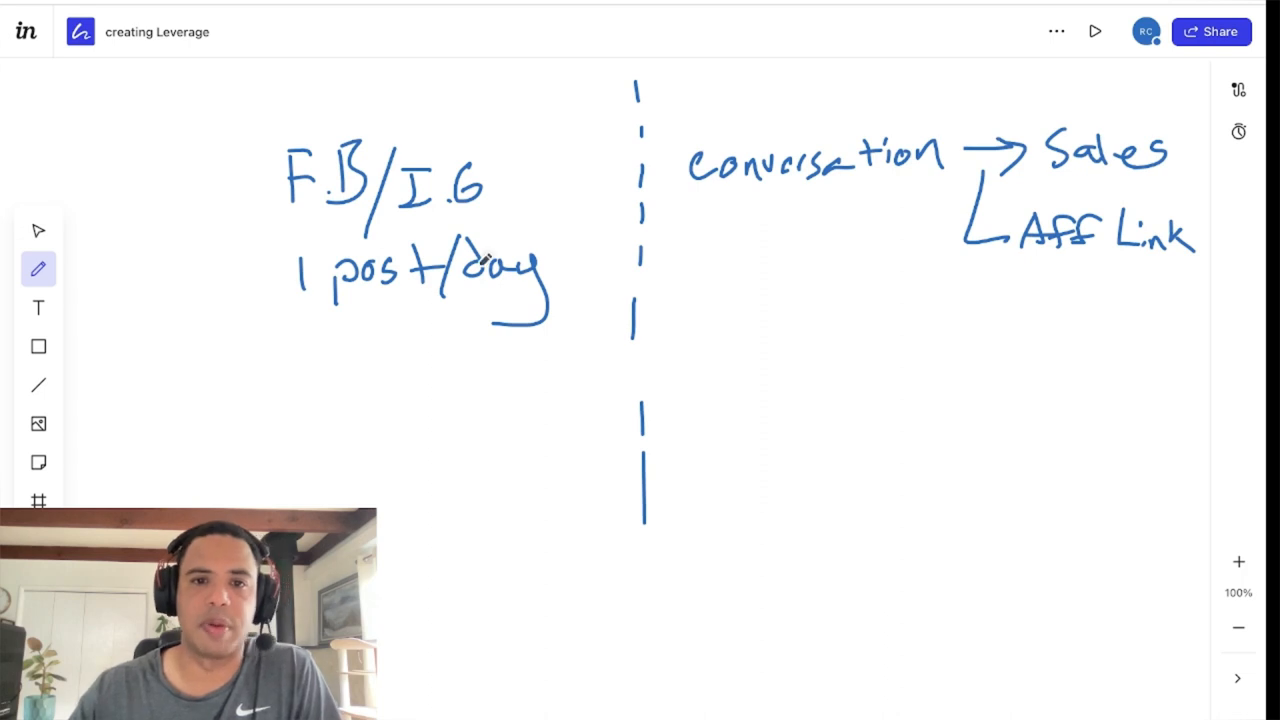
mouse_move(421, 369)
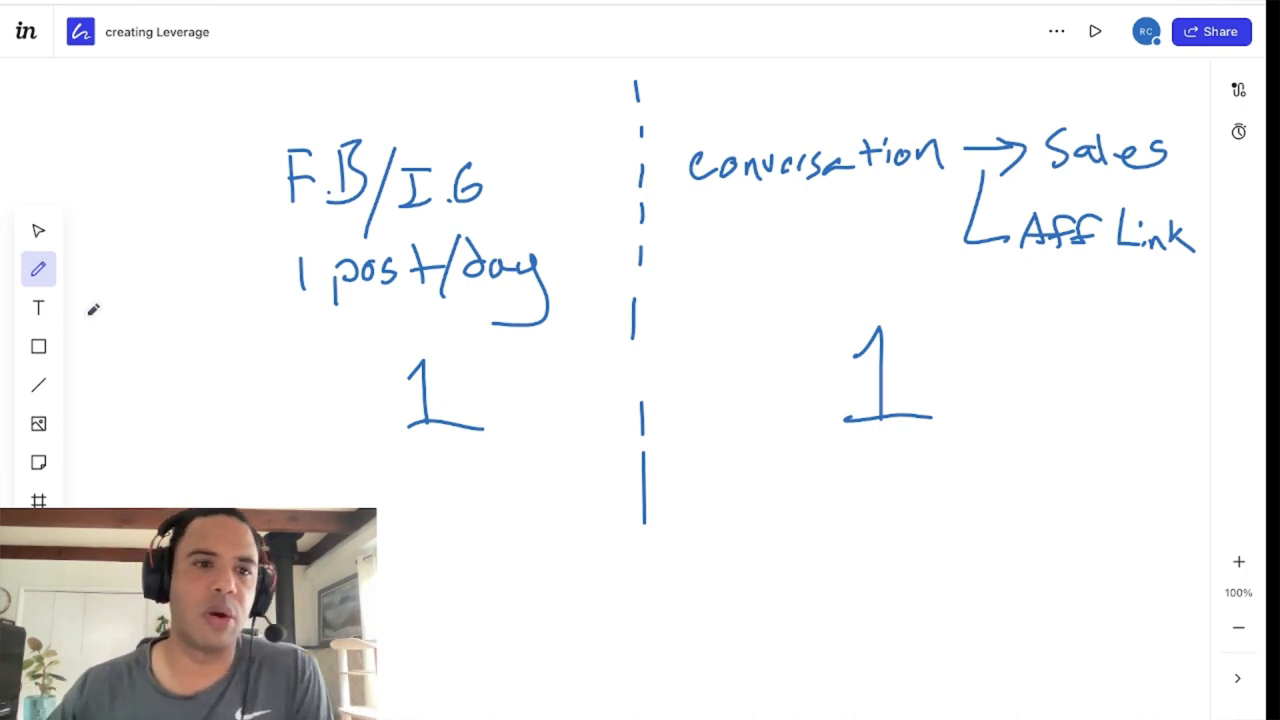
left_click(38, 268)
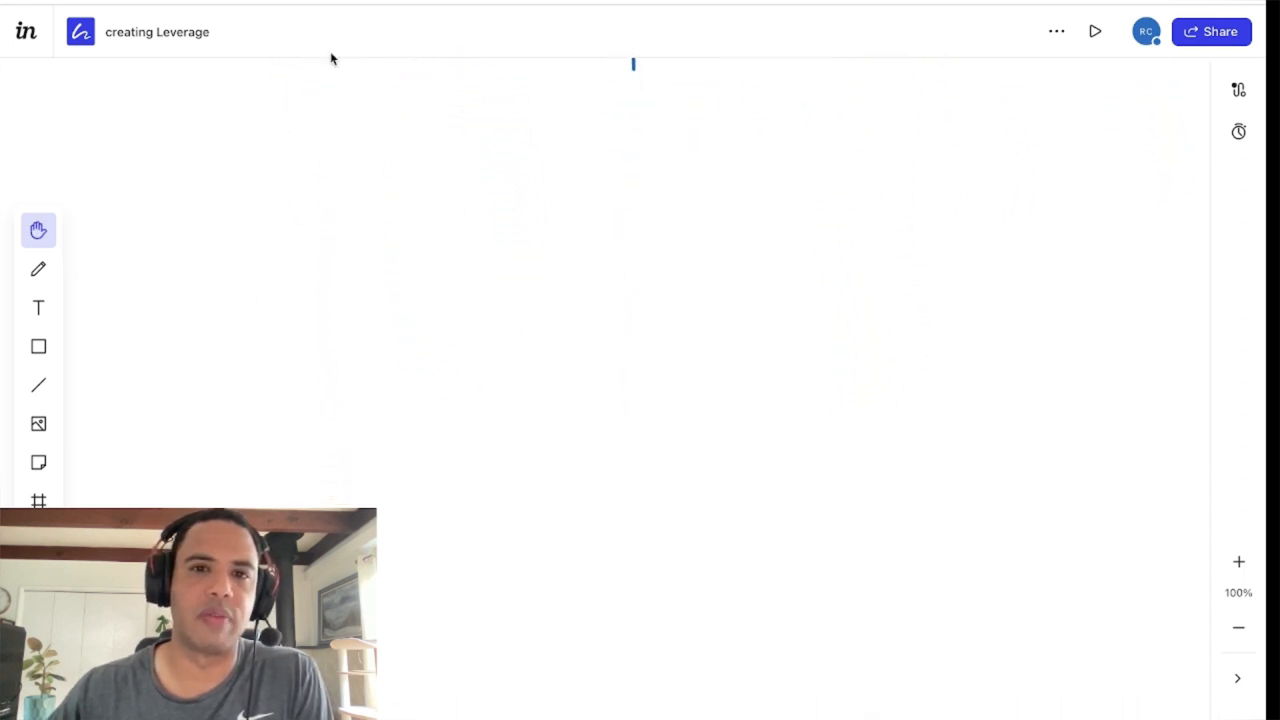
mouse_move(37, 274)
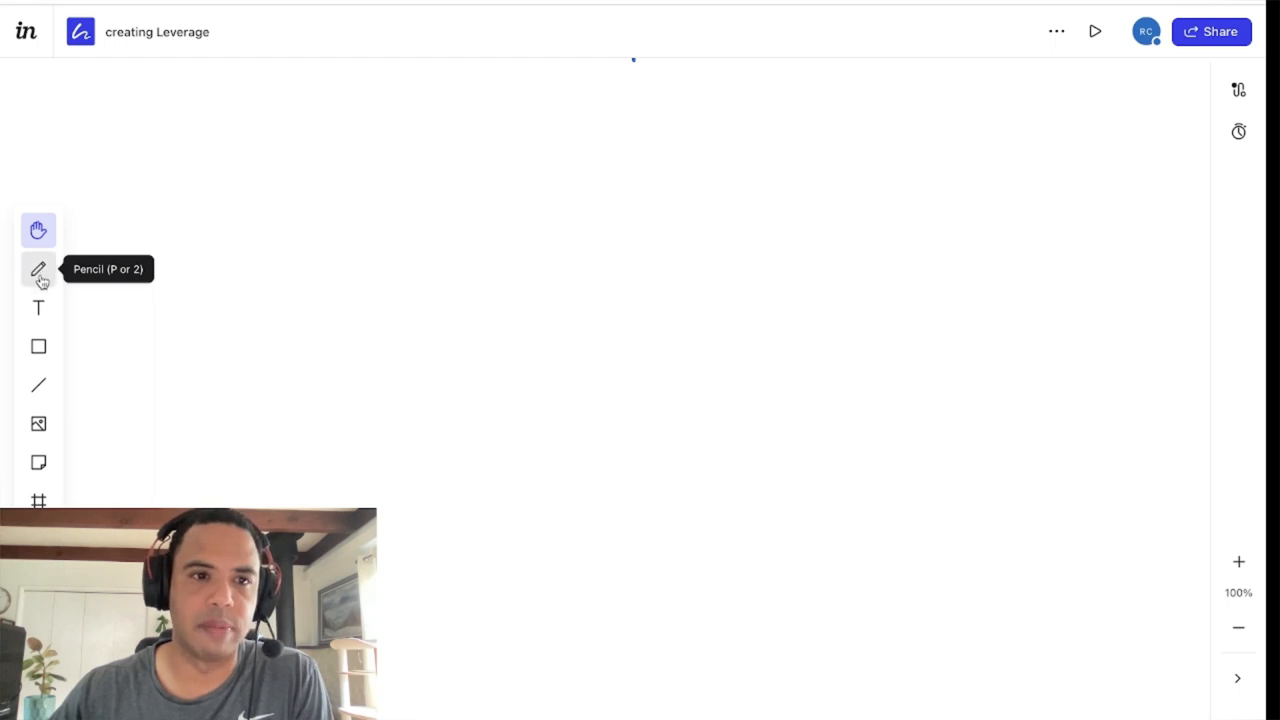
Reselect the pen for freehand drawing and pick its colour swatch.
left_click(38, 269)
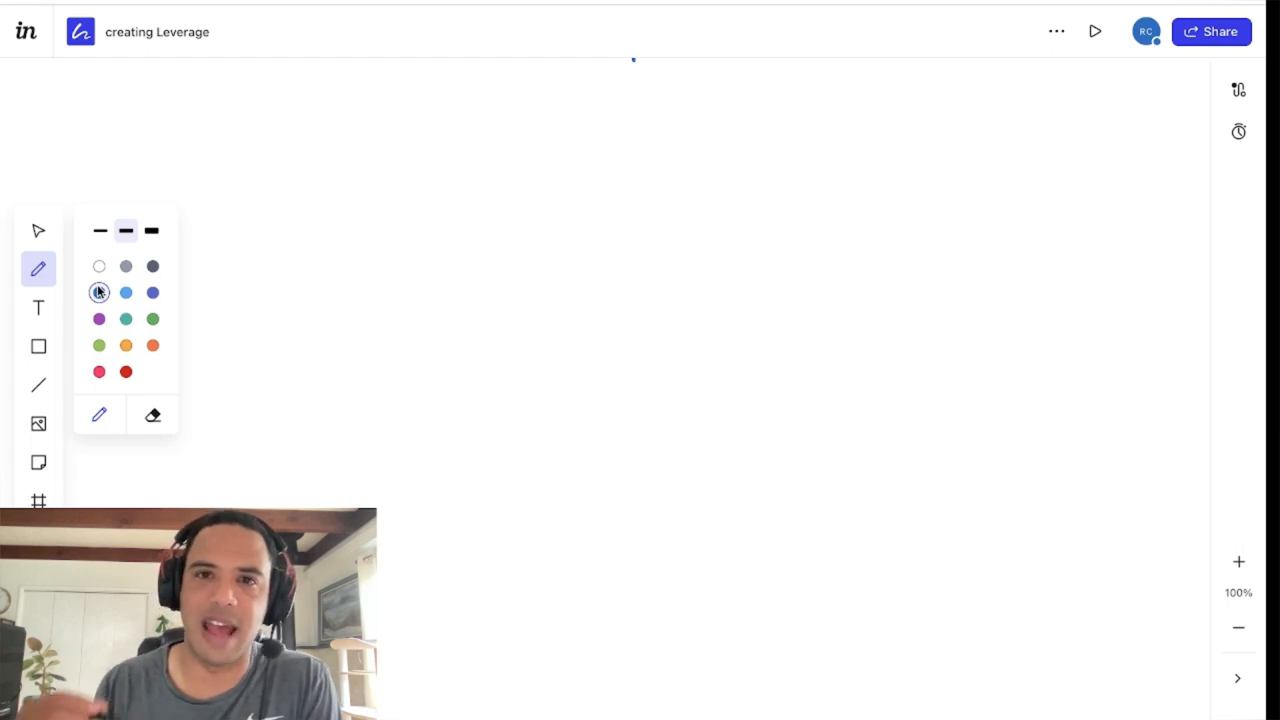
left_click(99, 291)
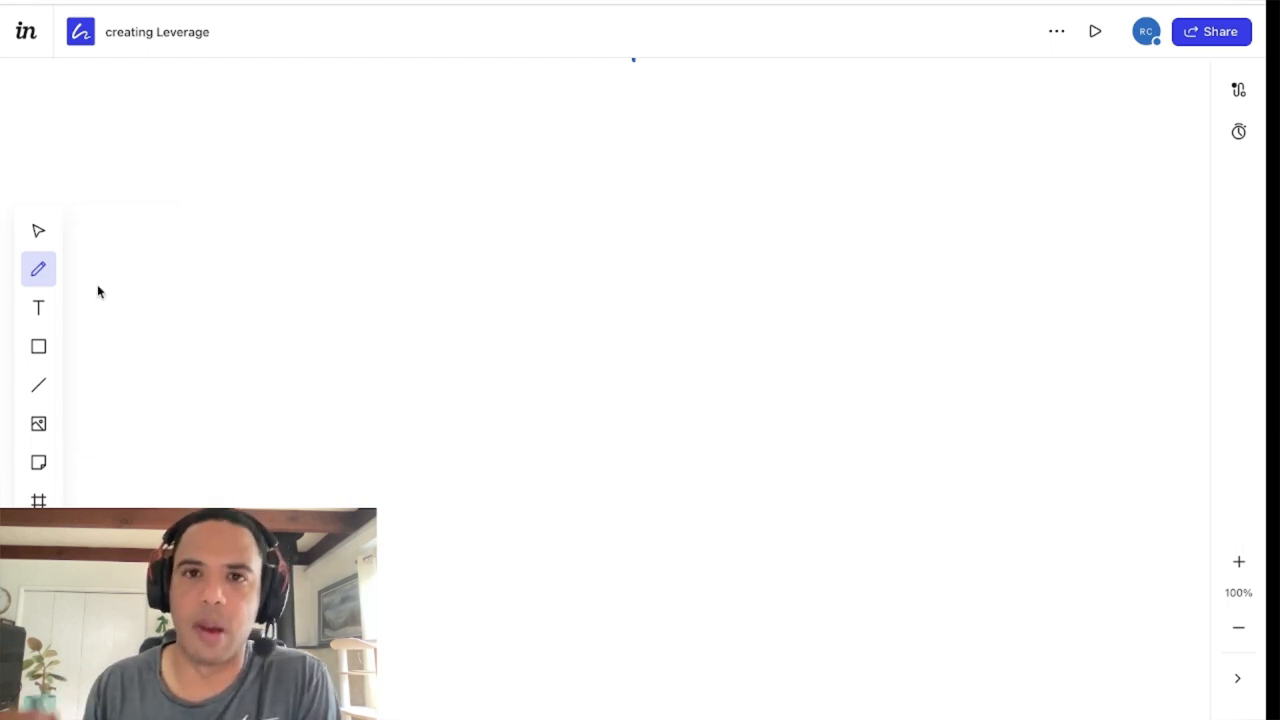
mouse_move(502, 190)
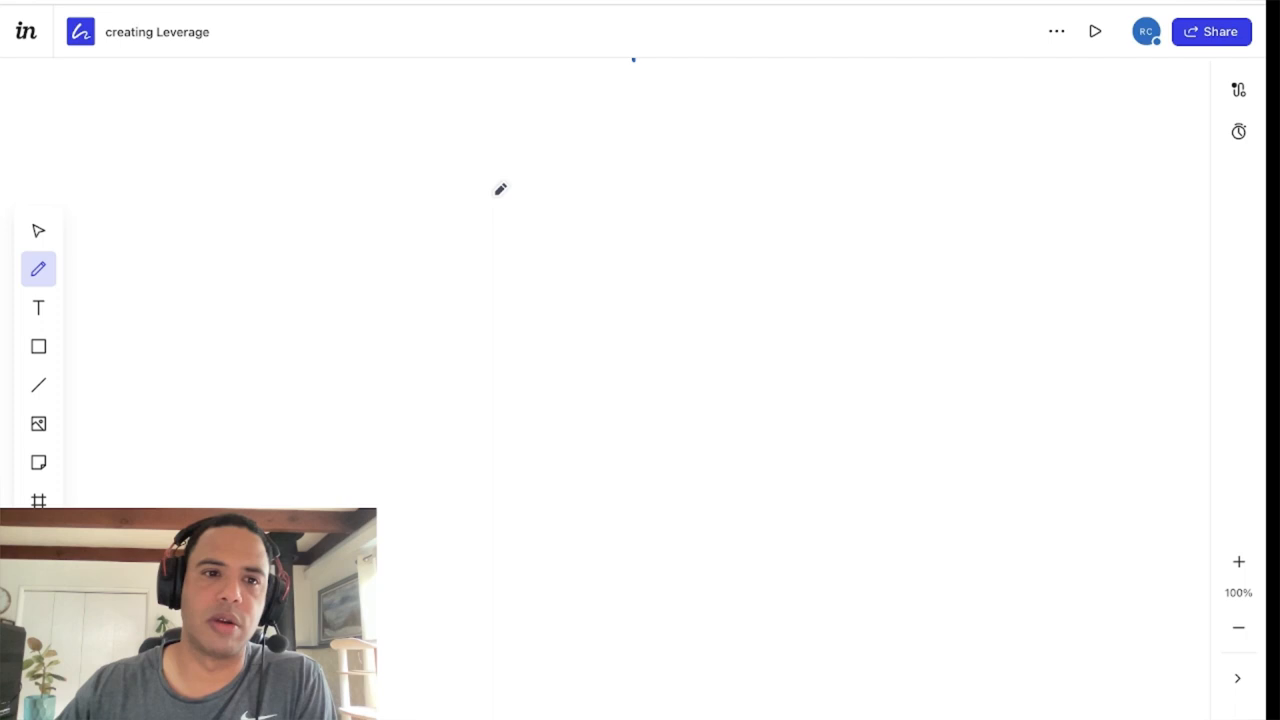
mouse_move(343, 162)
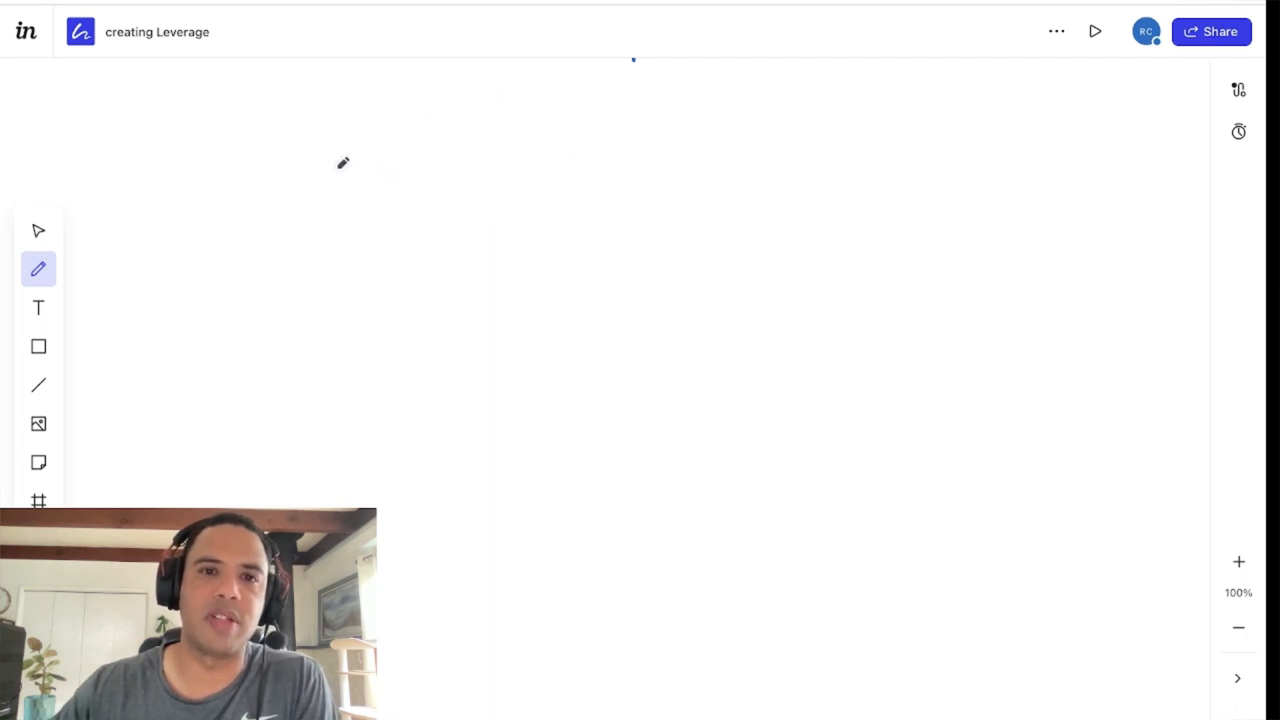
mouse_move(466, 100)
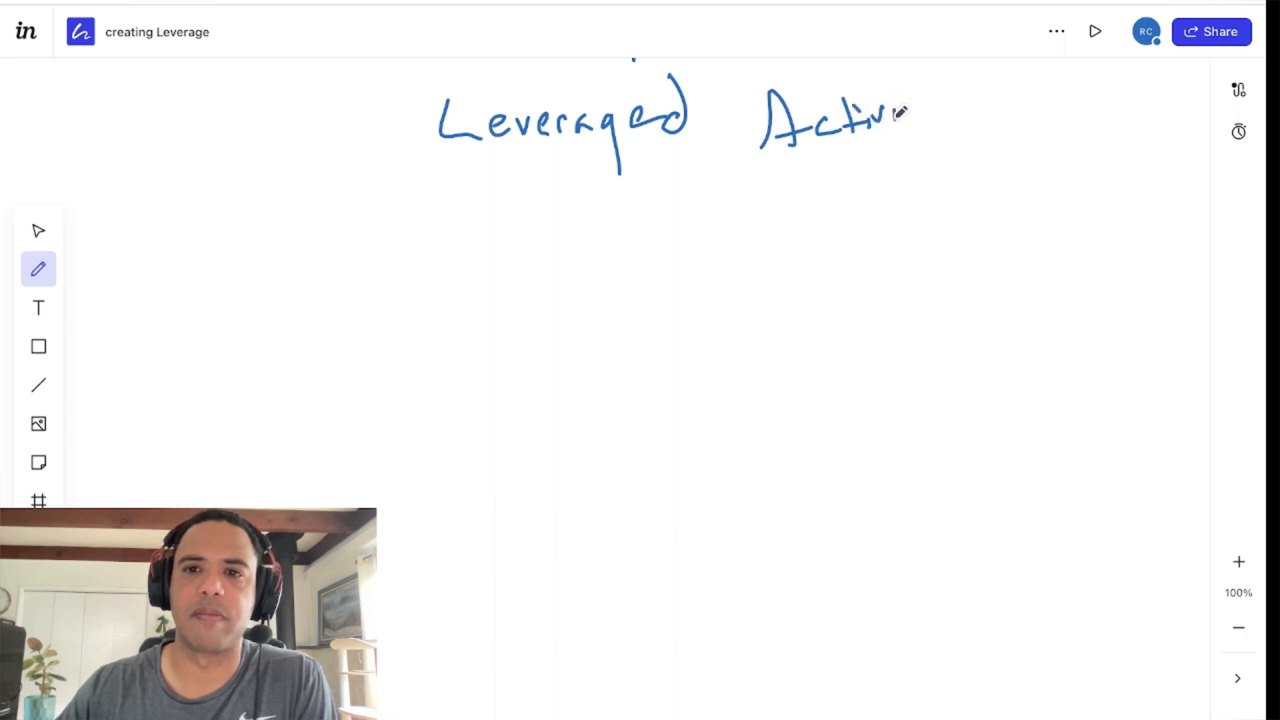
Underline the Leveraged Activity heading, write '1 today', and extend the divider downward.
left_click_drag(900, 115, 970, 155)
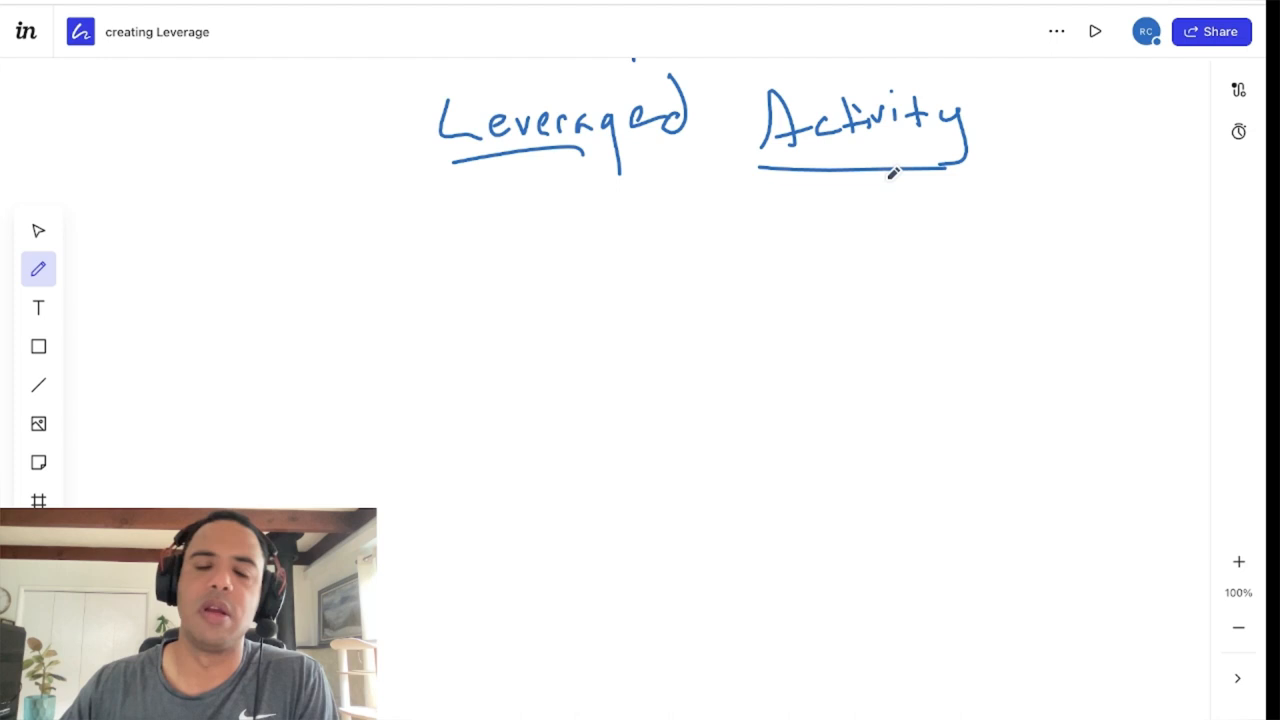
mouse_move(440, 221)
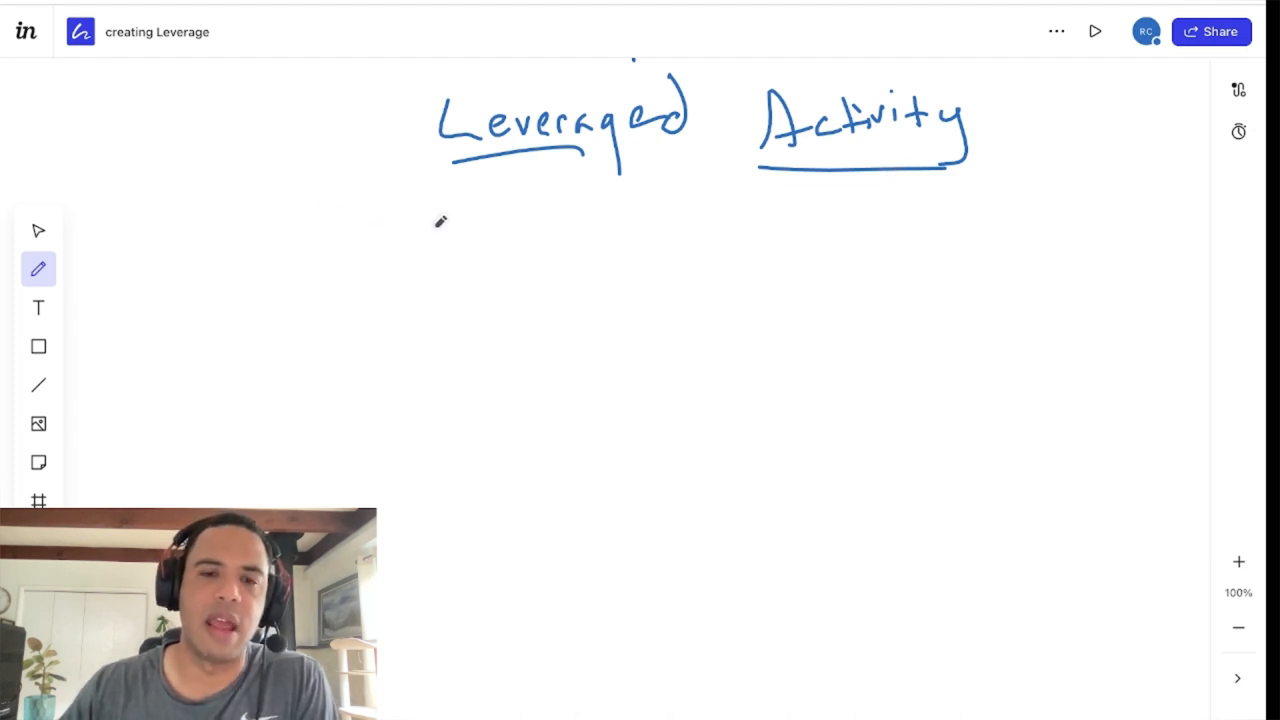
mouse_move(378, 198)
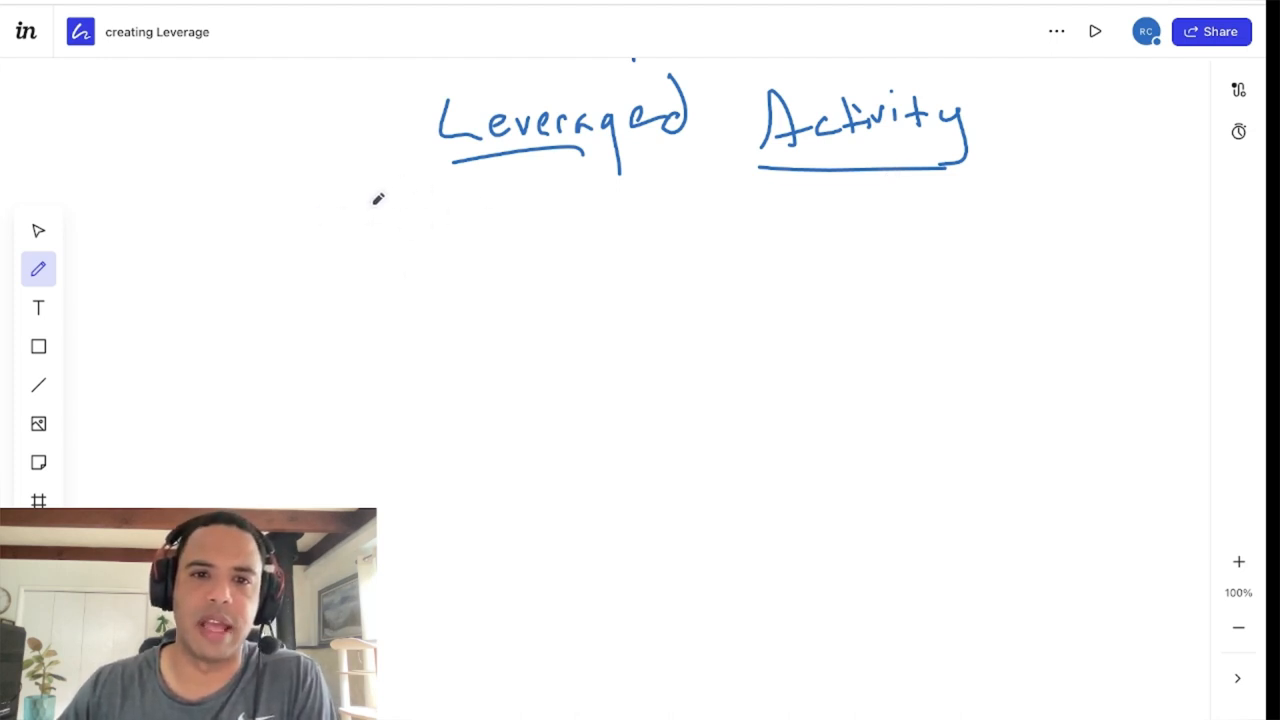
left_click_drag(365, 195, 490, 225)
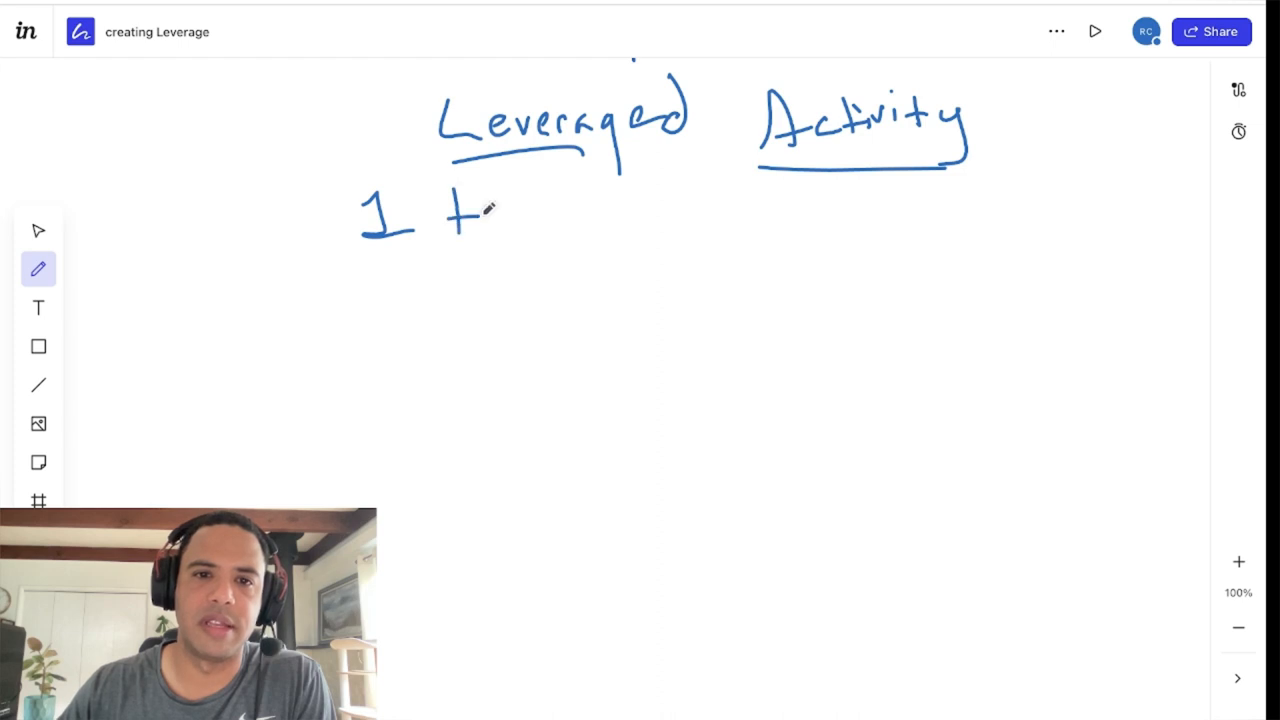
left_click_drag(490, 210, 580, 230)
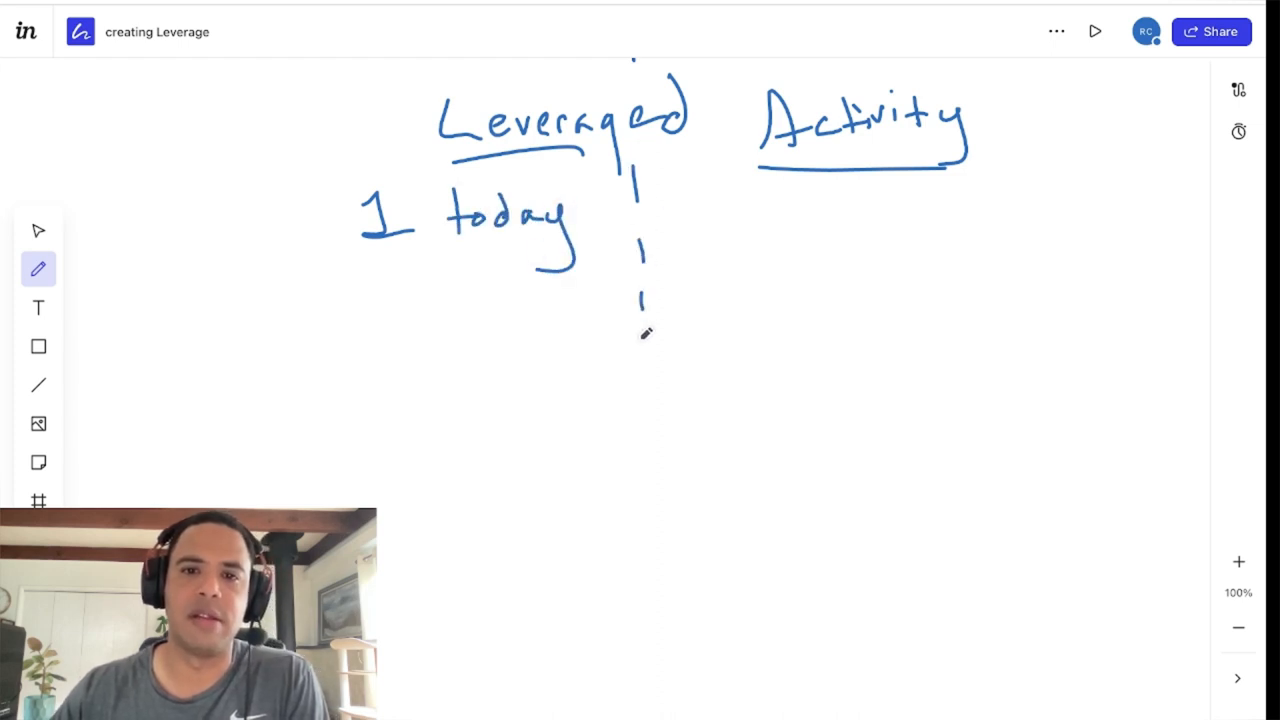
left_click_drag(634, 345, 632, 680)
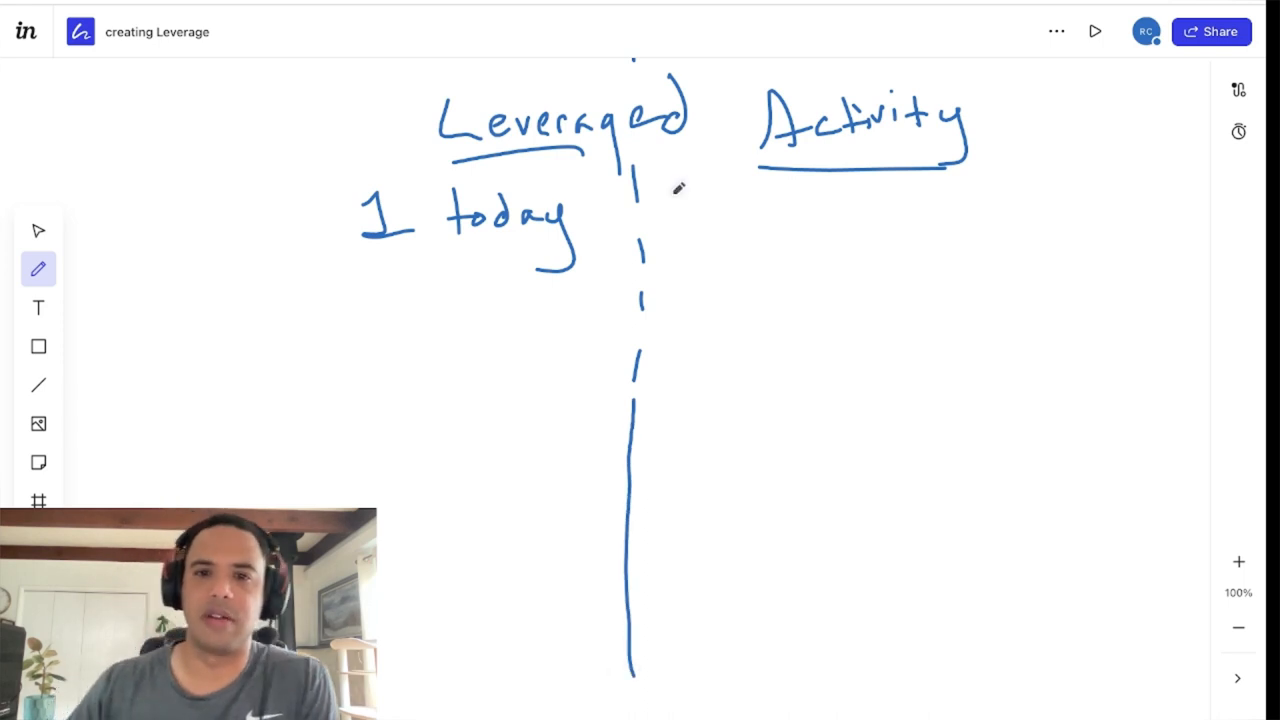
mouse_move(728, 203)
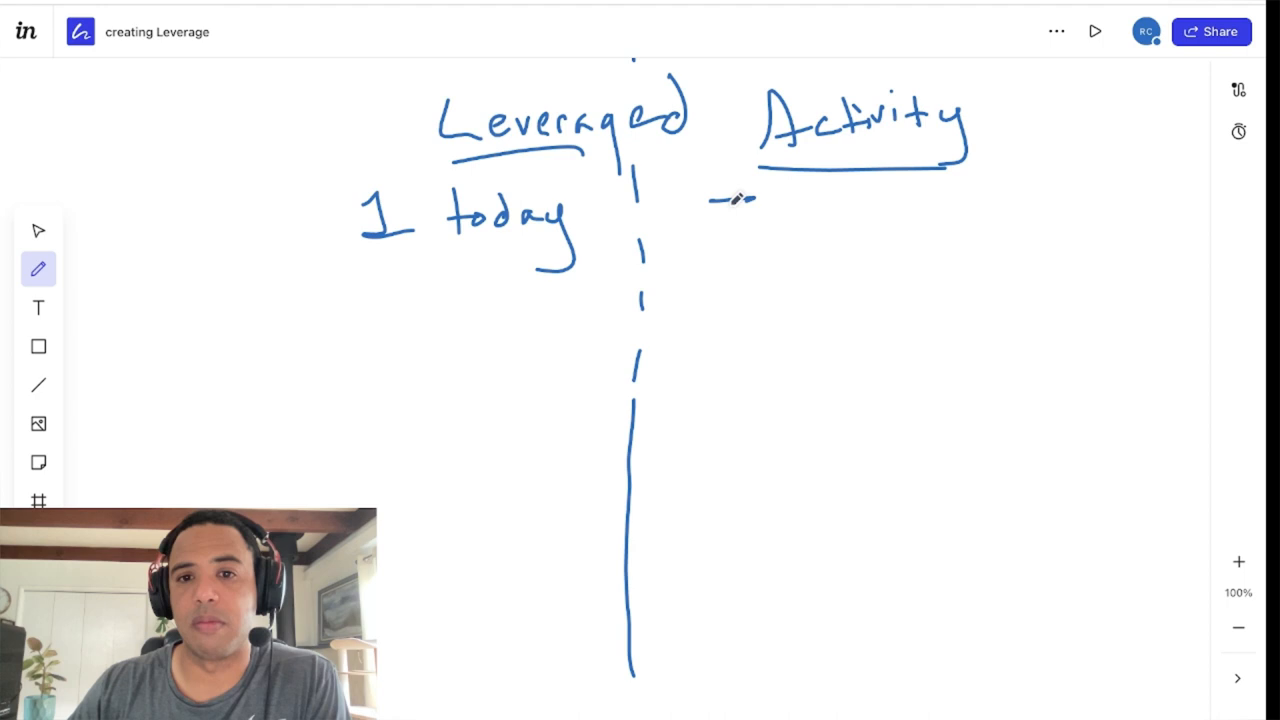
Write 'Today/tomorrow/week month/year' on the right and box '1 today'.
left_click_drag(715, 215, 795, 215)
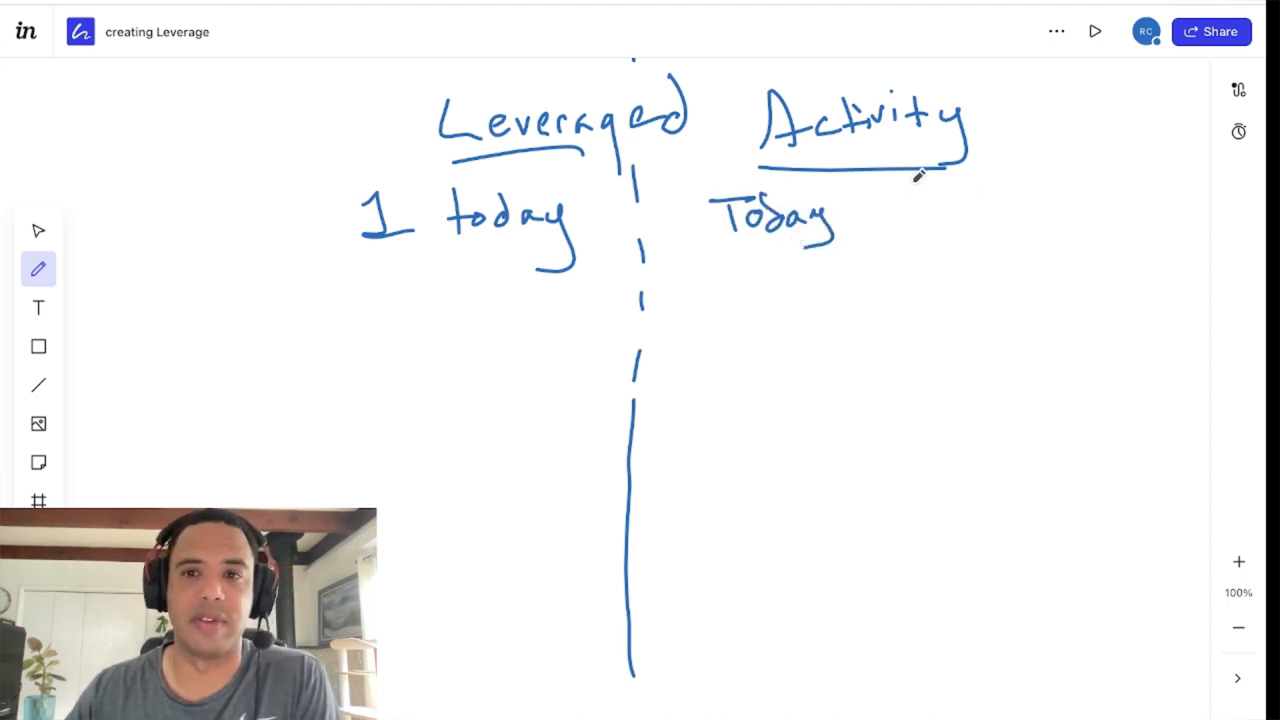
left_click_drag(838, 195, 862, 245)
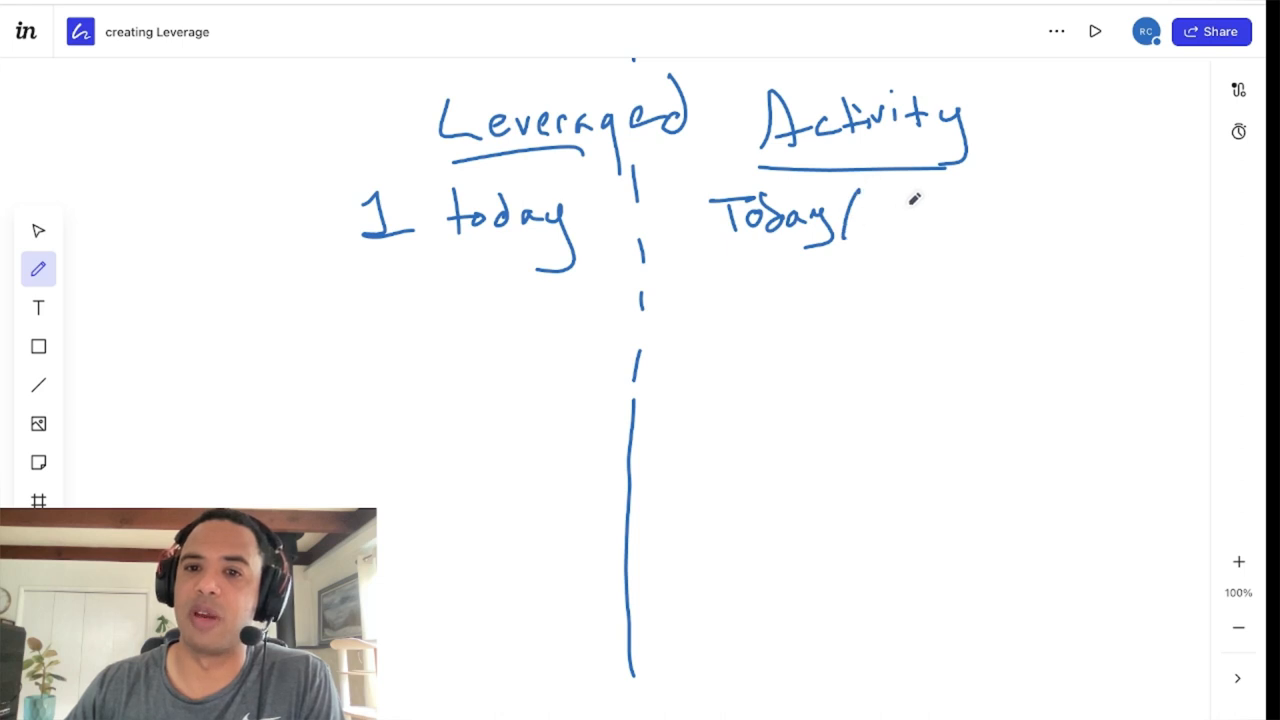
left_click_drag(870, 215, 950, 215)
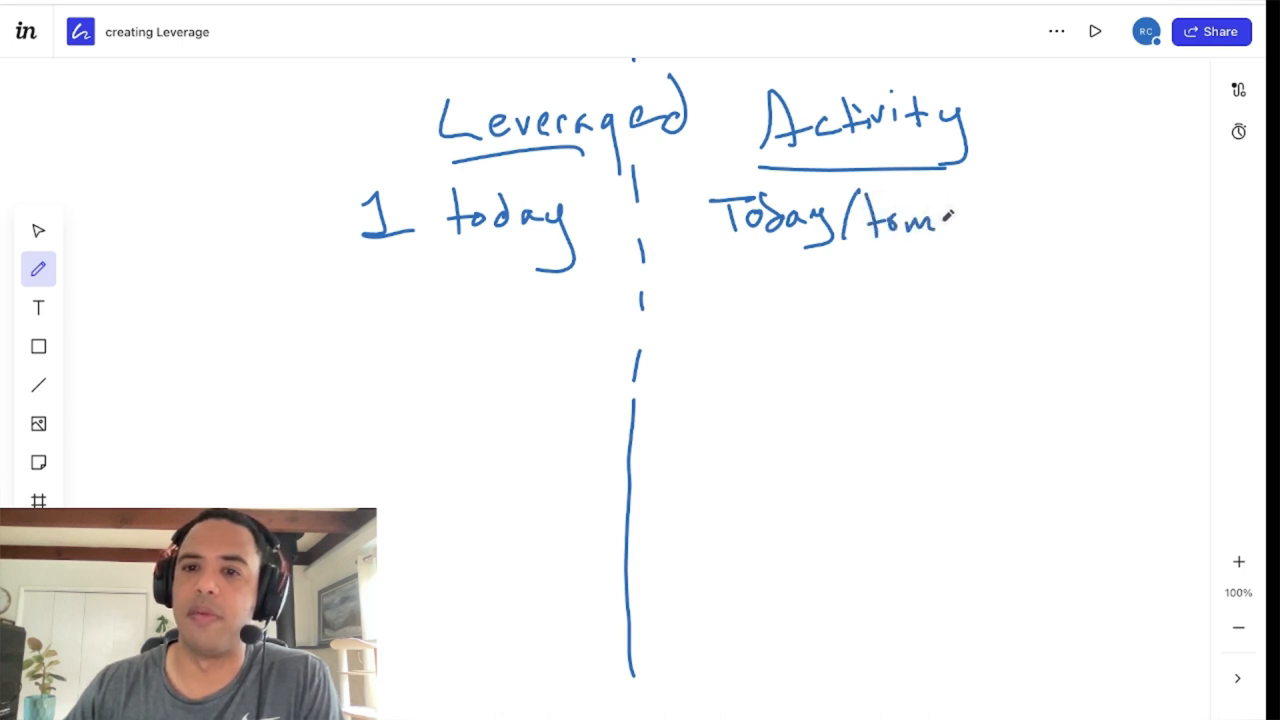
left_click_drag(955, 215, 1050, 210)
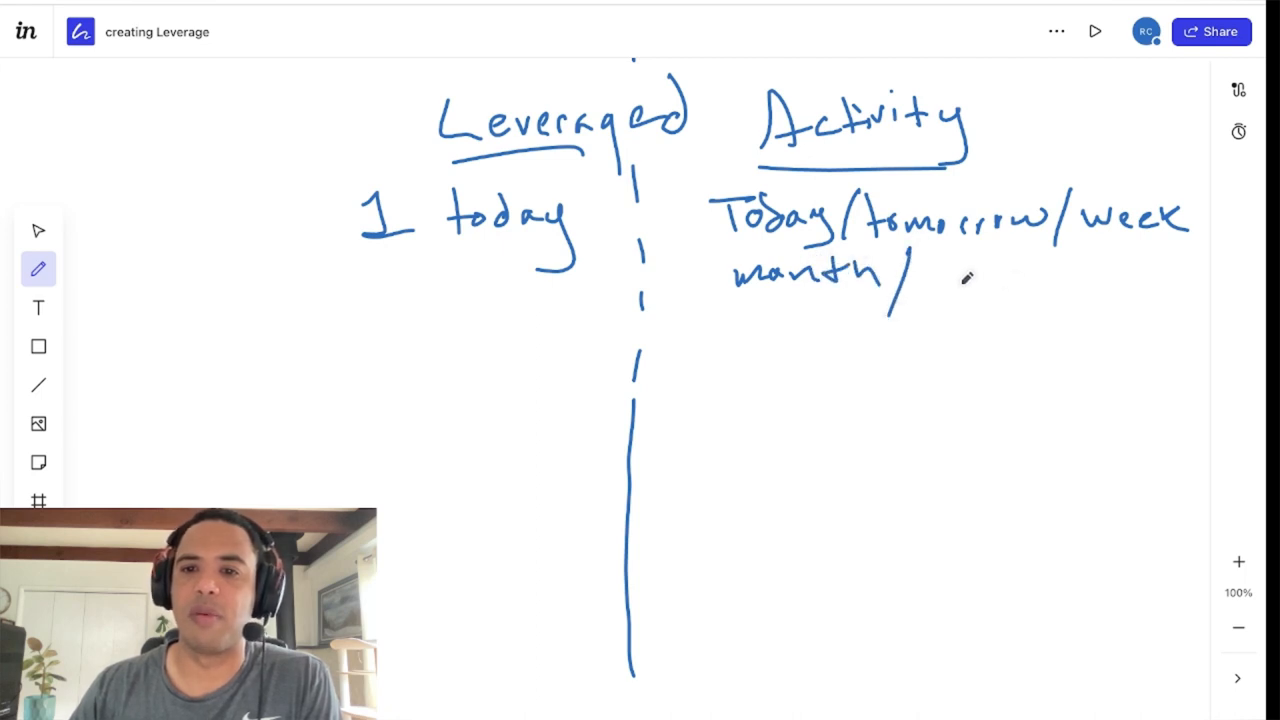
left_click_drag(925, 275, 1000, 265)
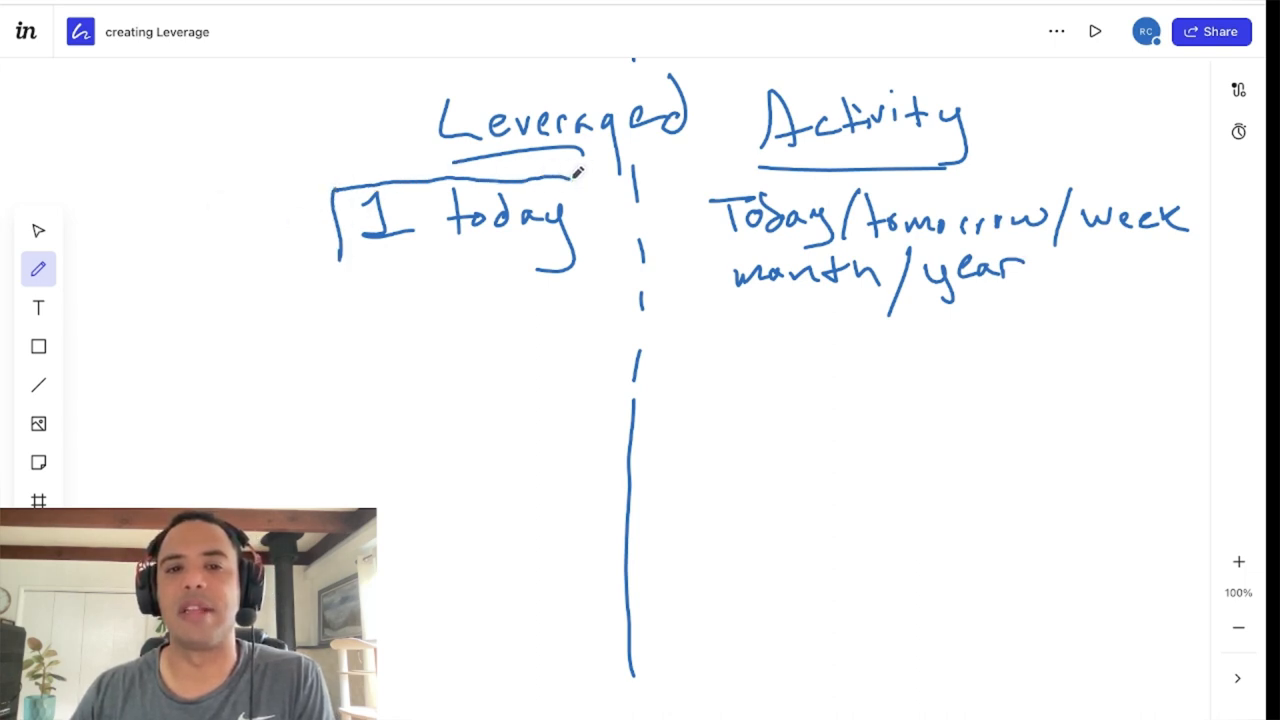
left_click_drag(340, 185, 580, 260)
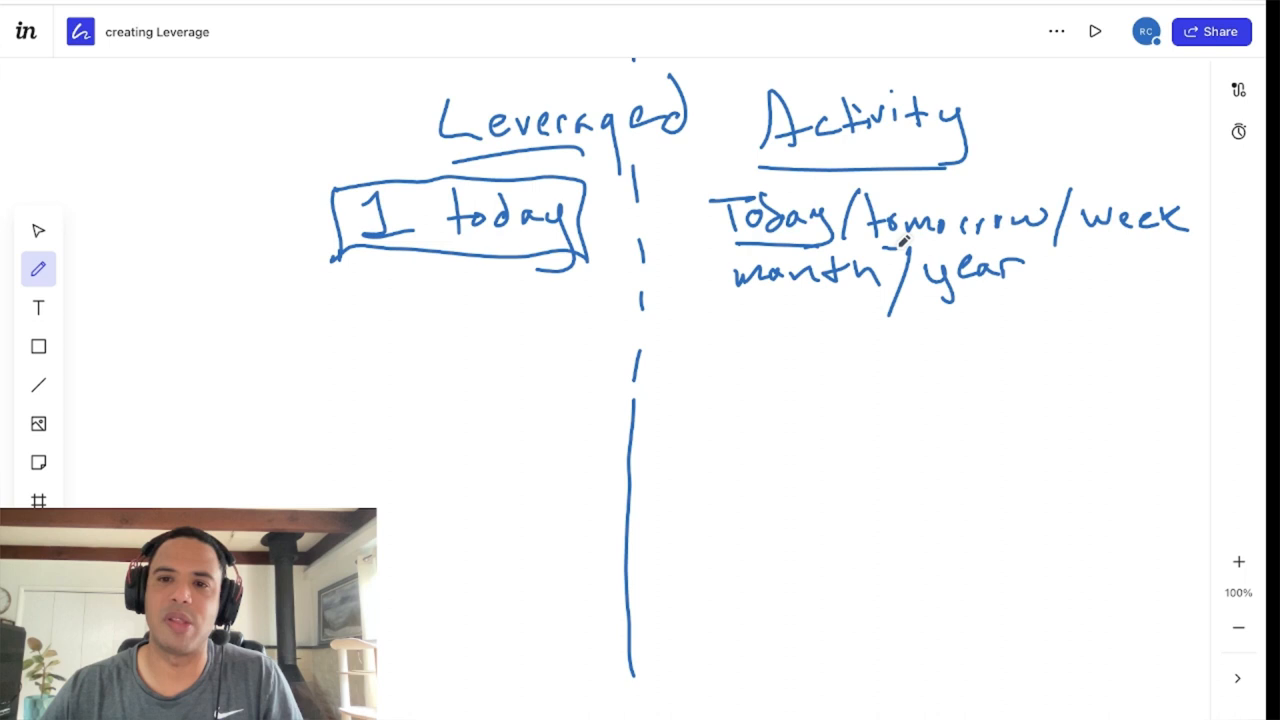
Underline tomorrow, week, month and year in the right-hand list.
left_click_drag(865, 245, 1010, 240)
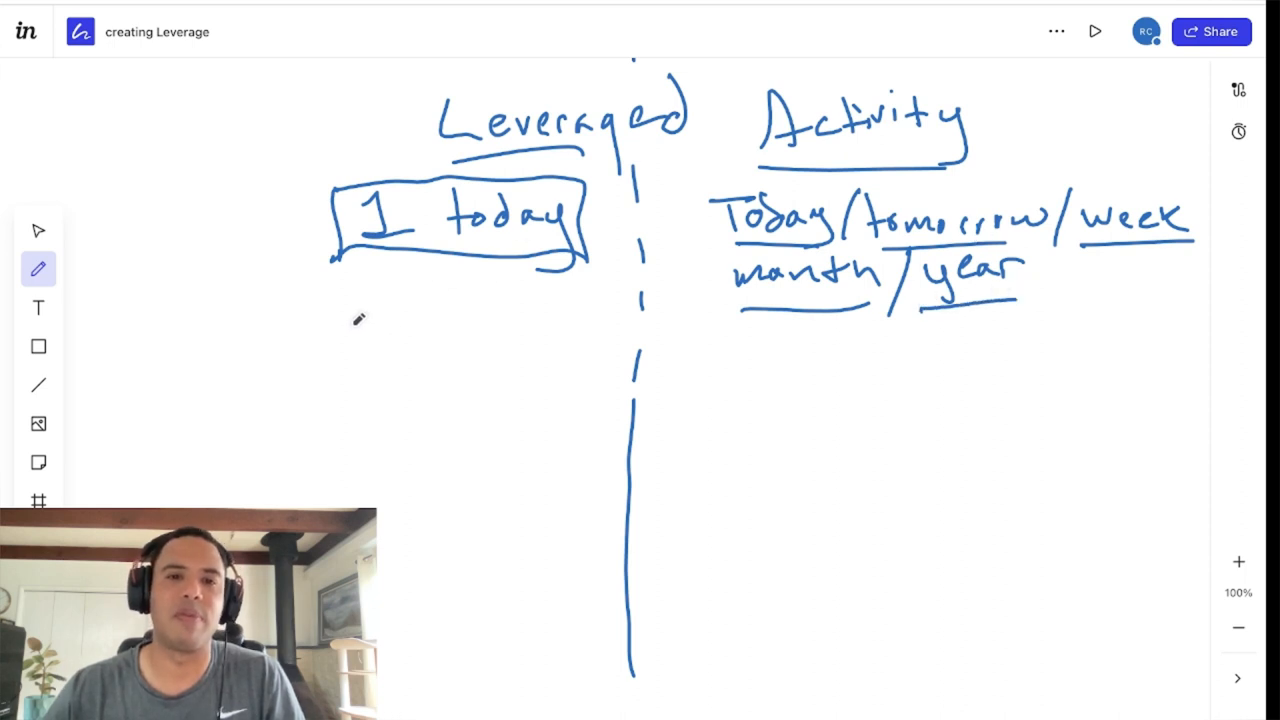
Add a 'YT. vid' box and a 'YT' box below '1 today'.
left_click_drag(345, 310, 548, 385)
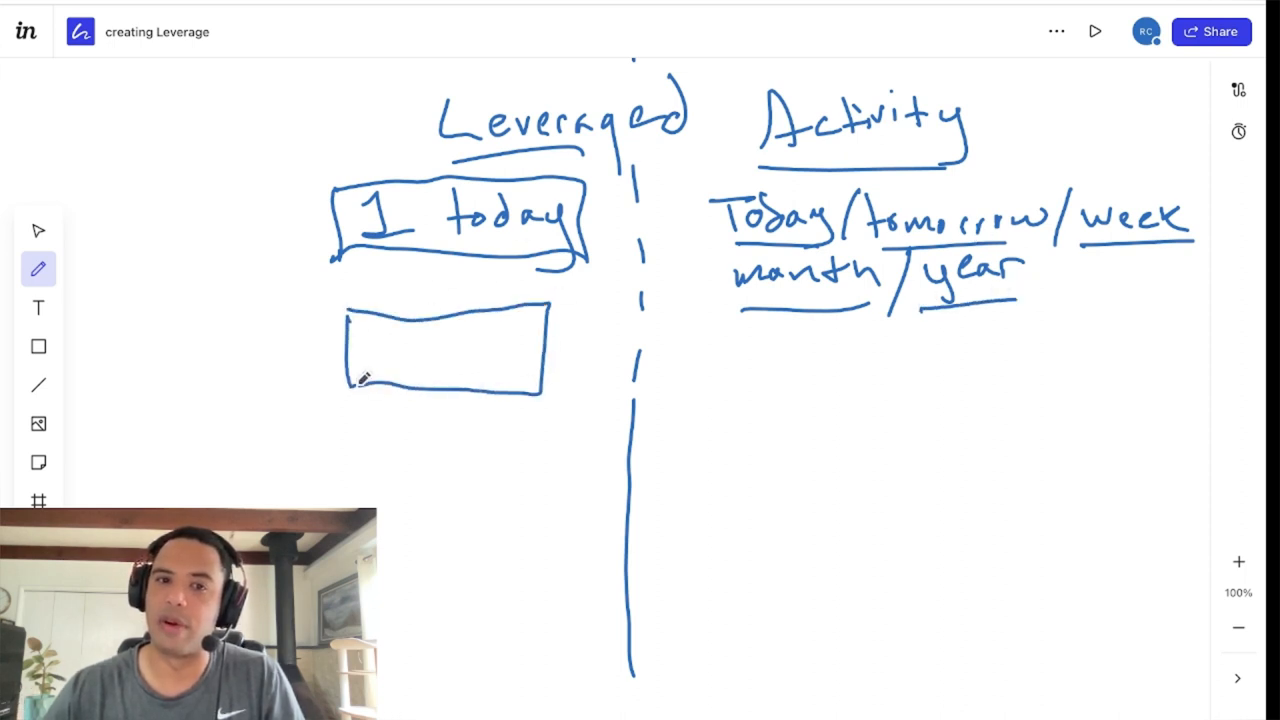
left_click_drag(375, 345, 425, 370)
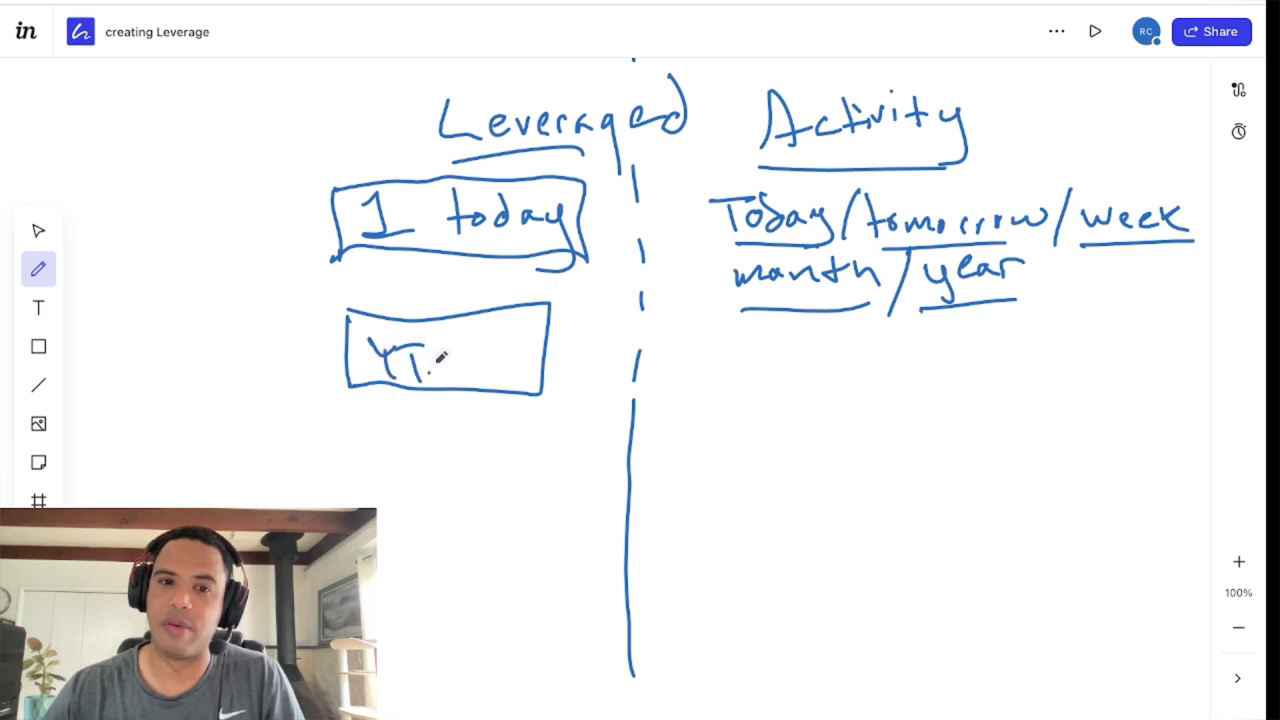
left_click_drag(440, 350, 510, 360)
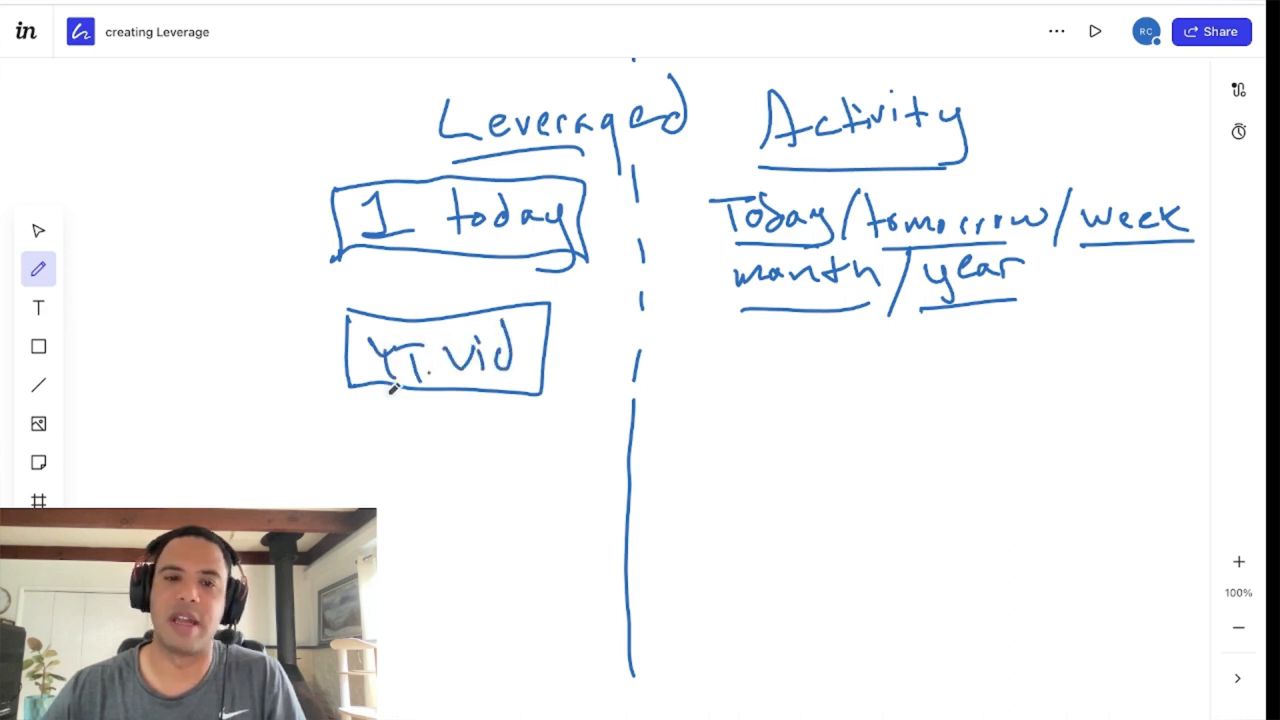
left_click_drag(350, 415, 525, 520)
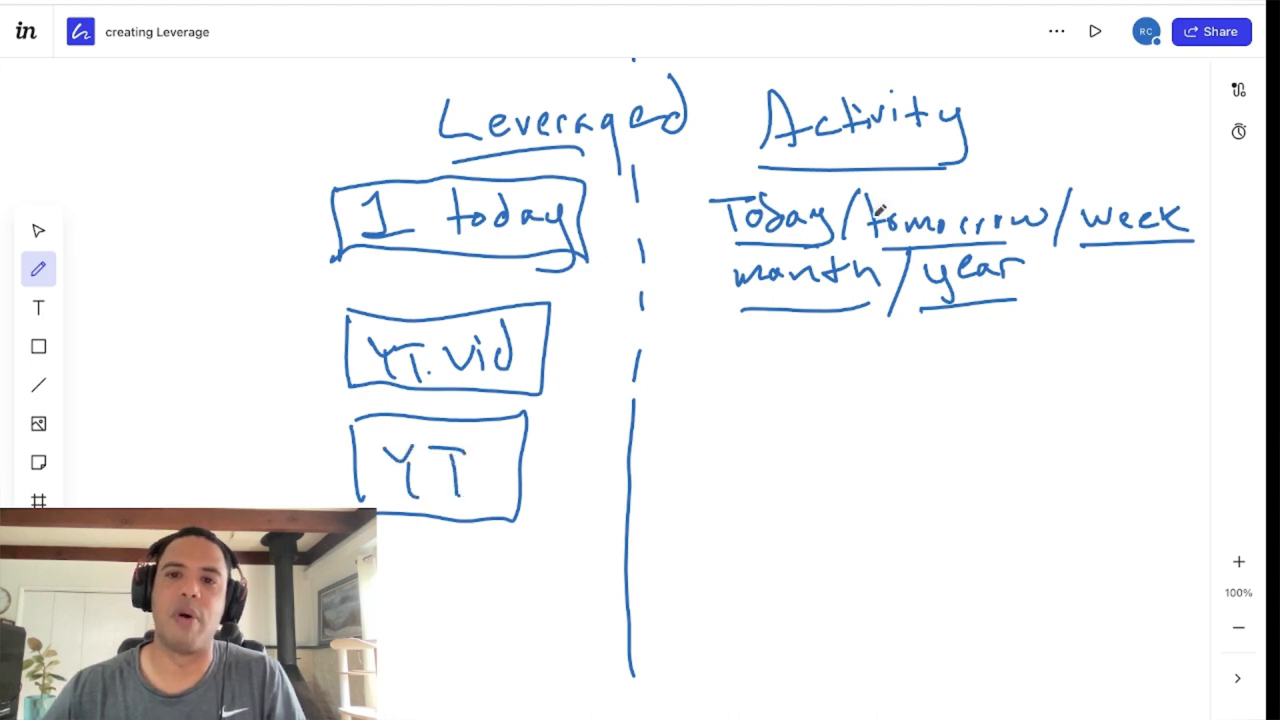
left_click_drag(565, 352, 650, 335)
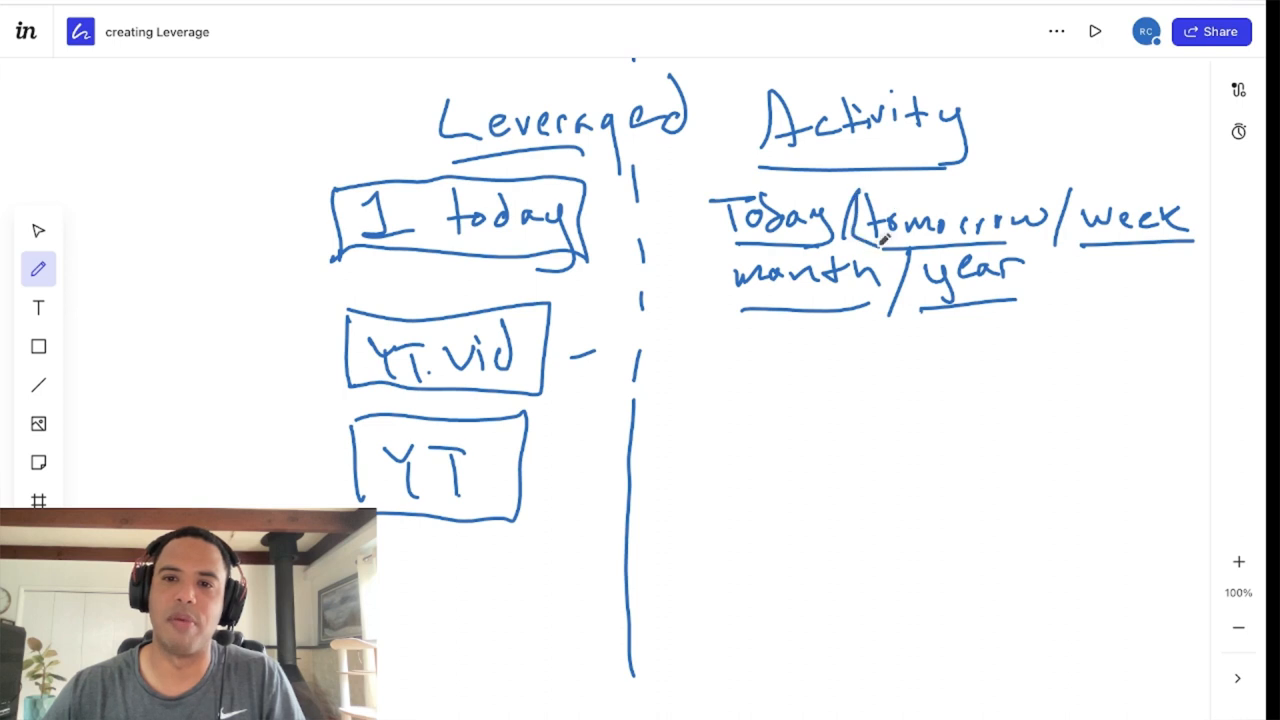
Circle 'tomorrow' and draw connector lines from the left items across the divider.
left_click_drag(855, 195, 1055, 250)
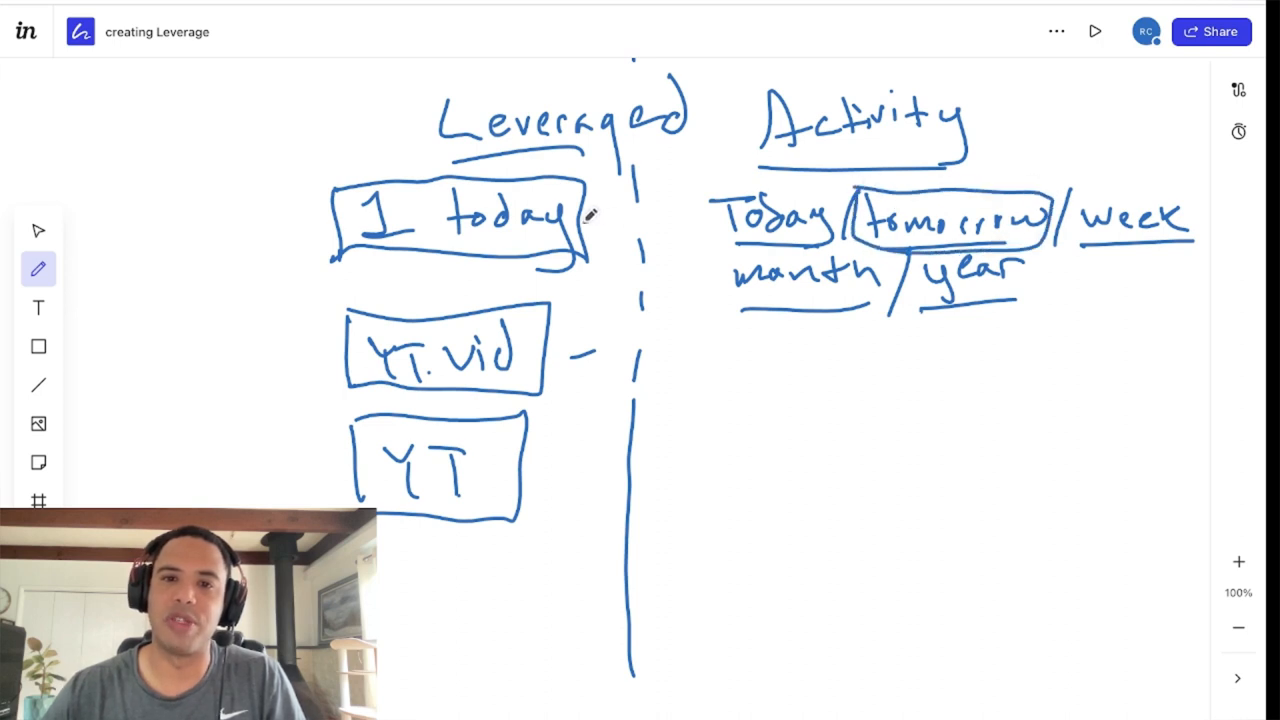
left_click_drag(590, 218, 710, 218)
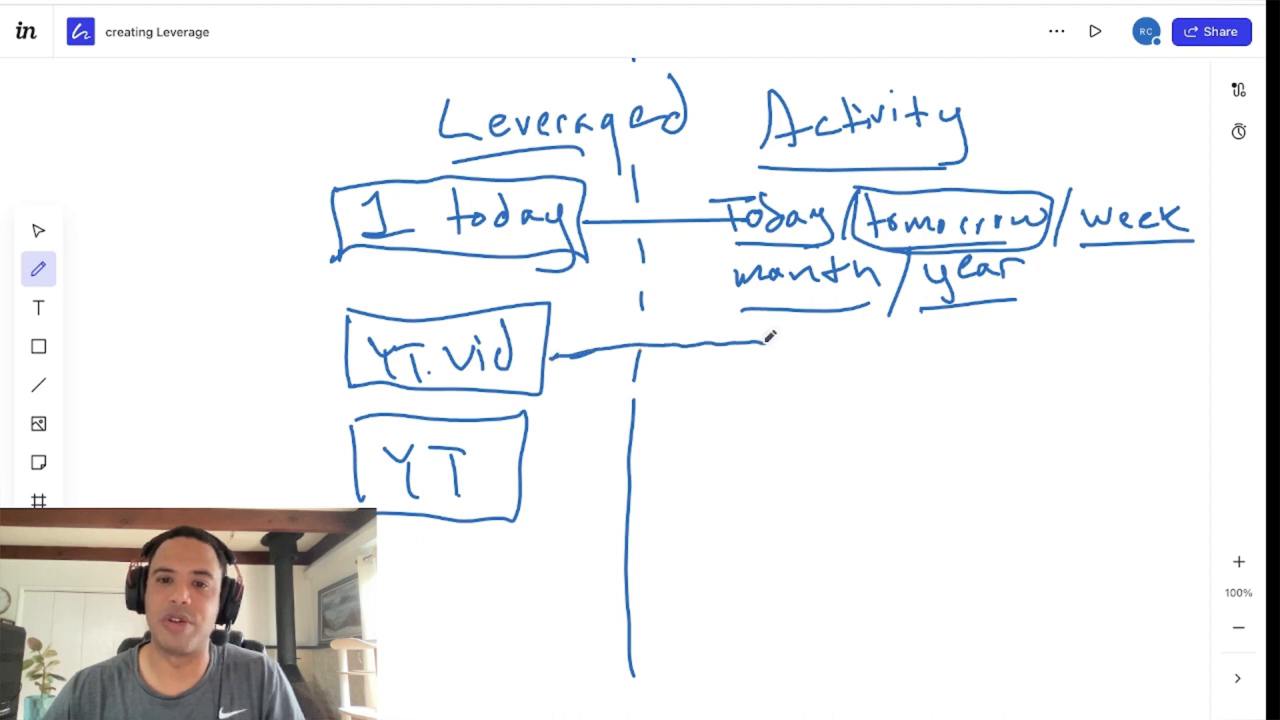
left_click_drag(535, 478, 755, 452)
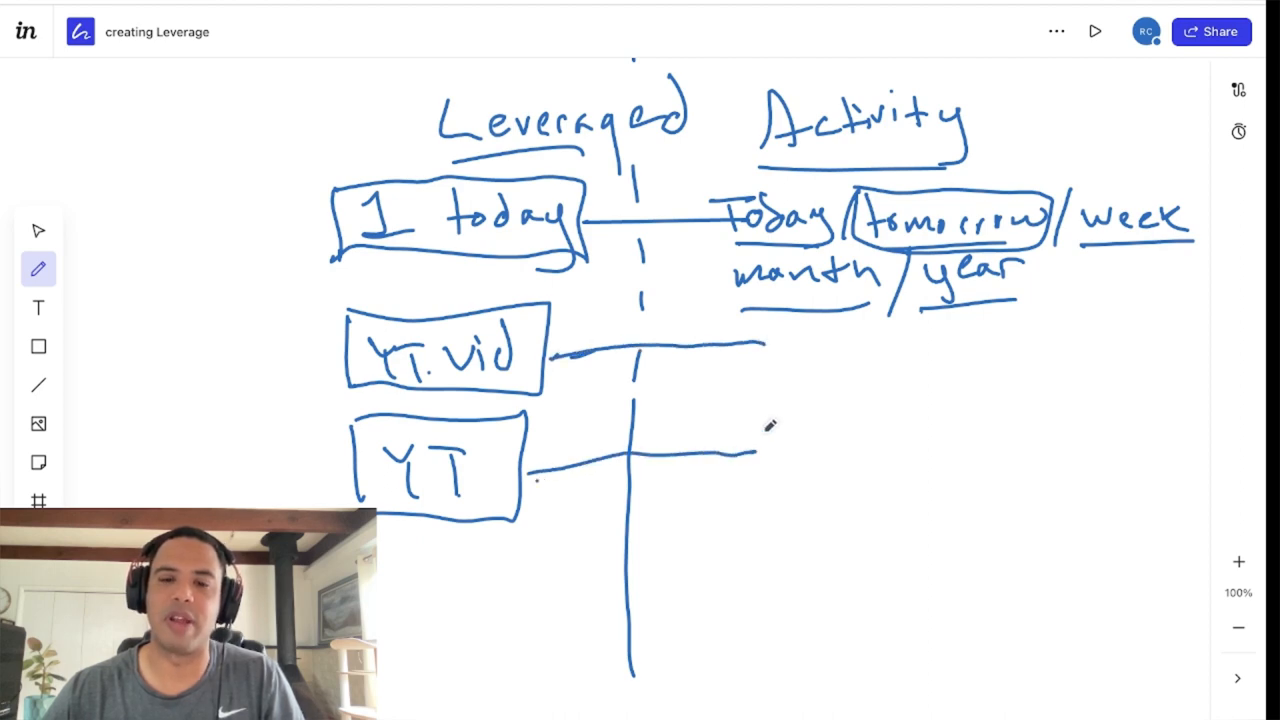
left_click(38, 268)
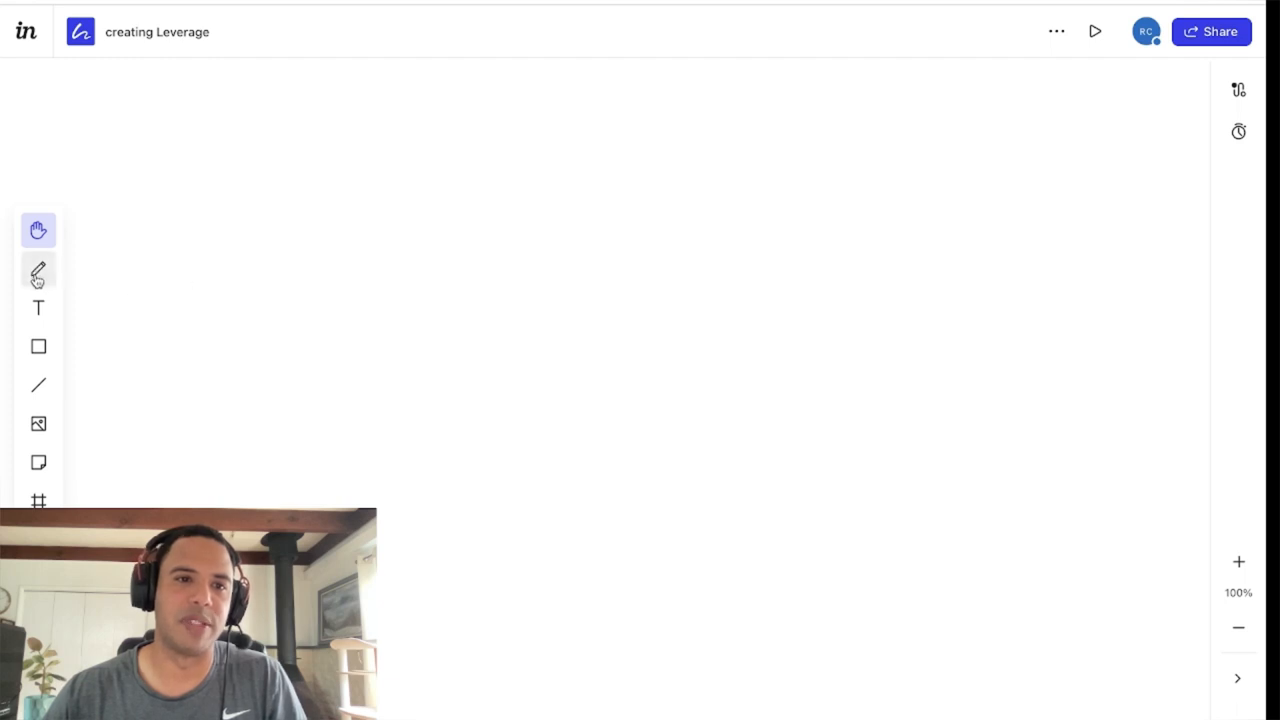
Switch the pen to dark grey and draw axes labelled Time and Result.
left_click(38, 269)
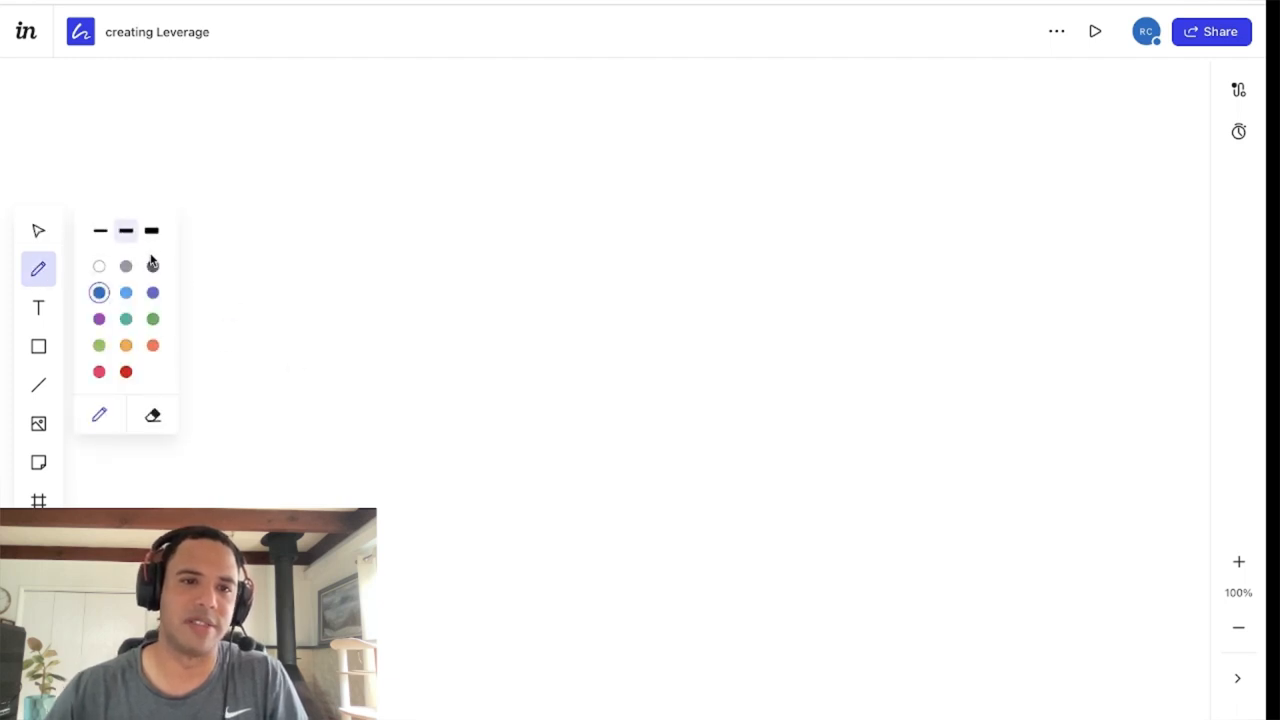
left_click(152, 266)
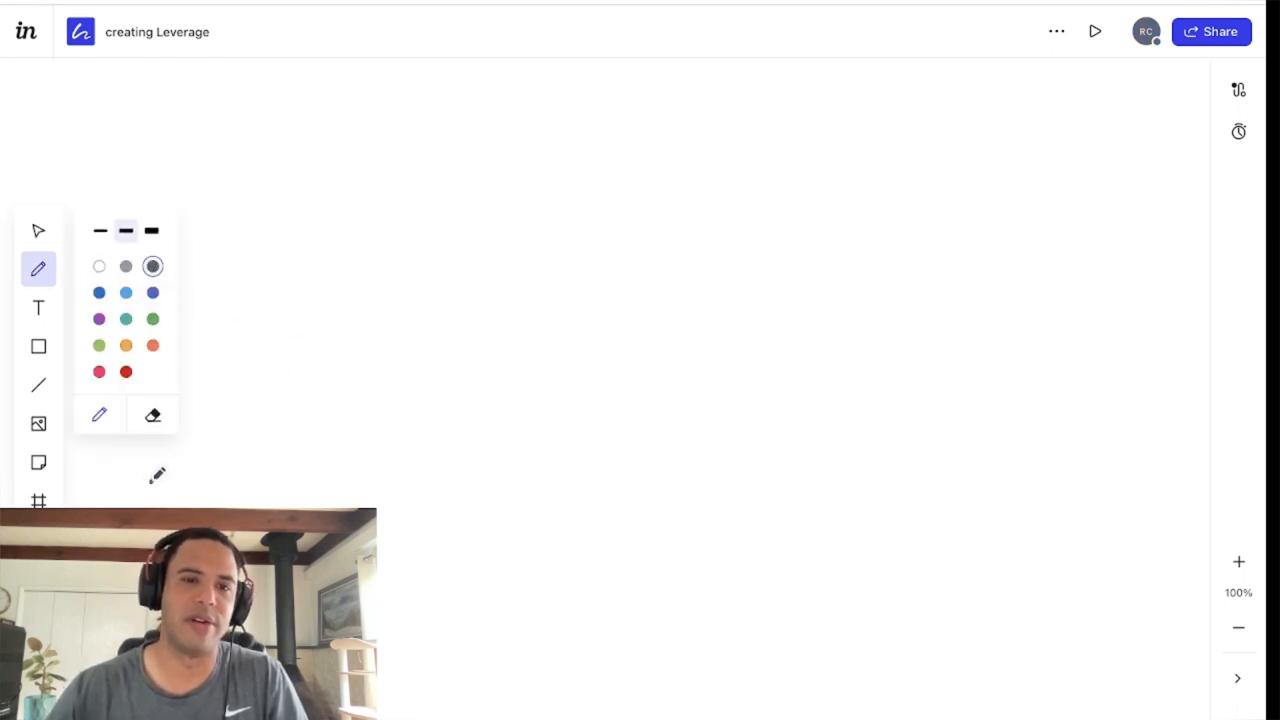
left_click_drag(150, 478, 875, 475)
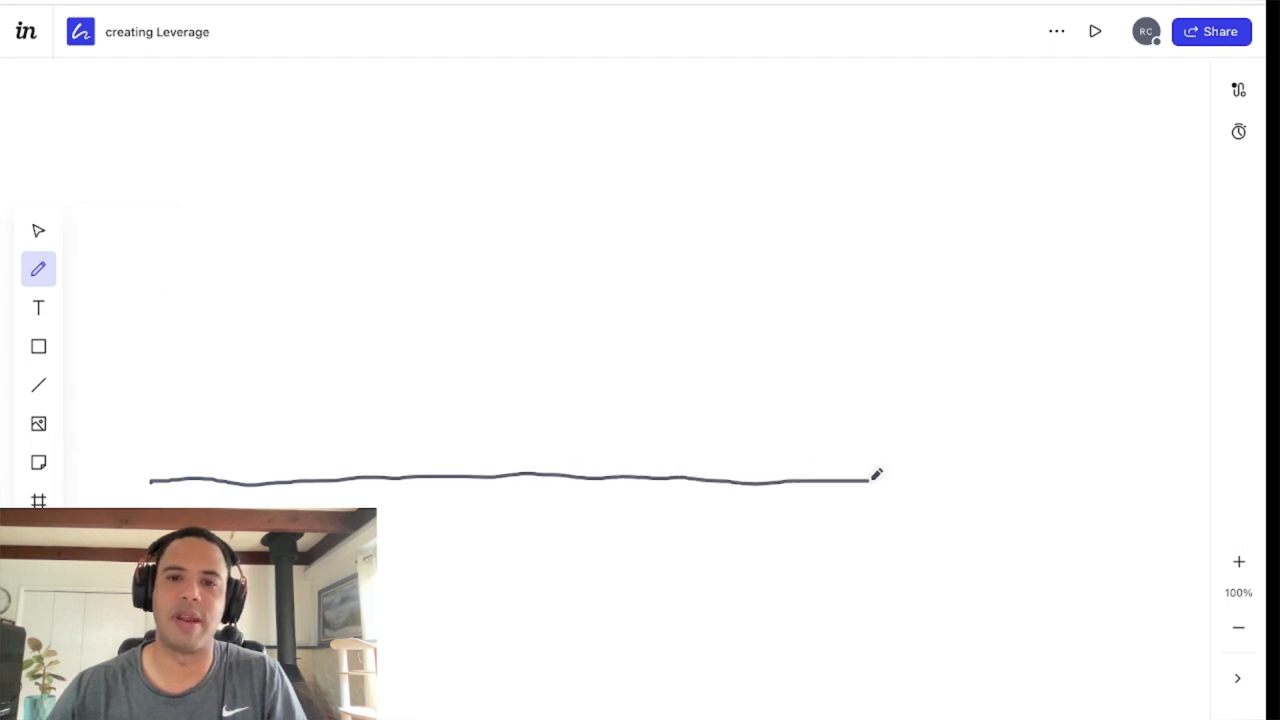
left_click_drag(865, 480, 955, 485)
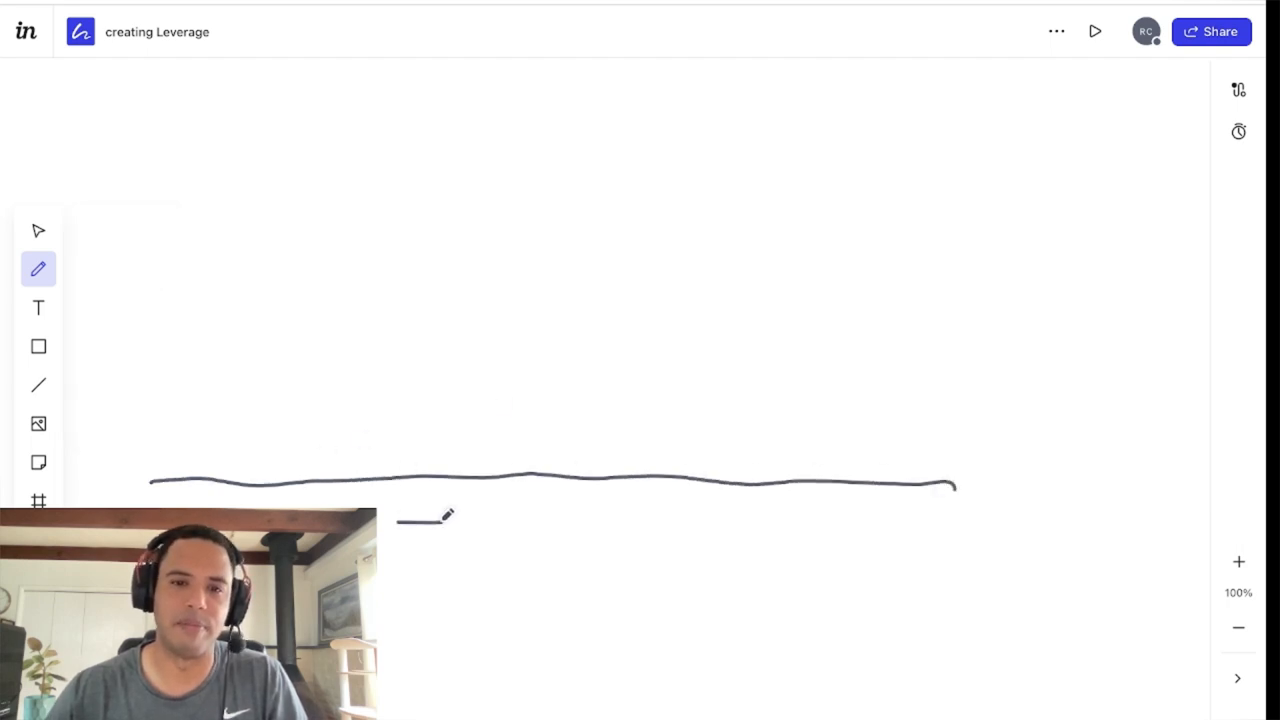
left_click_drag(400, 520, 545, 540)
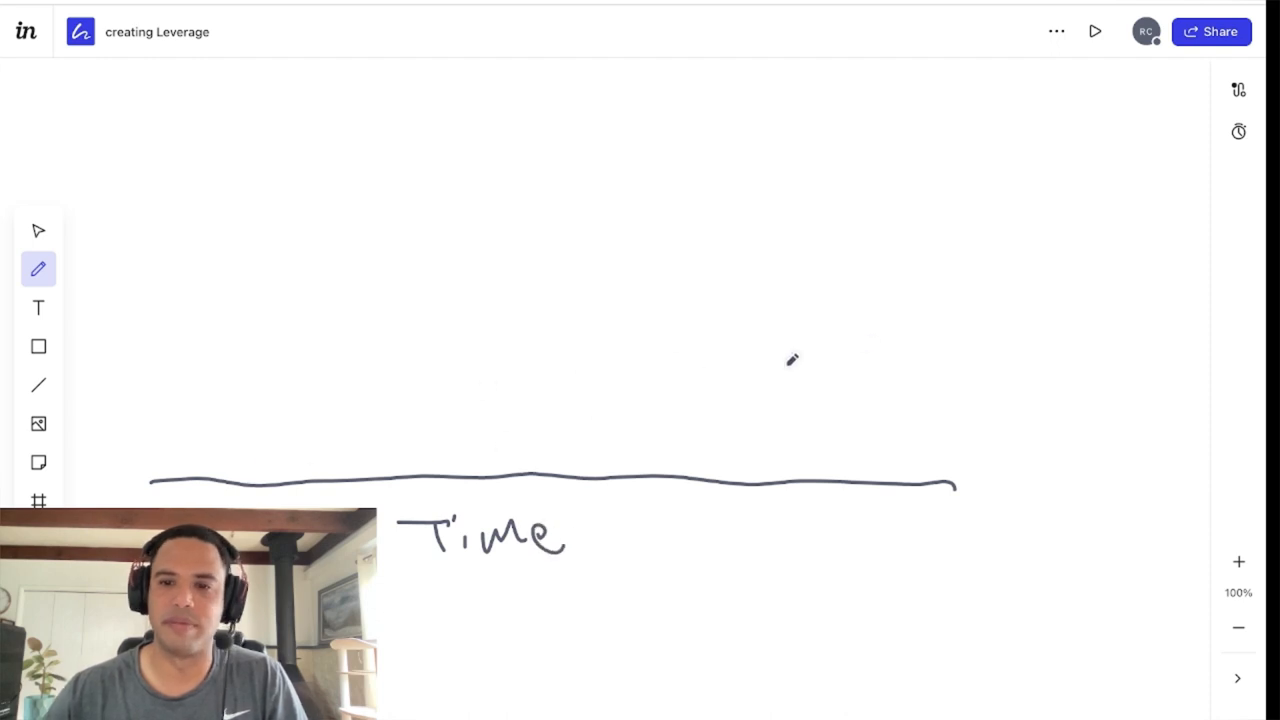
left_click_drag(950, 485, 952, 412)
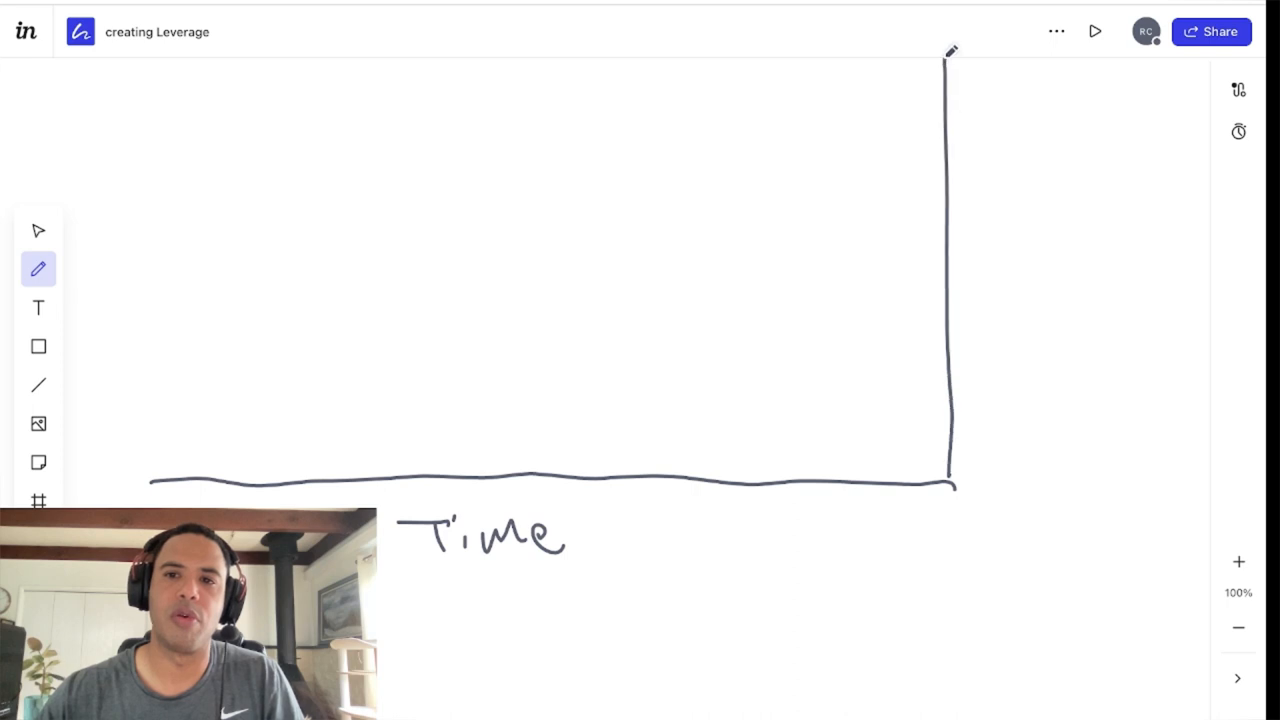
left_click_drag(970, 135, 1020, 170)
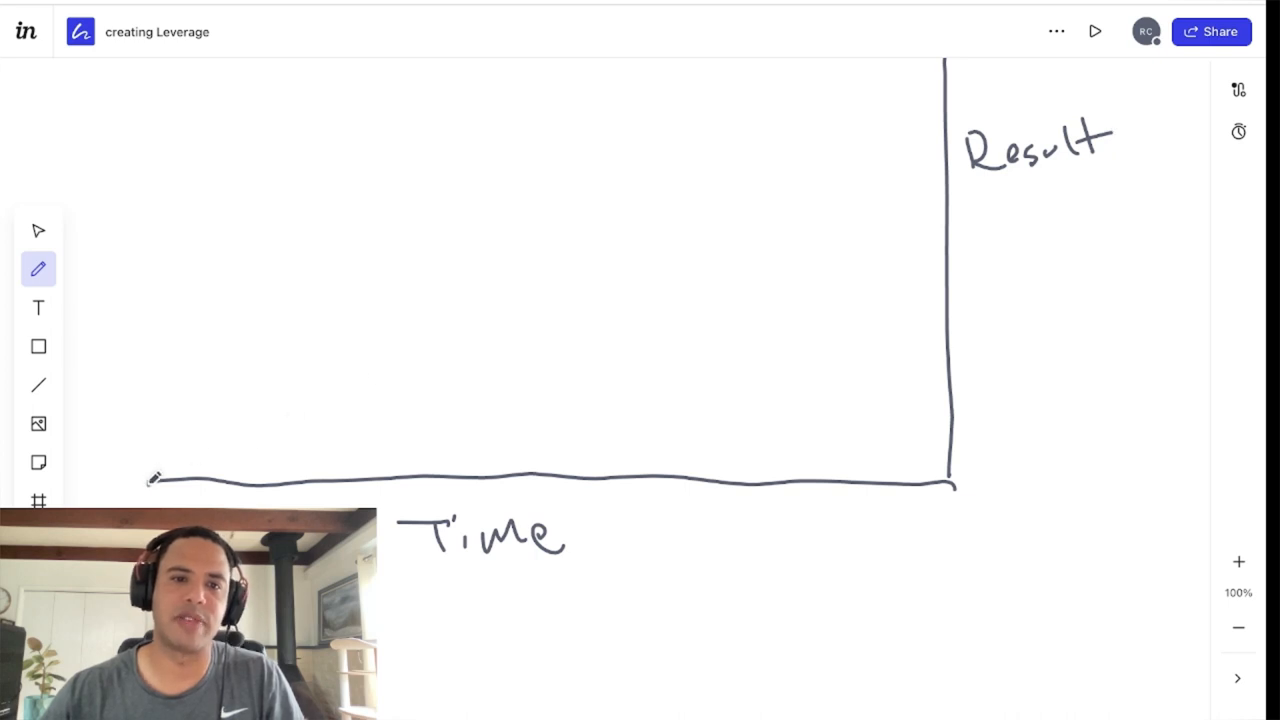
Draw a curve rising exponentially from the origin toward the top of the axis.
left_click_drag(180, 470, 345, 460)
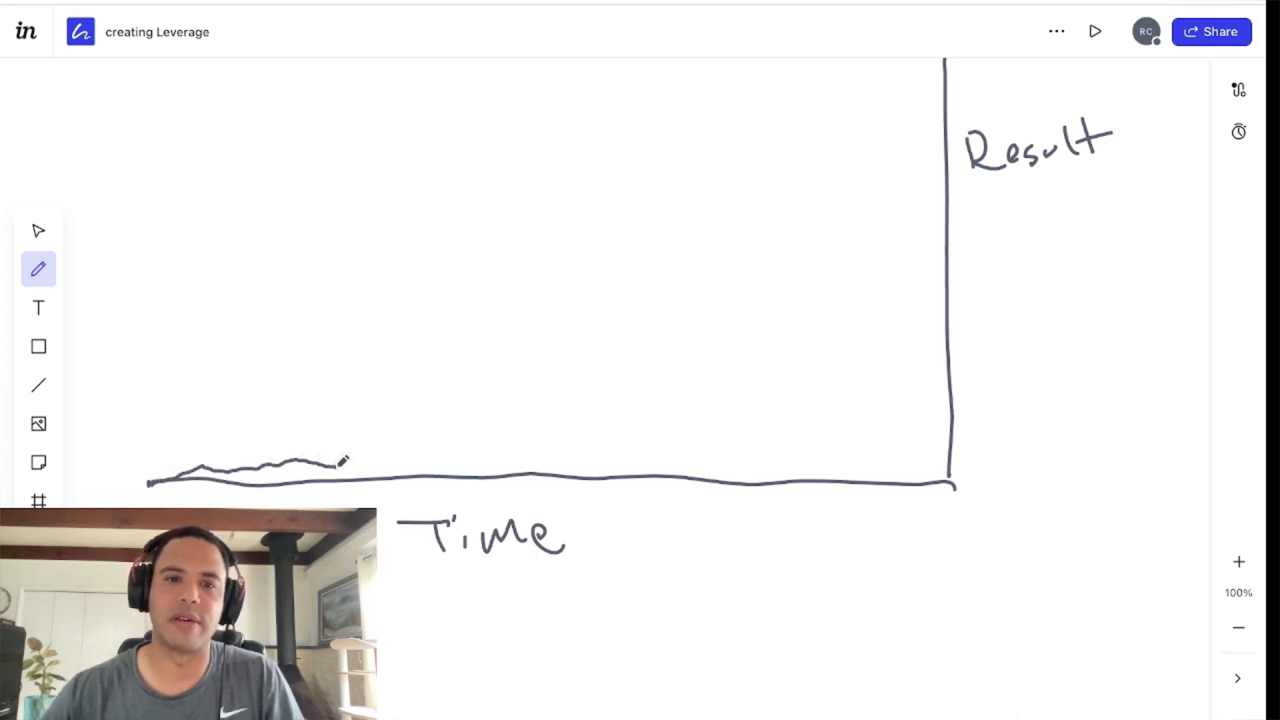
left_click_drag(340, 460, 490, 445)
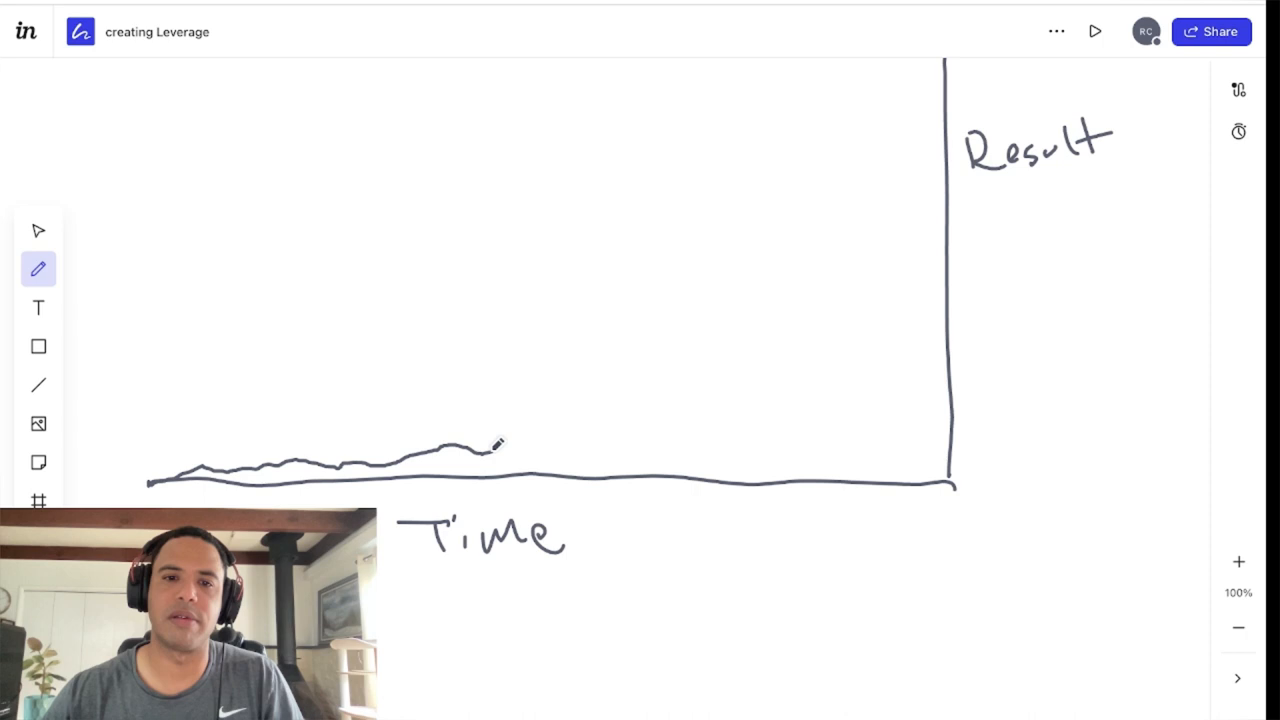
left_click_drag(470, 445, 700, 390)
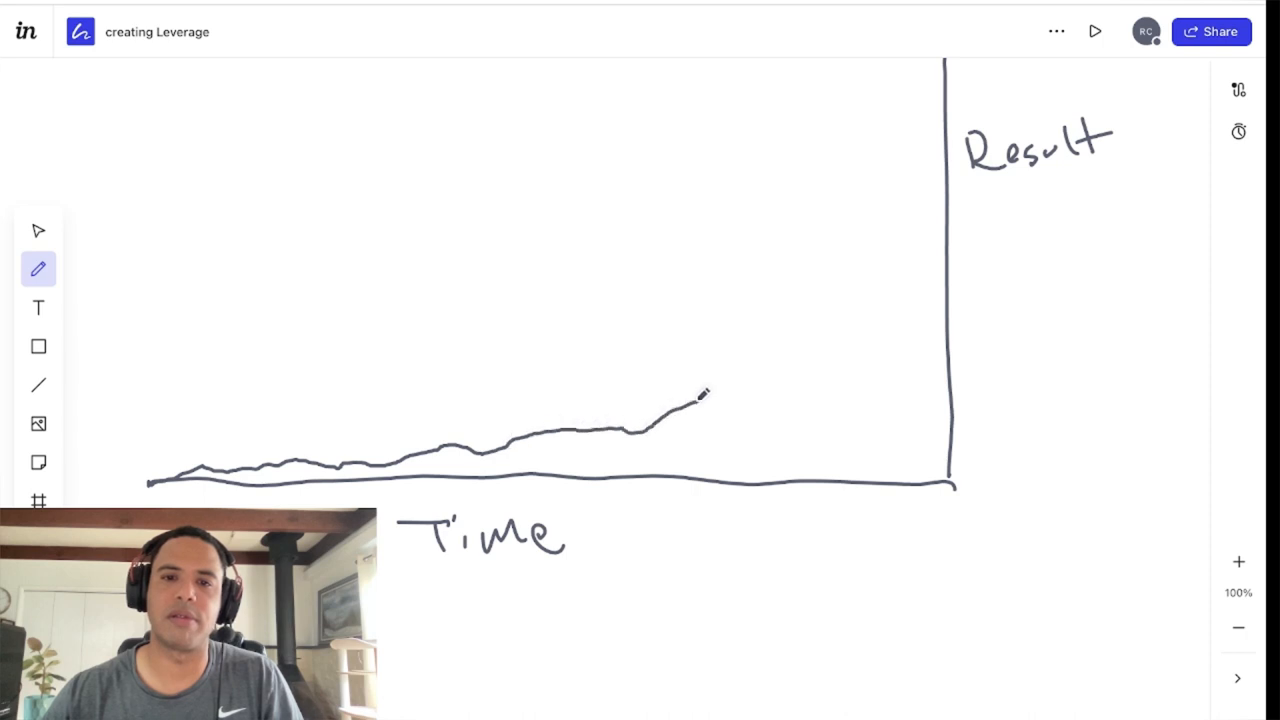
left_click_drag(700, 400, 895, 220)
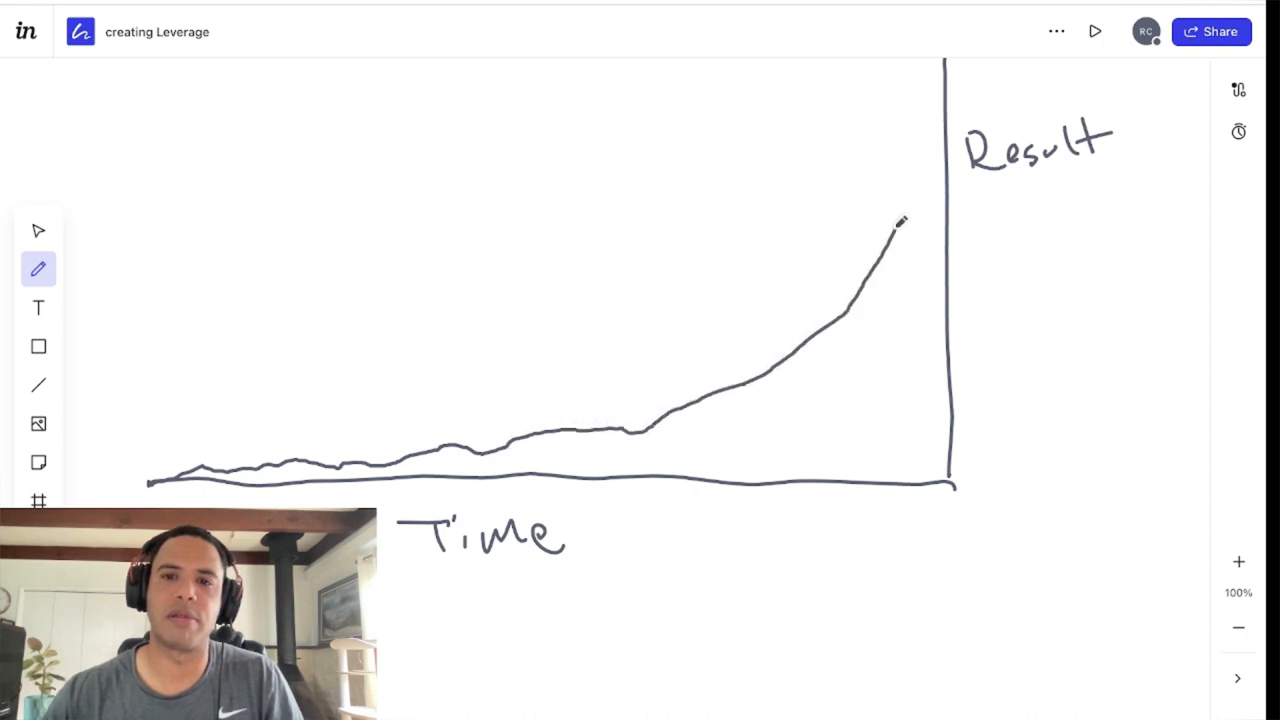
left_click_drag(898, 222, 940, 60)
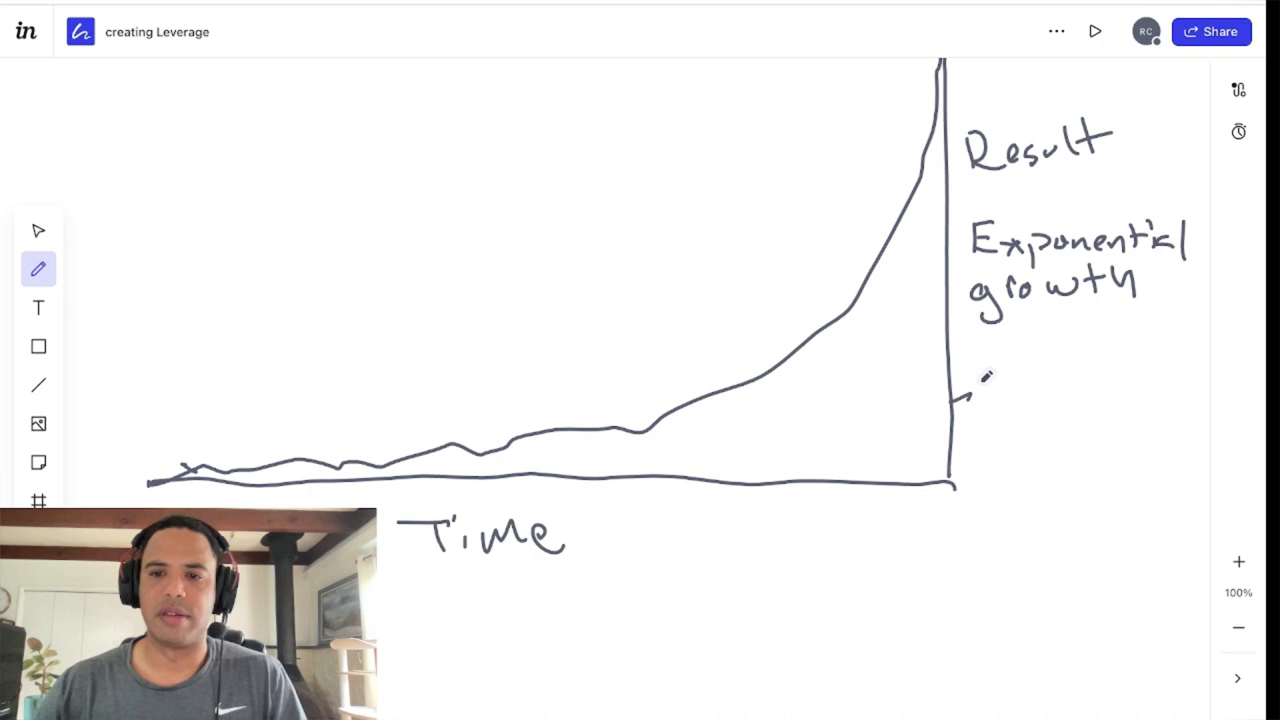
Add tick values along the vertical axis, box the 10k value, and point an arrow at it.
left_click_drag(970, 390, 1075, 360)
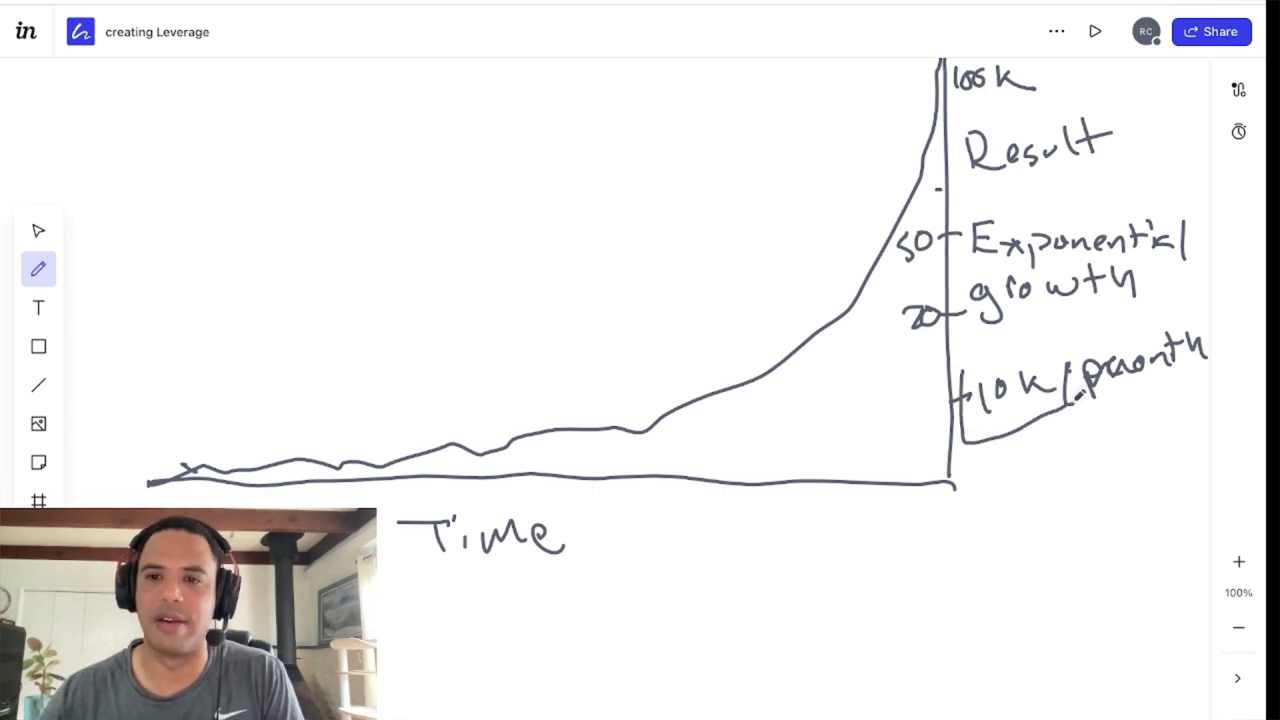
left_click_drag(980, 360, 1050, 410)
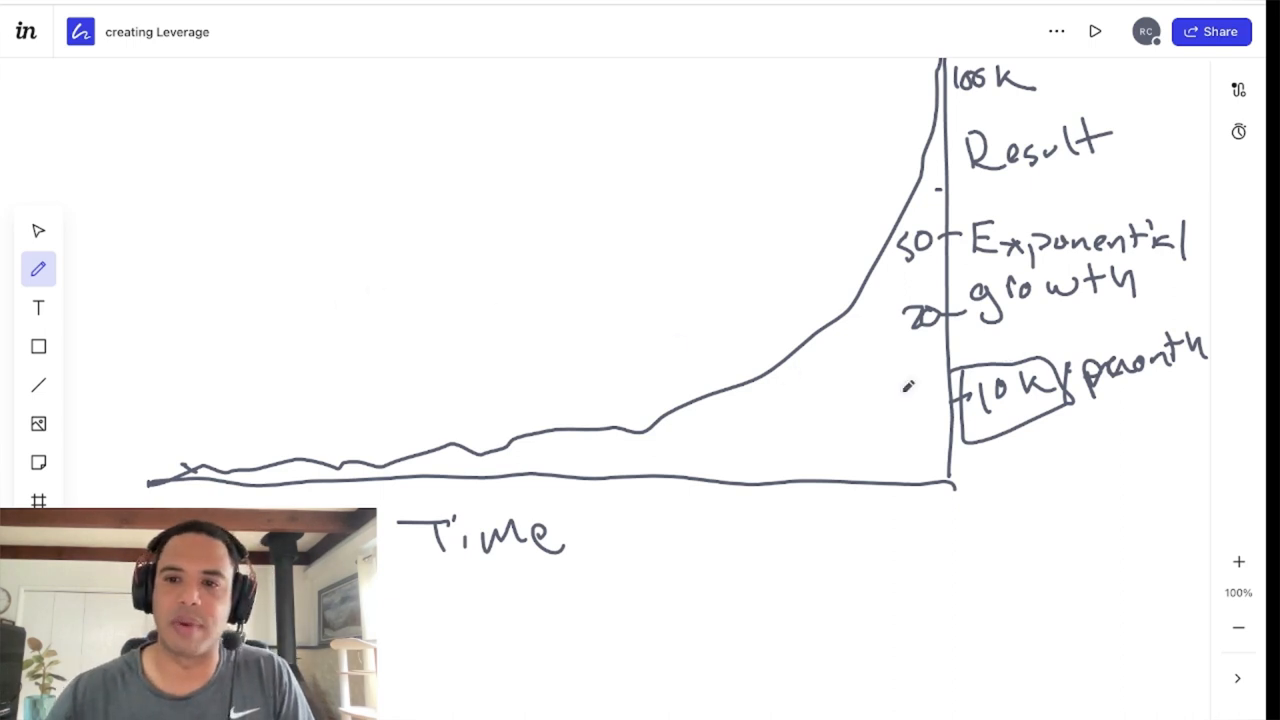
left_click_drag(905, 408, 955, 408)
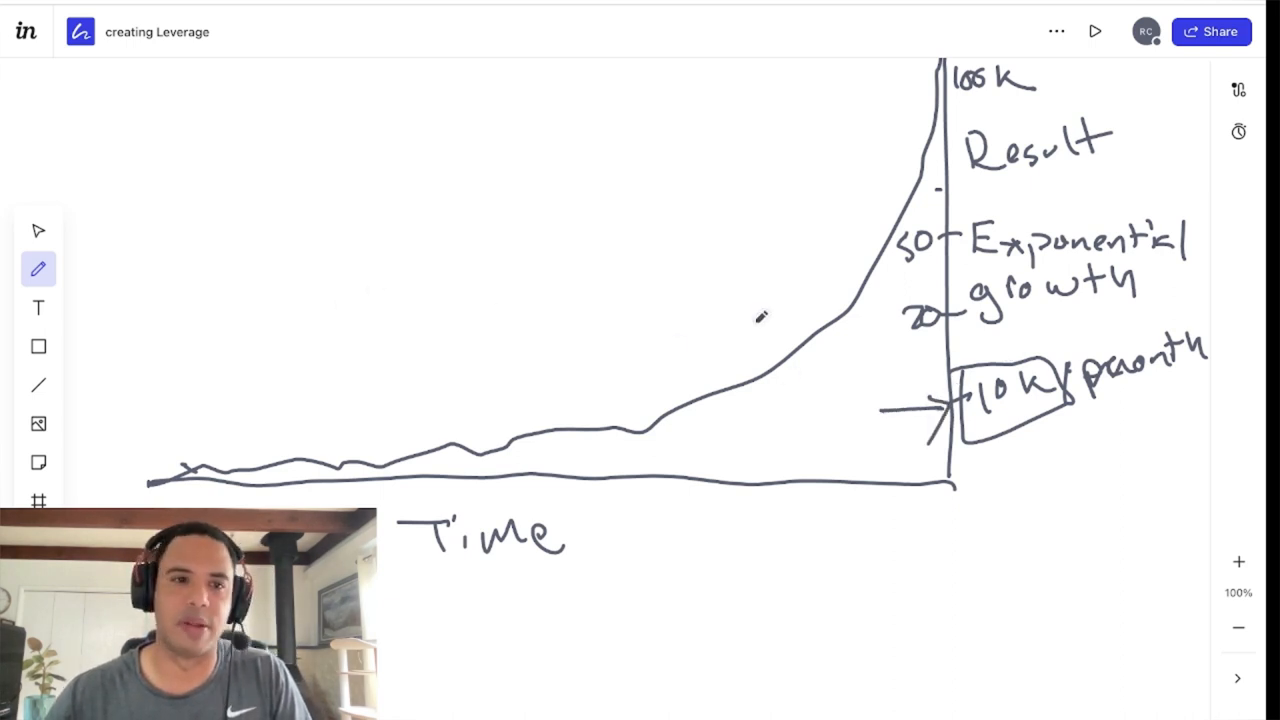
left_click(38, 230)
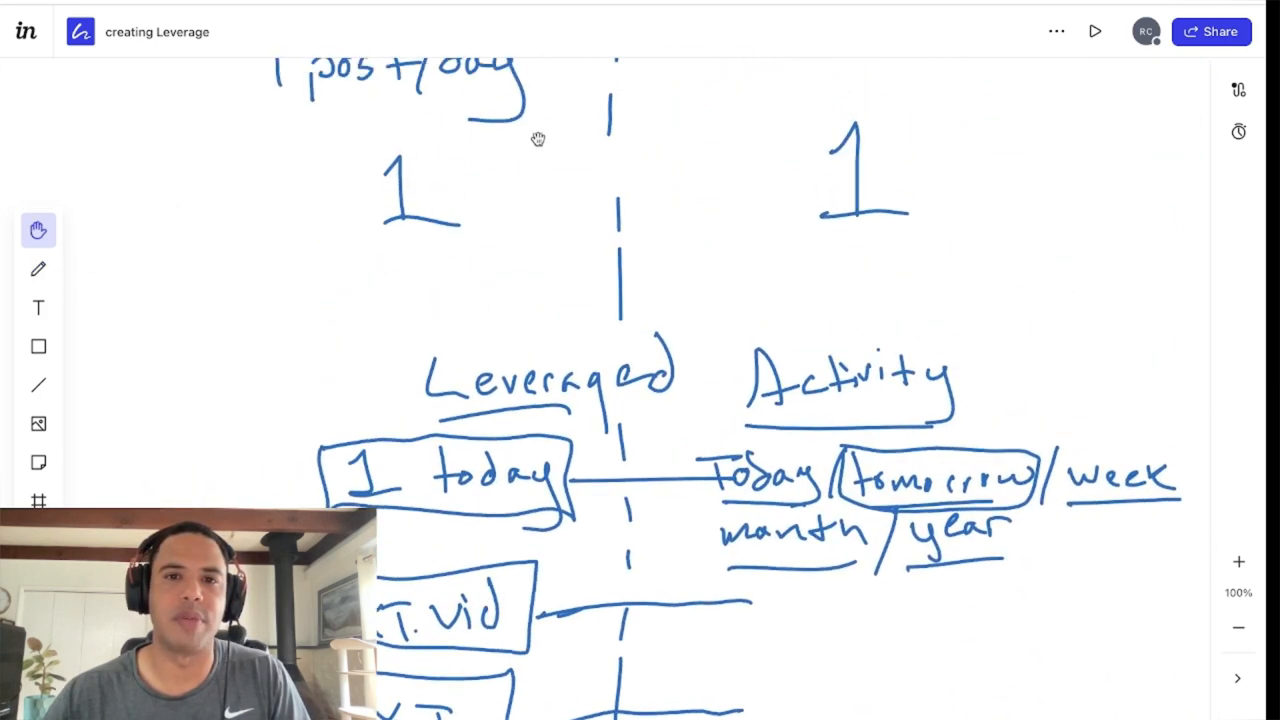
Scroll back to the F.B/I.G 1 post/day sketch and bring up the pen colours.
scroll("down", 3)
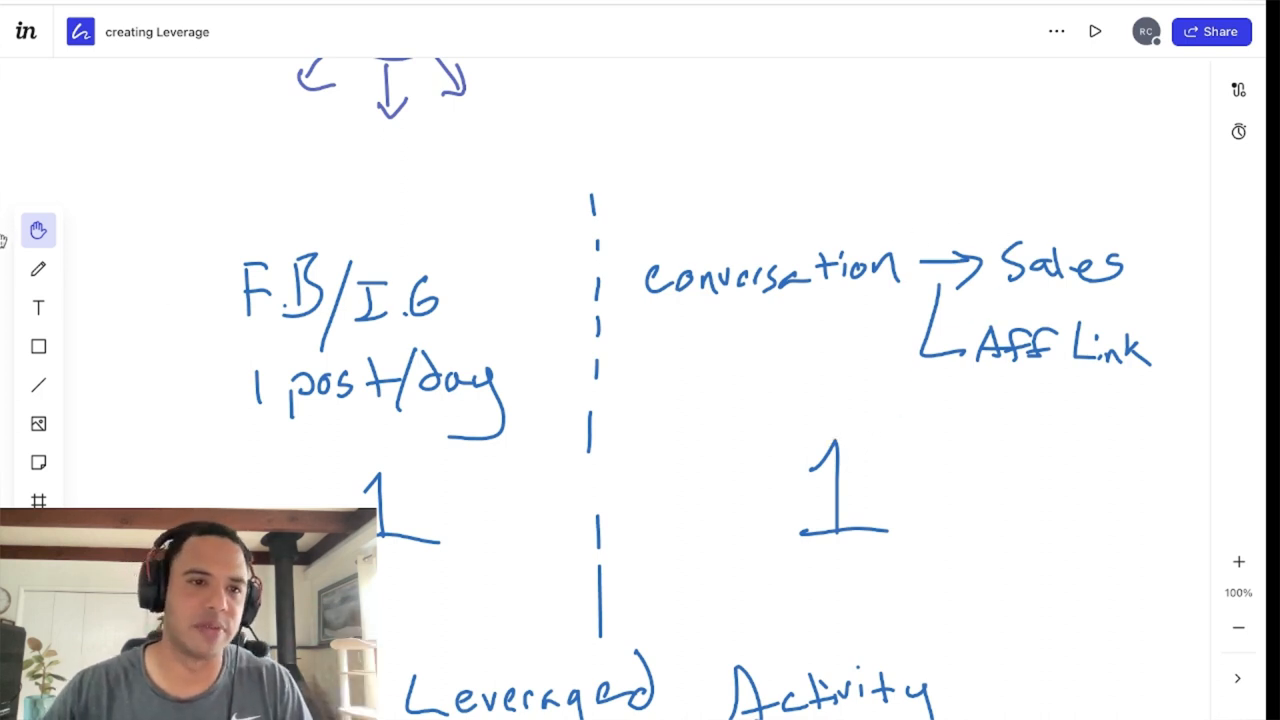
left_click(38, 268)
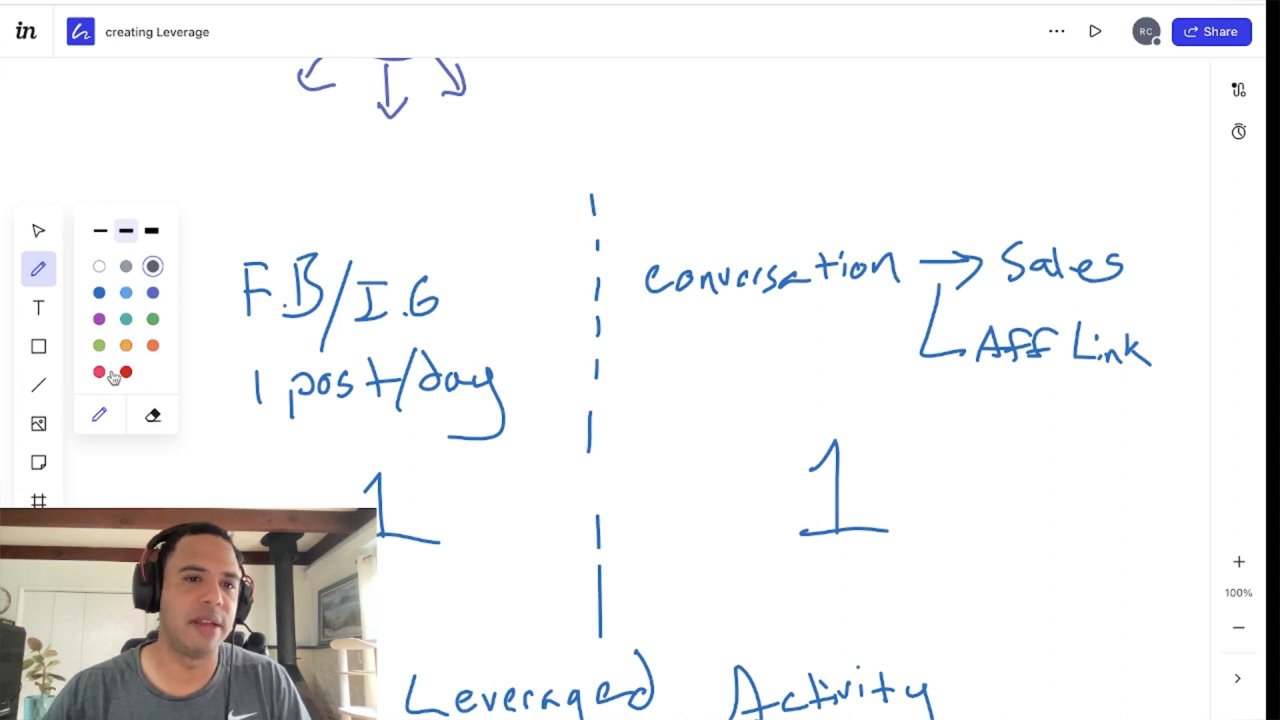
In red, cross out F.B/I.G posting, conversation and Sales/Aff Link, and draw an upward arrow.
left_click(98, 369)
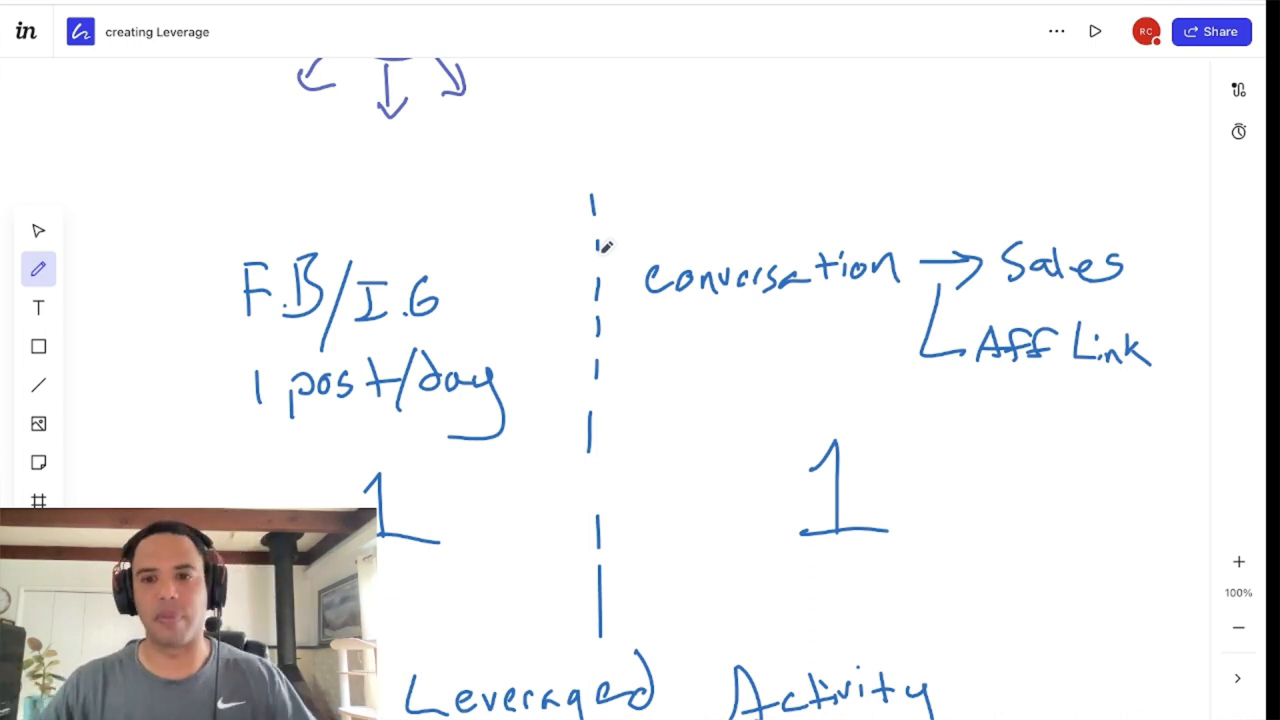
mouse_move(138, 230)
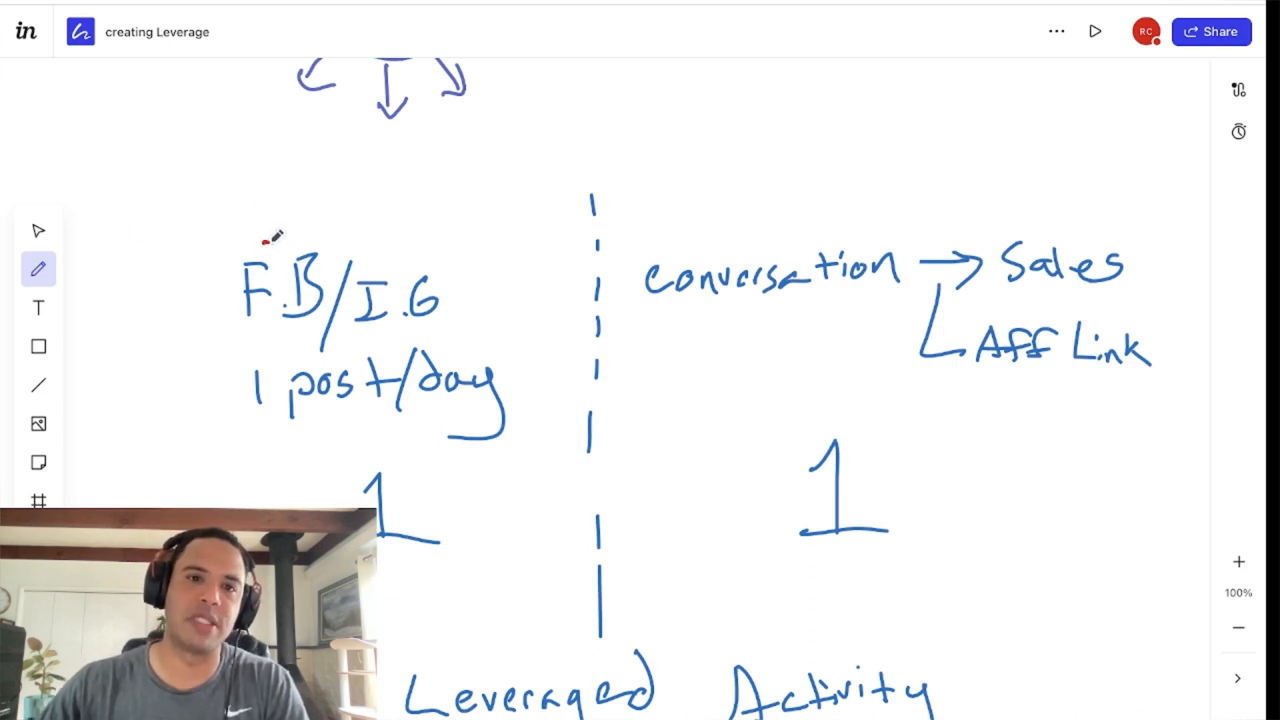
left_click_drag(270, 230, 470, 470)
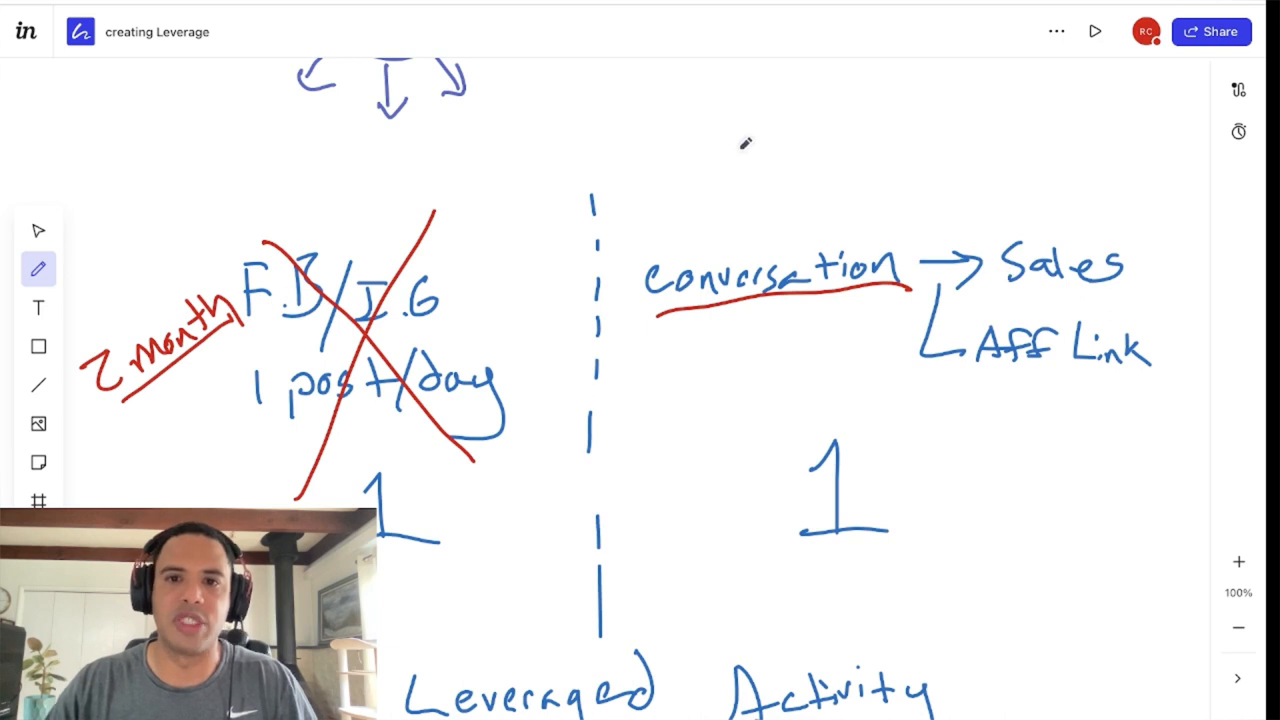
left_click_drag(680, 240, 880, 310)
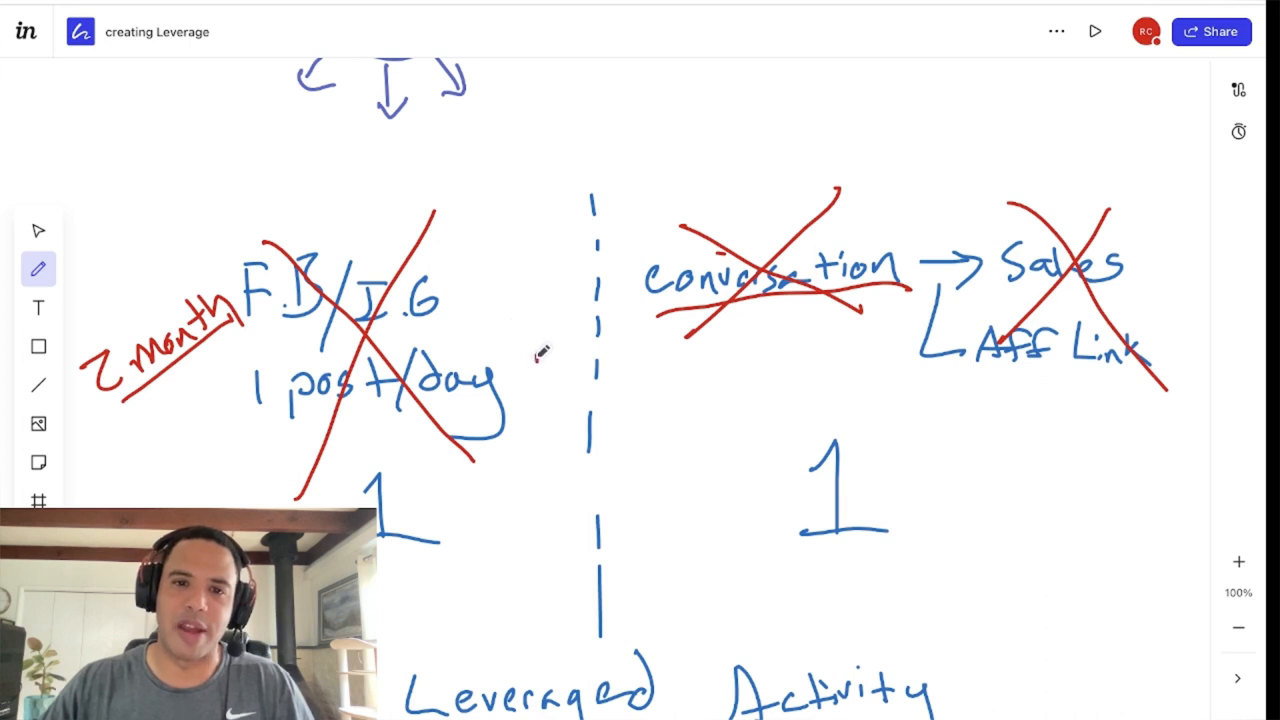
left_click_drag(540, 370, 560, 250)
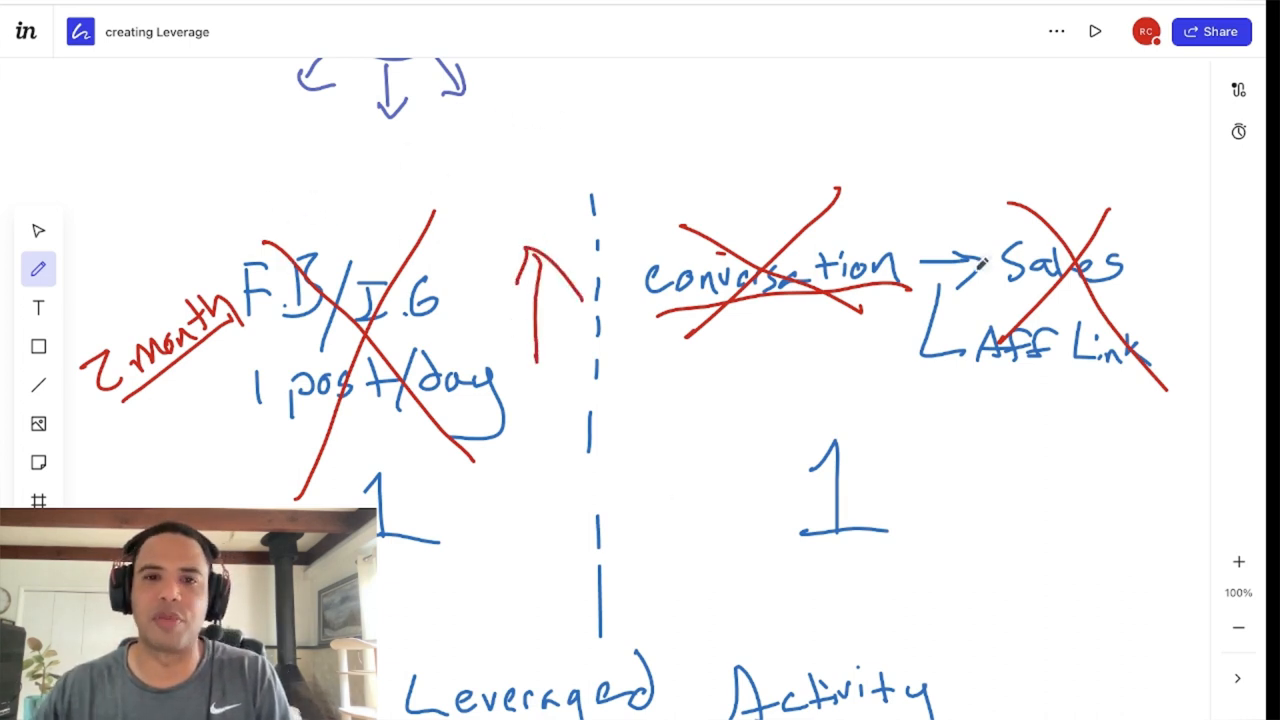
left_click(38, 228)
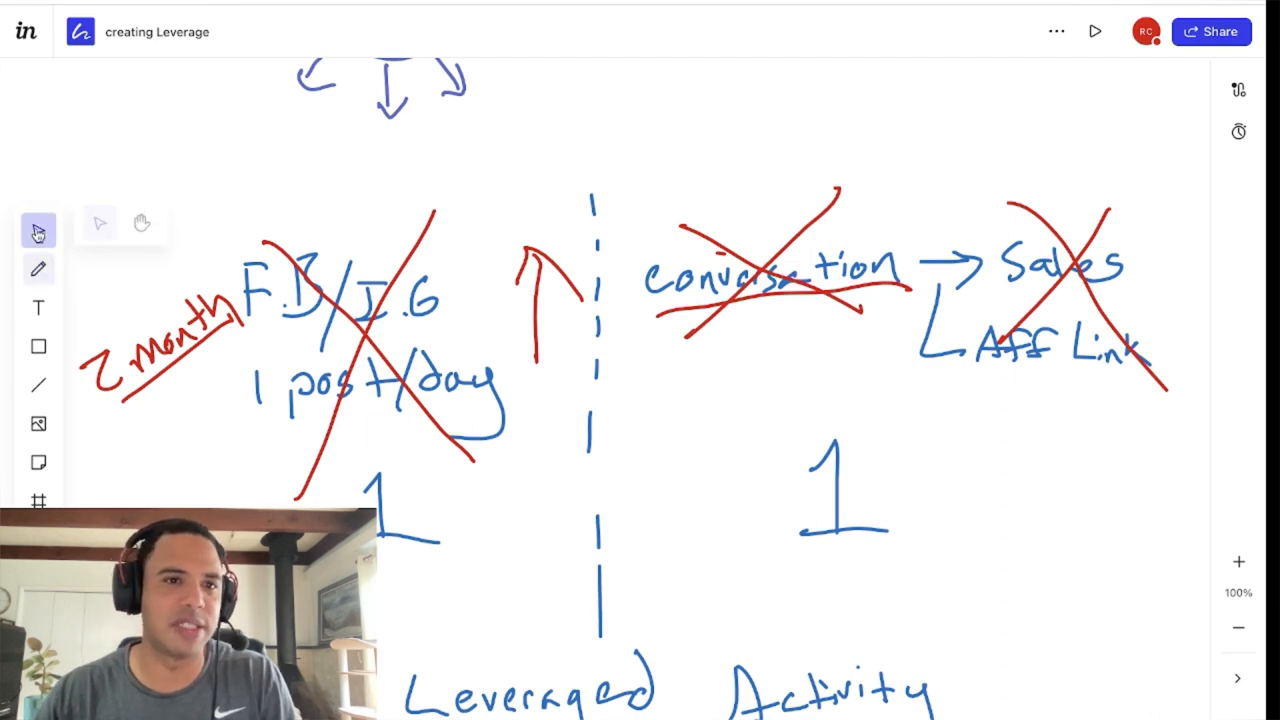
Pan down to a blank area of the board and reselect the pencil.
left_click(143, 228)
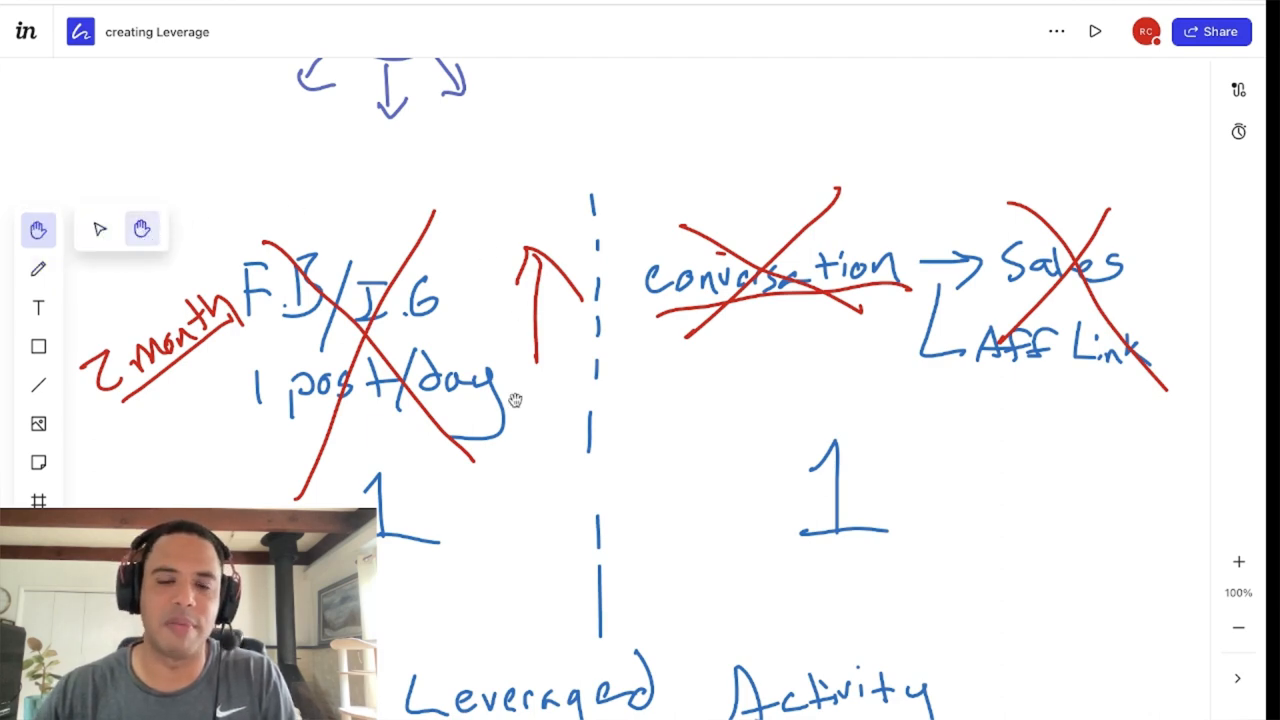
scroll("down", 3)
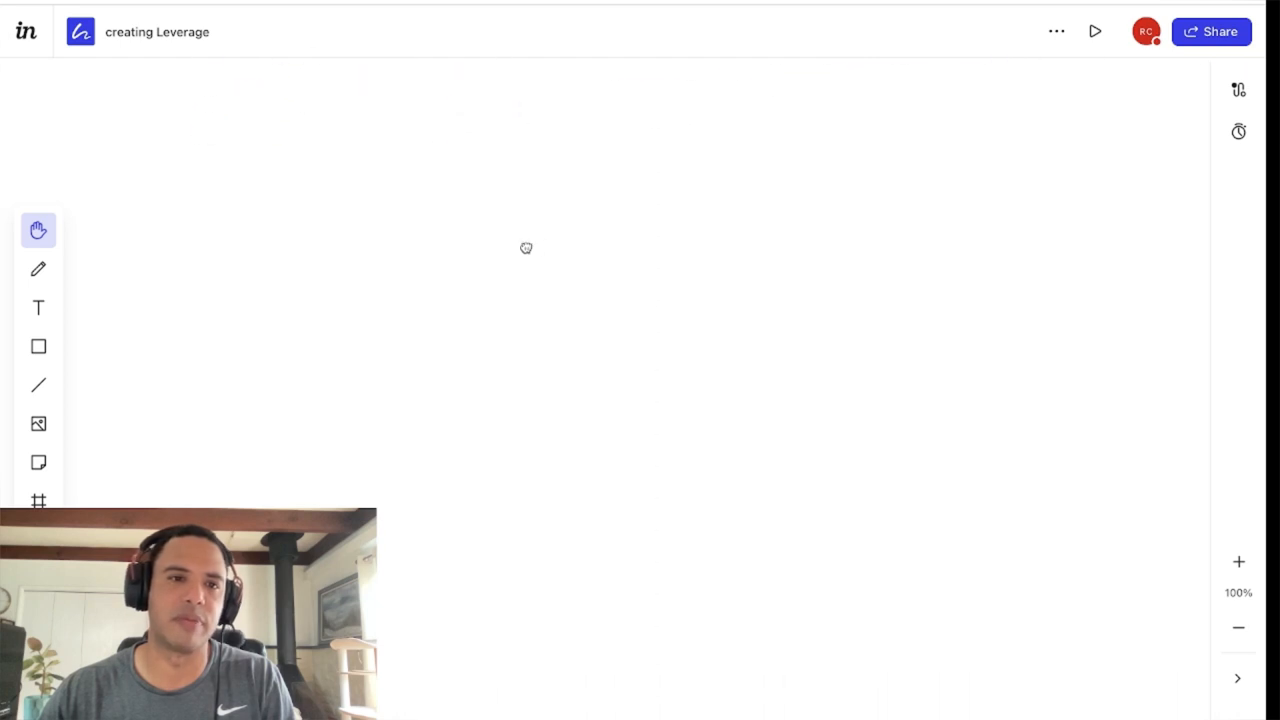
mouse_move(38, 273)
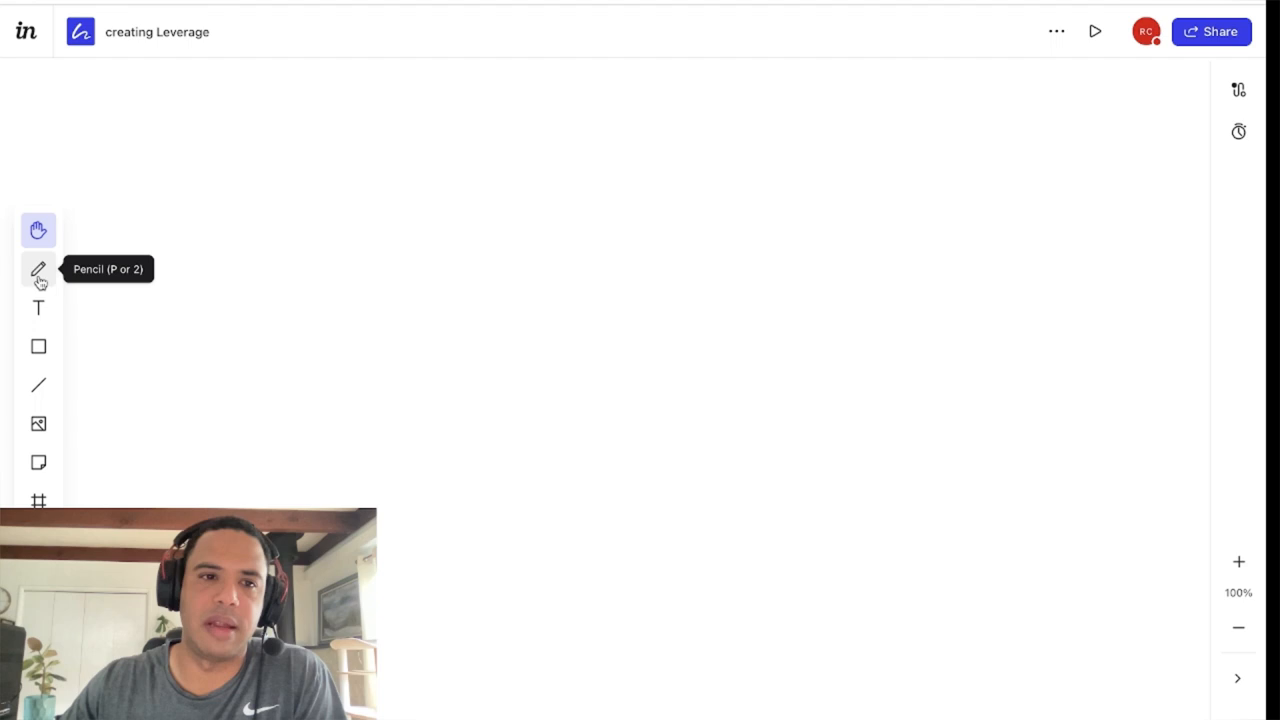
left_click(38, 269)
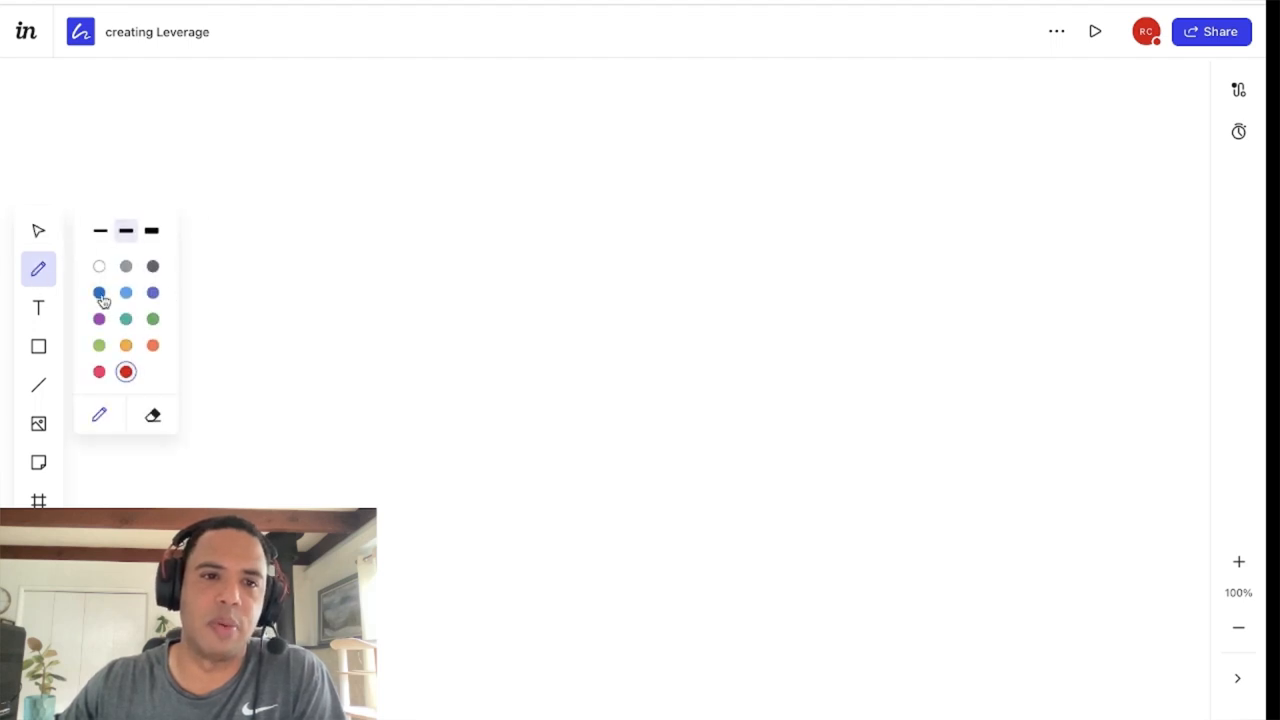
Write the 'Y.T. Content' heading near the top in blue.
left_click(98, 291)
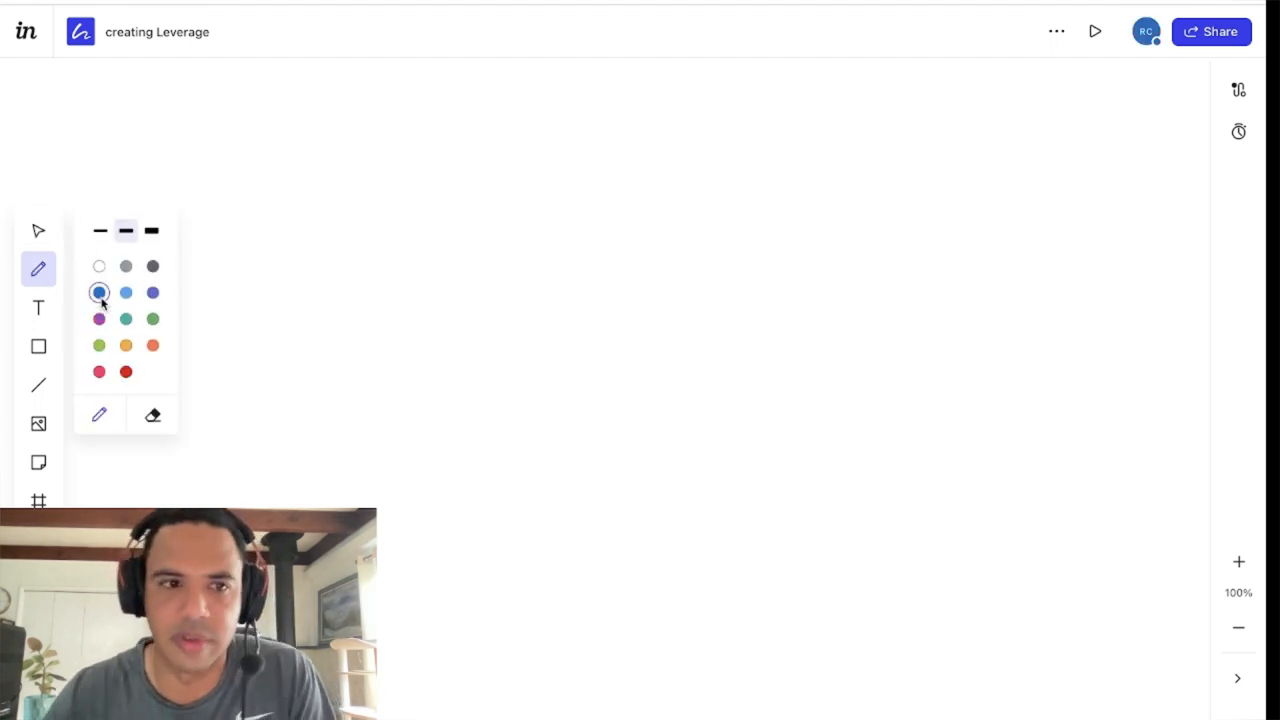
mouse_move(286, 159)
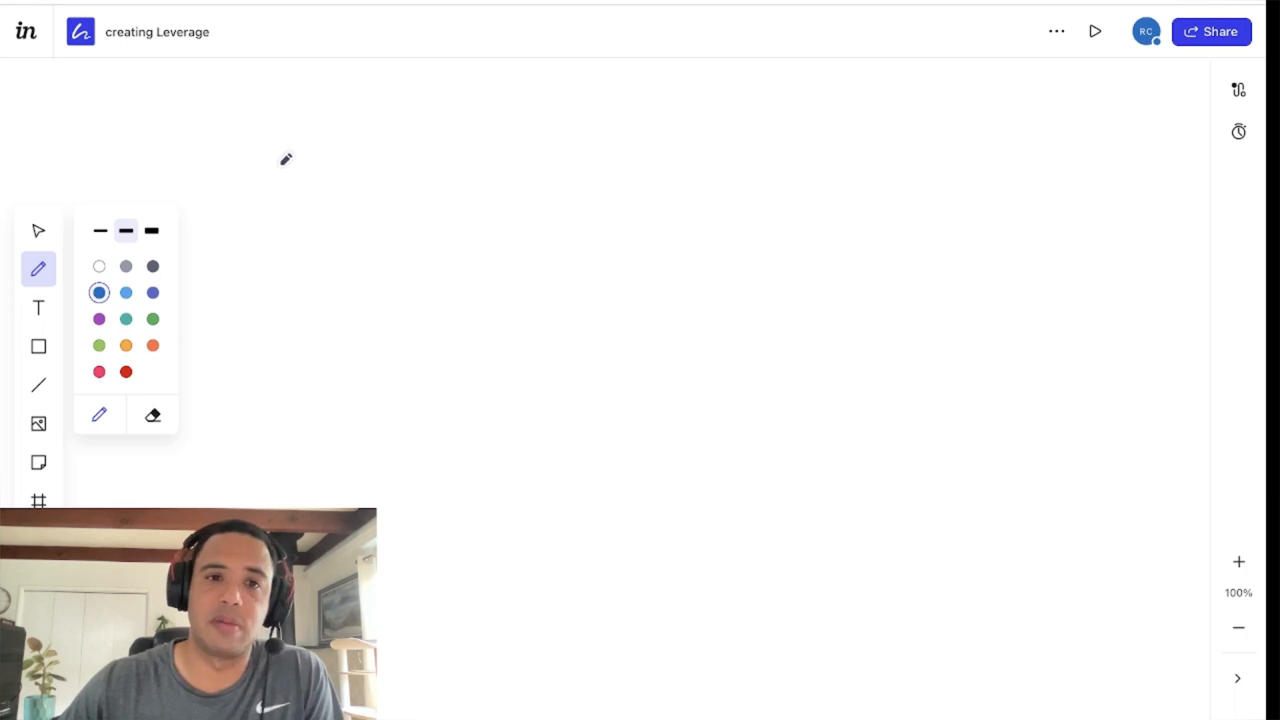
left_click_drag(265, 150, 300, 215)
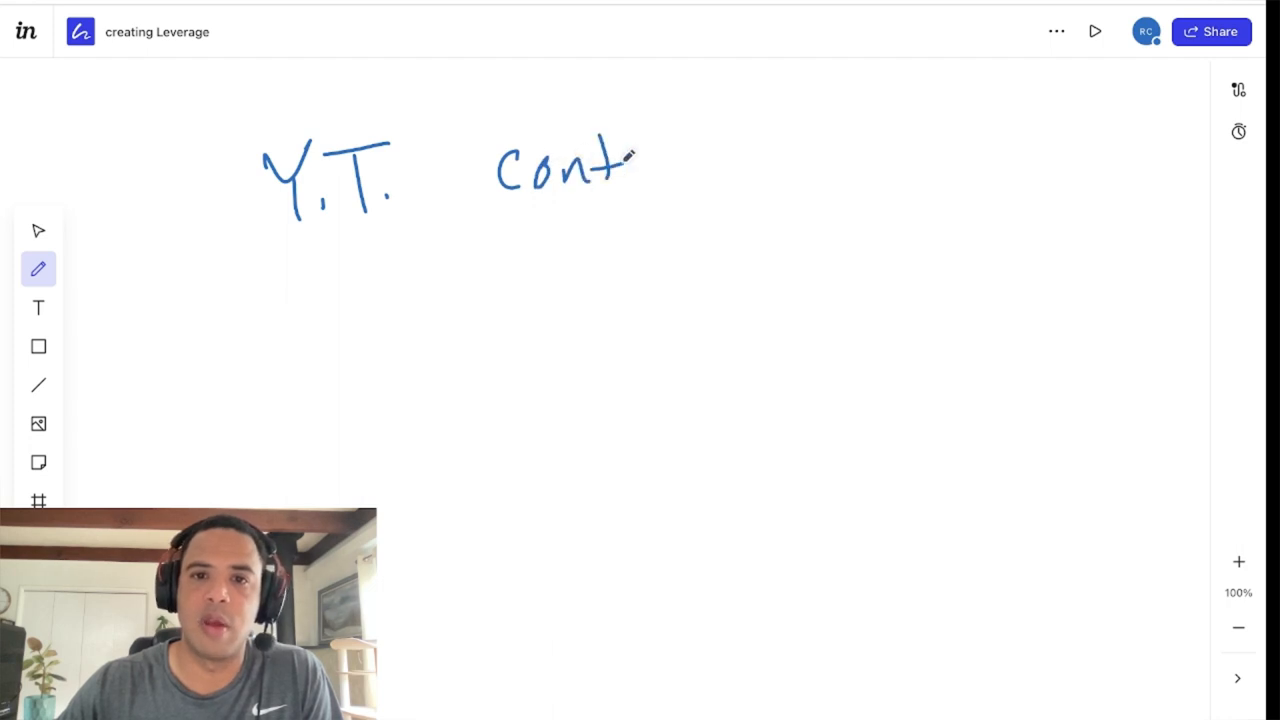
left_click_drag(630, 160, 765, 140)
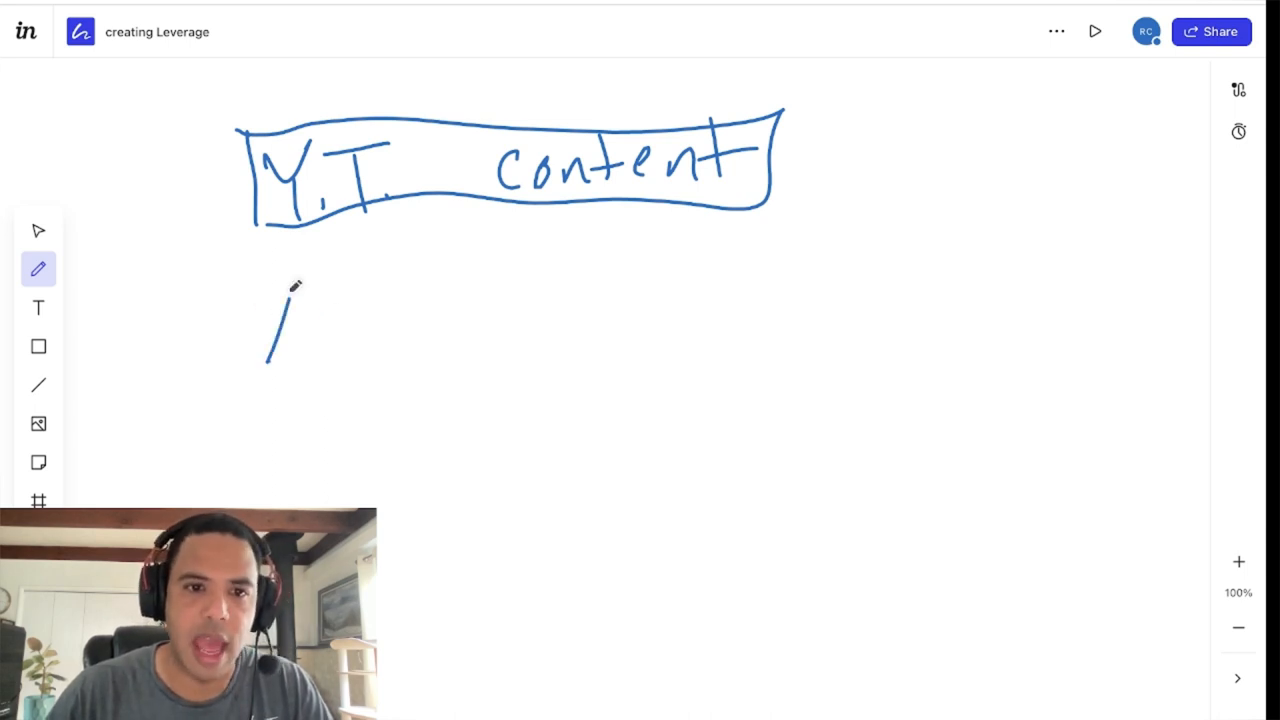
Write 'paid Ads' below, box it, and draw an arrow out of the box.
left_click_drag(270, 300, 410, 350)
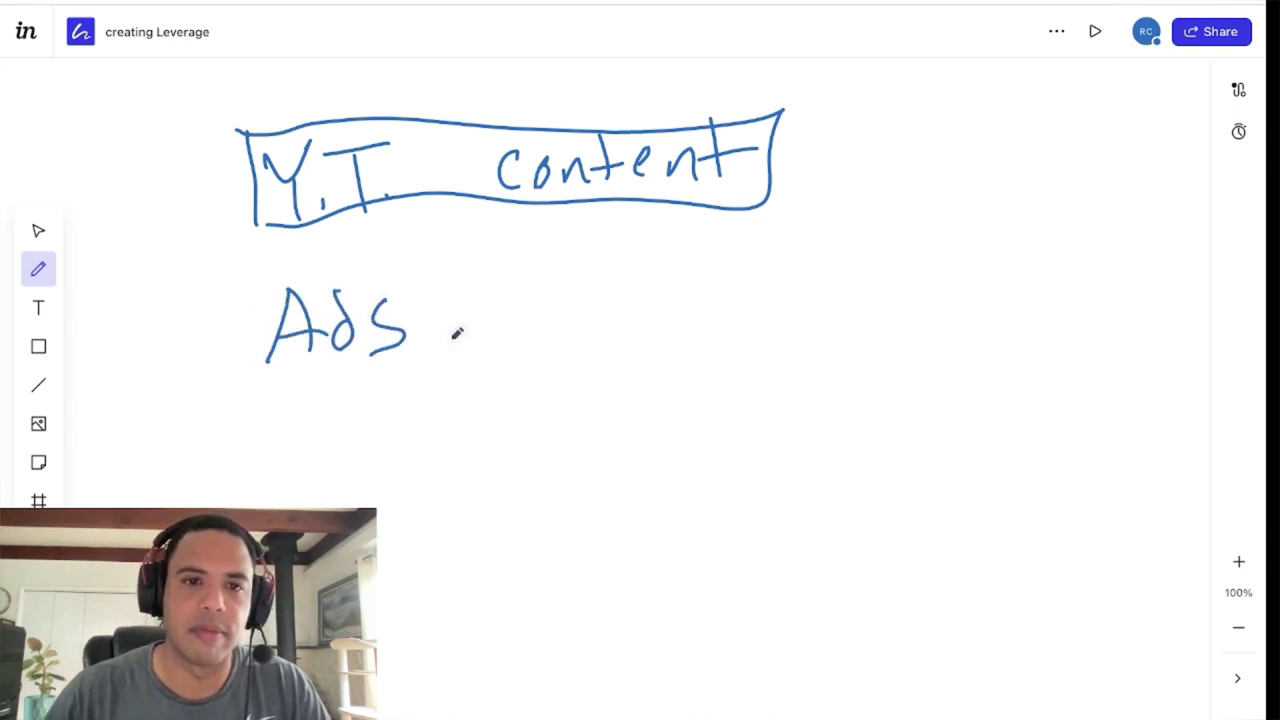
left_click_drag(110, 330, 120, 410)
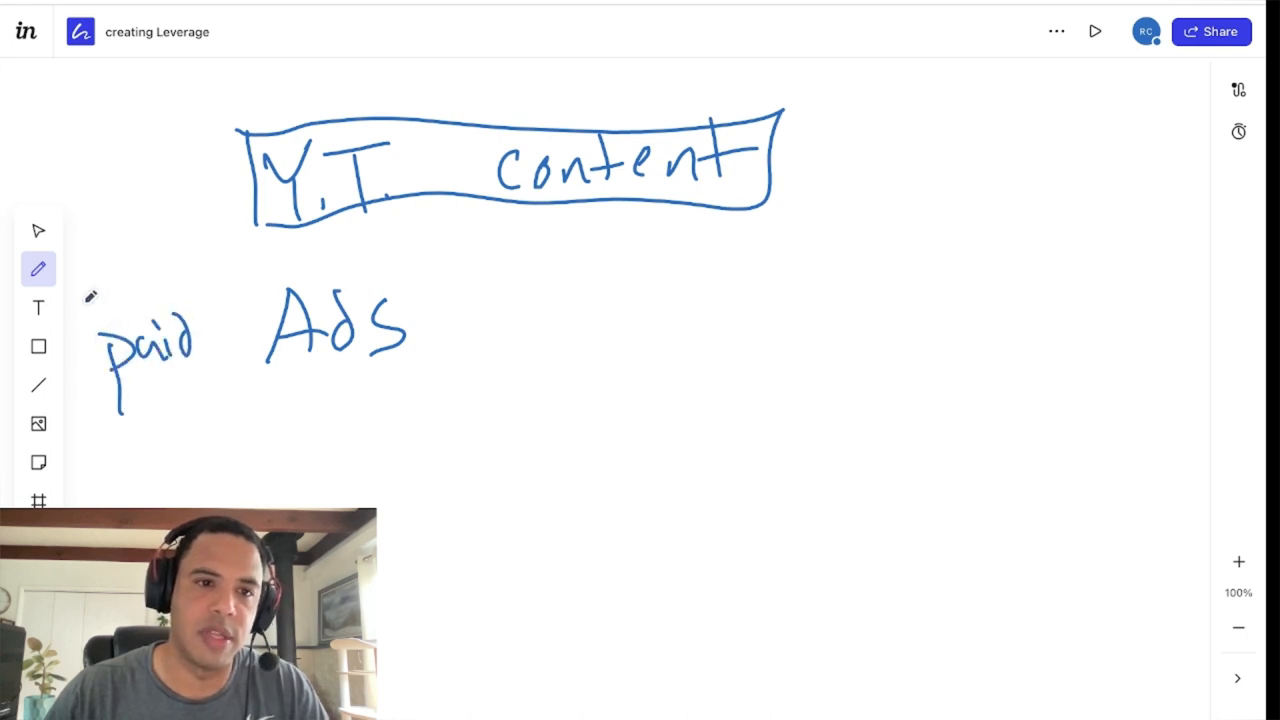
left_click_drag(90, 290, 420, 265)
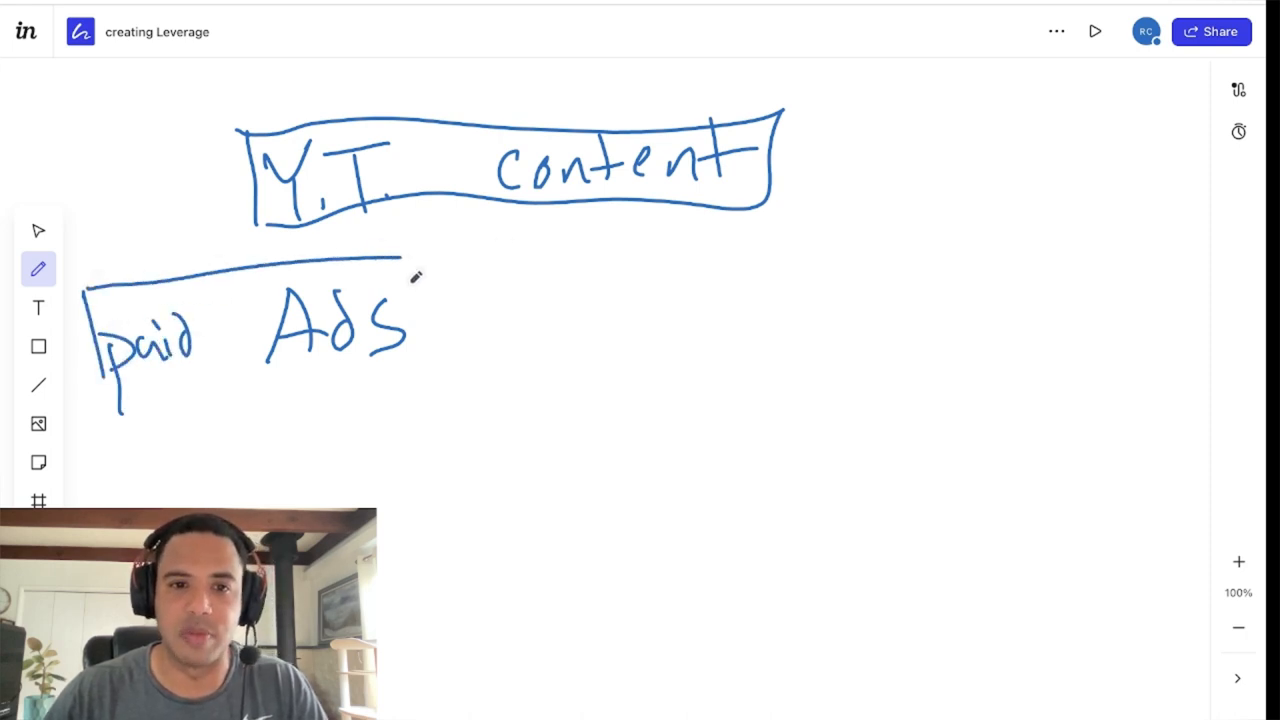
left_click_drag(410, 270, 210, 385)
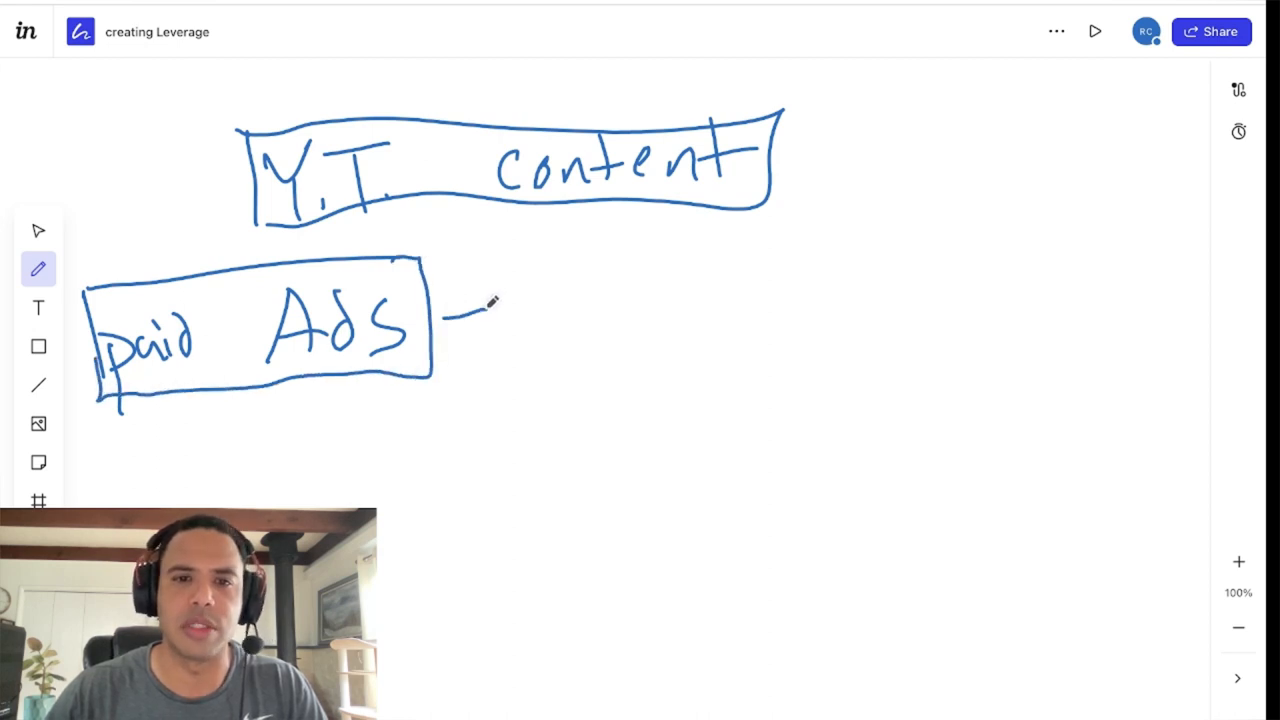
left_click_drag(450, 315, 540, 300)
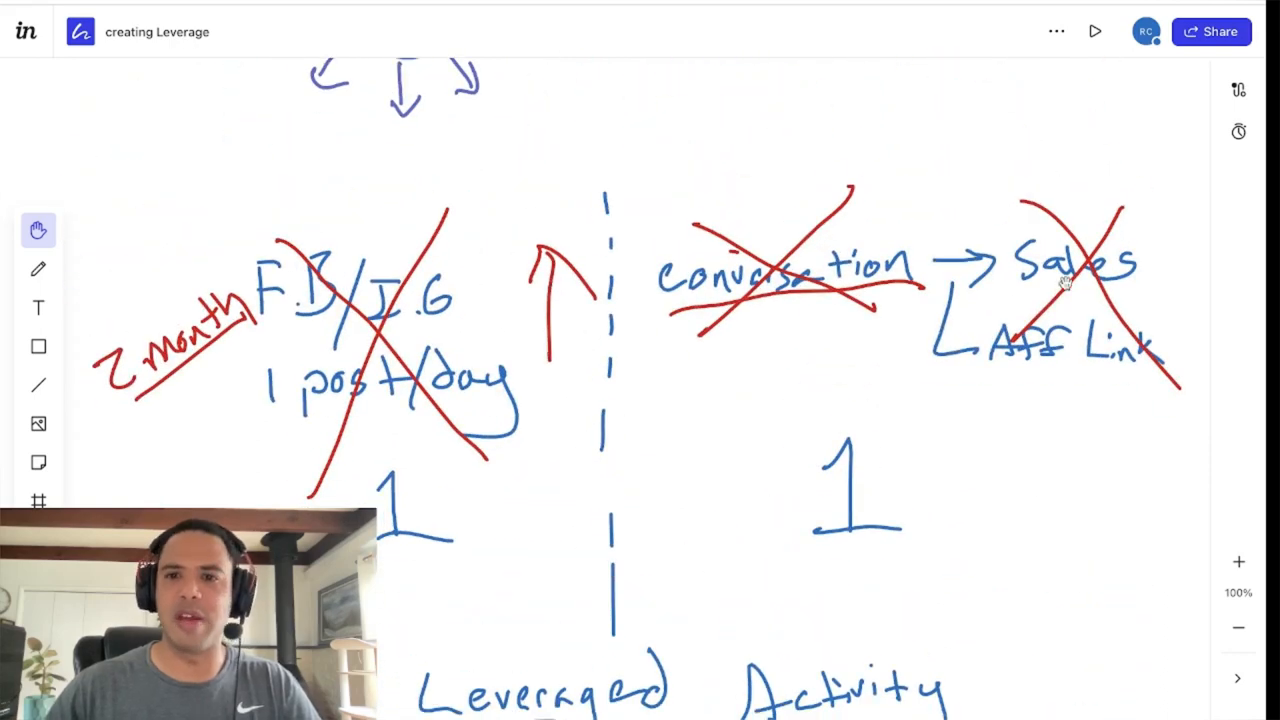
Switch the ink to grey and pan down toward the paid Ads diagram.
left_click(37, 270)
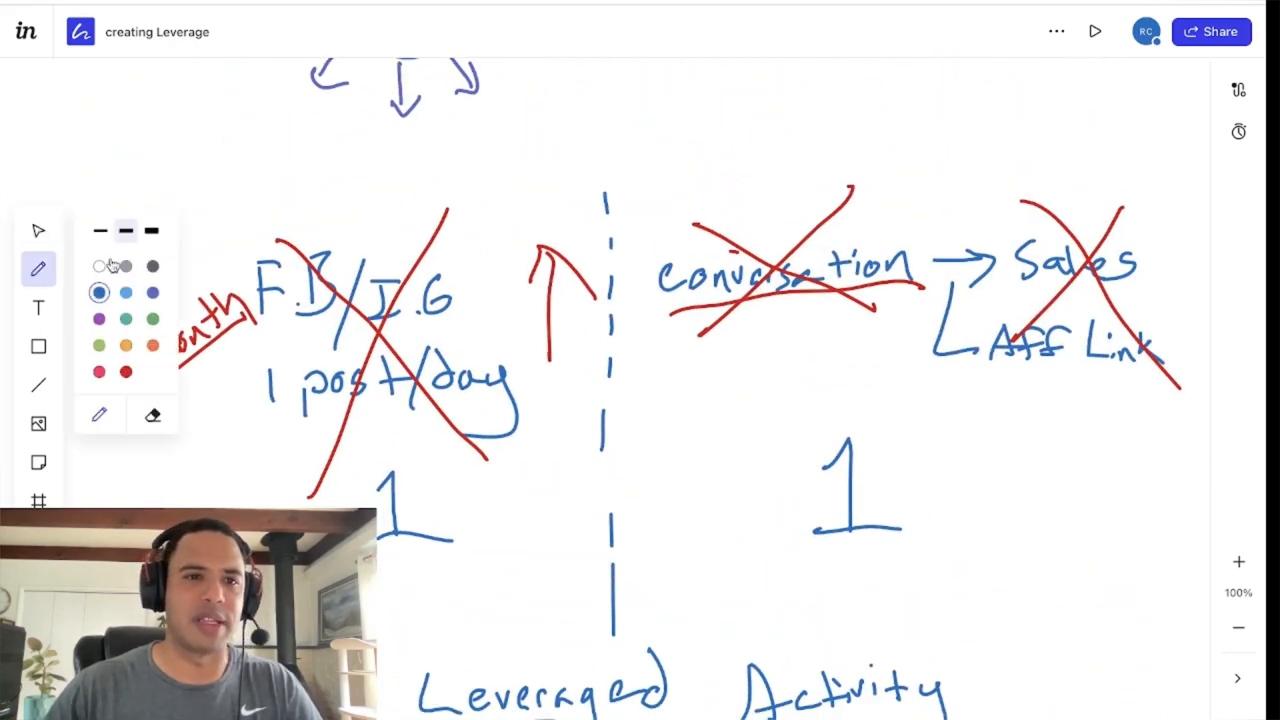
left_click(152, 266)
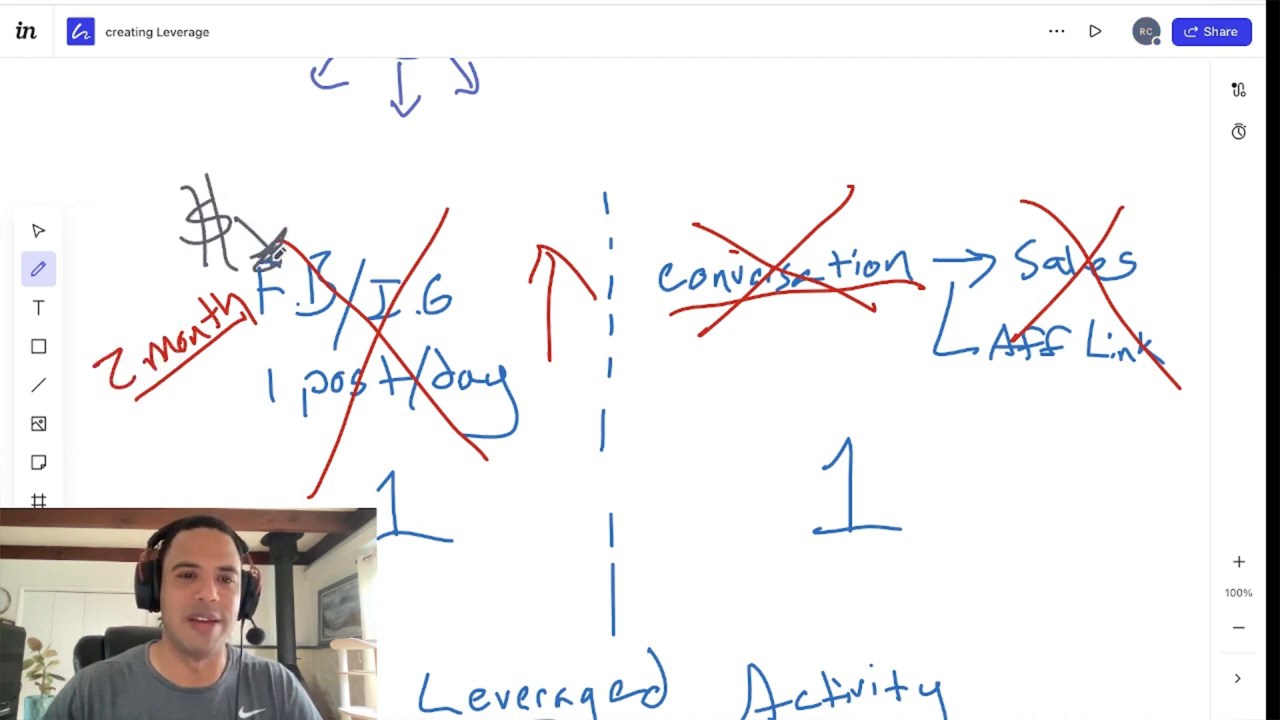
left_click(40, 268)
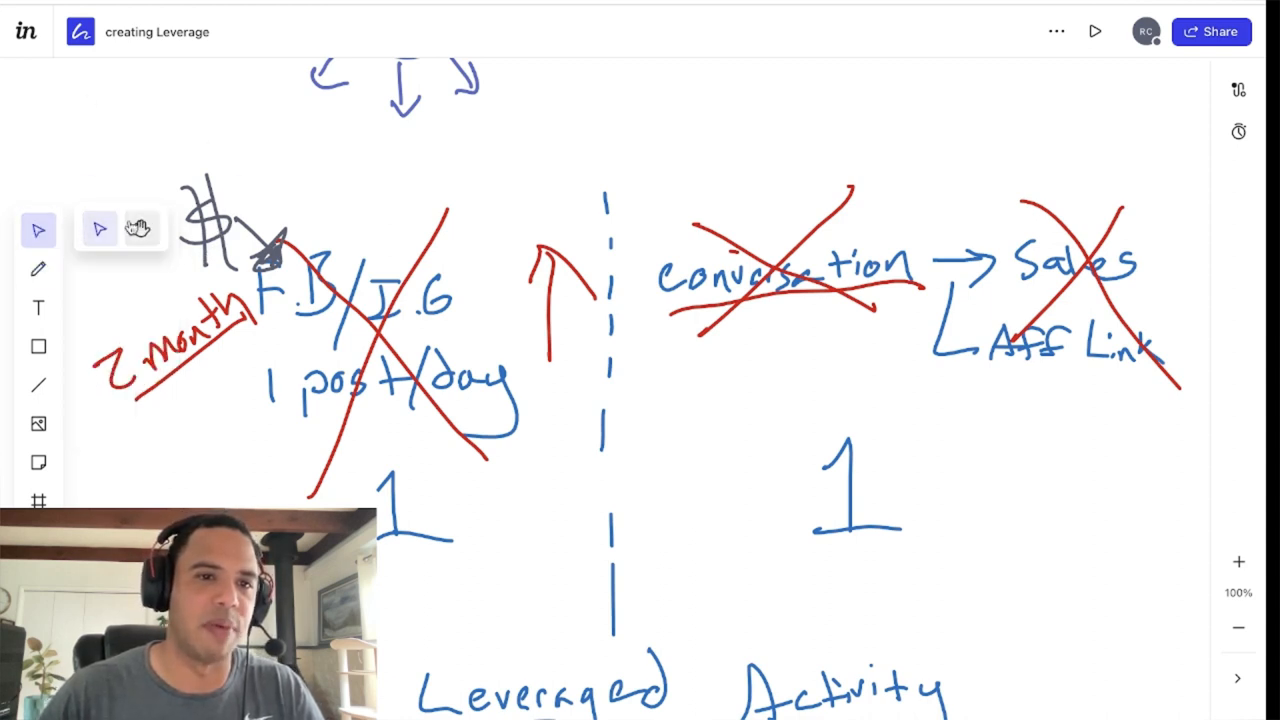
scroll("down", 3)
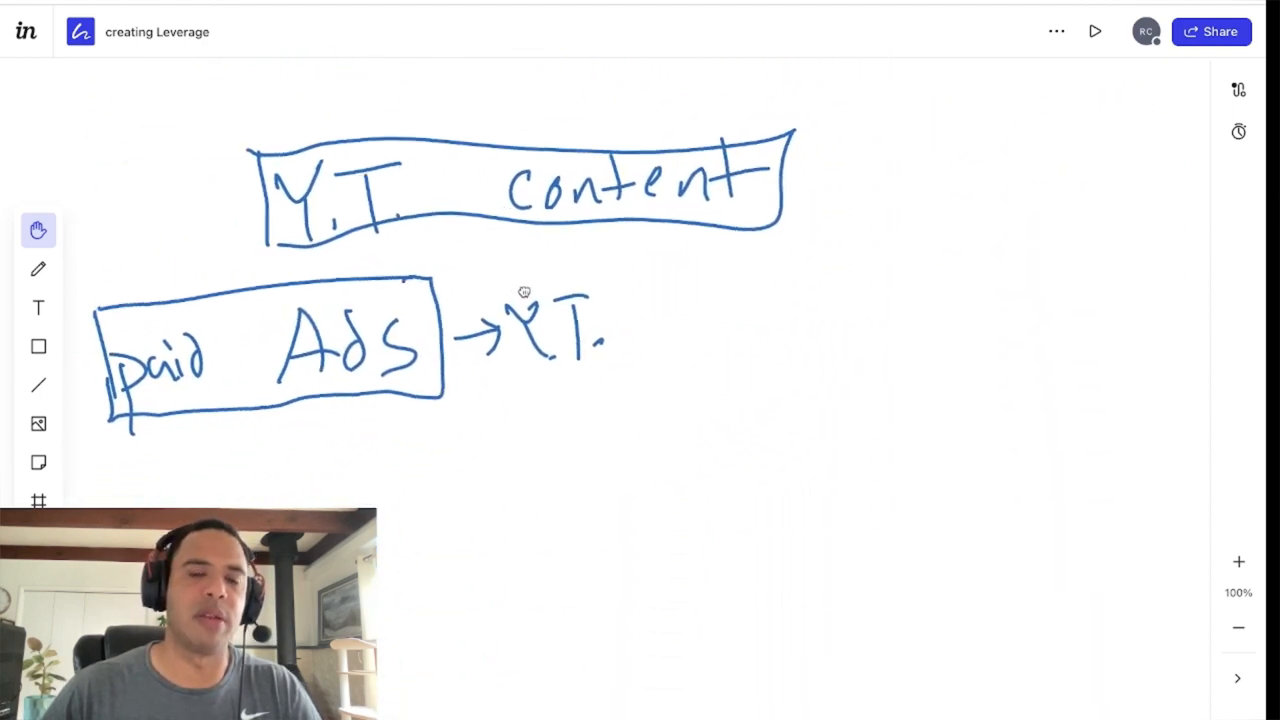
Switch the ink to green and write a boxed 'Time' under paid Ads.
left_click(38, 270)
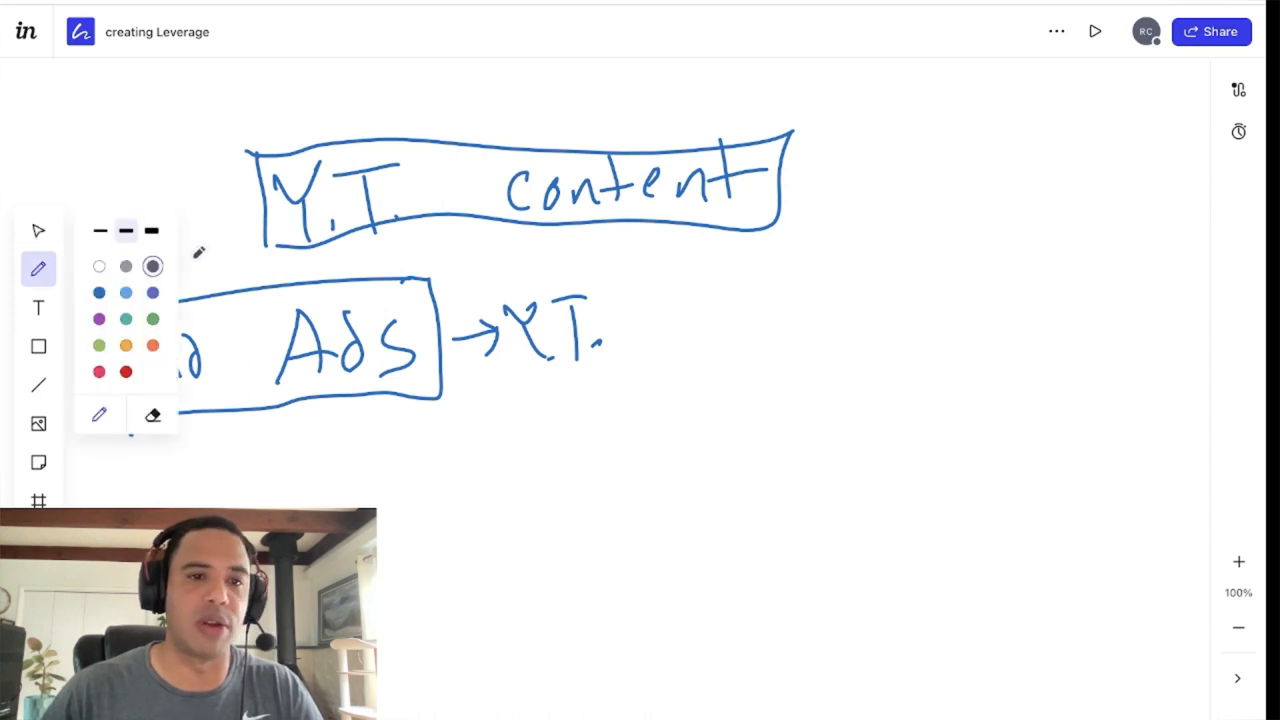
left_click(98, 291)
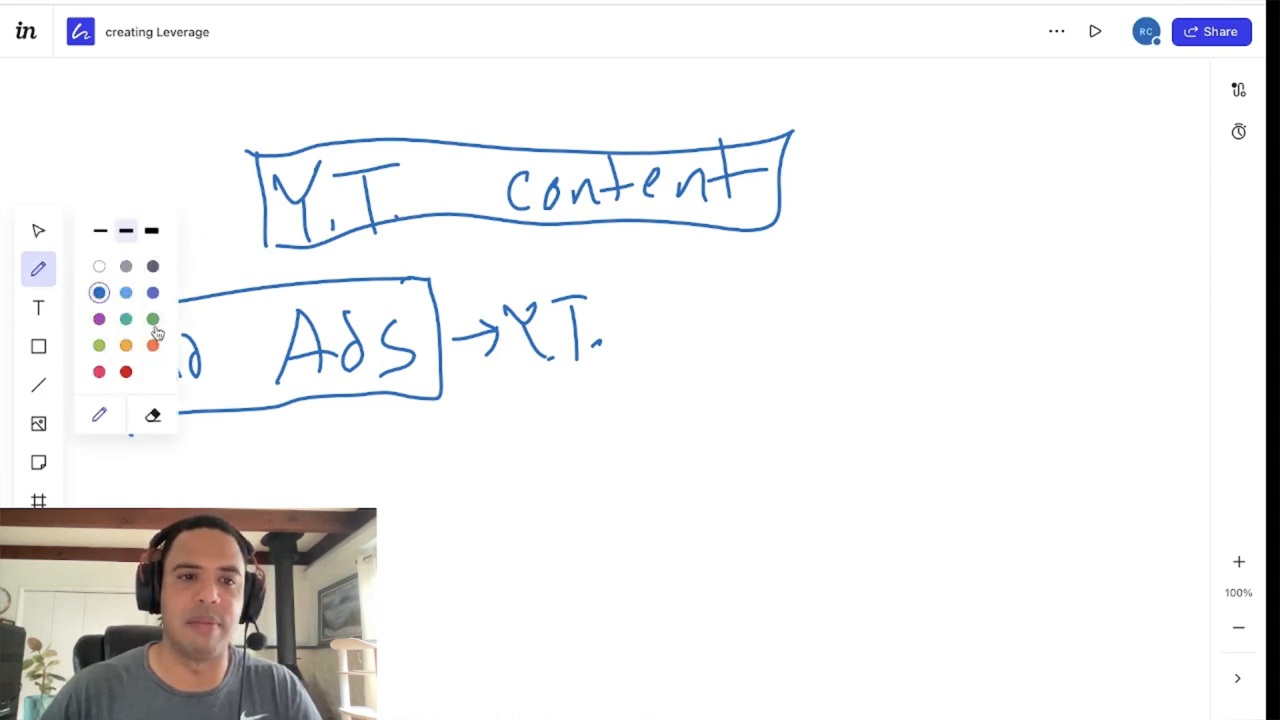
left_click(153, 319)
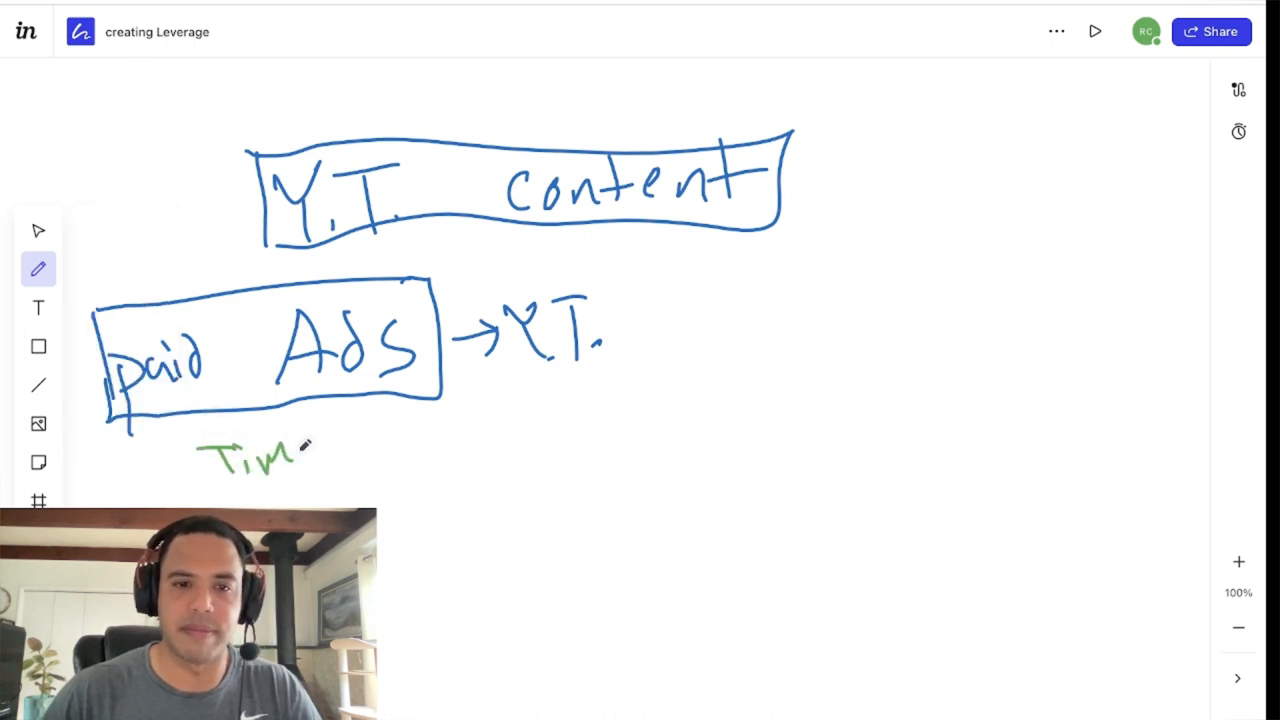
left_click_drag(180, 420, 350, 415)
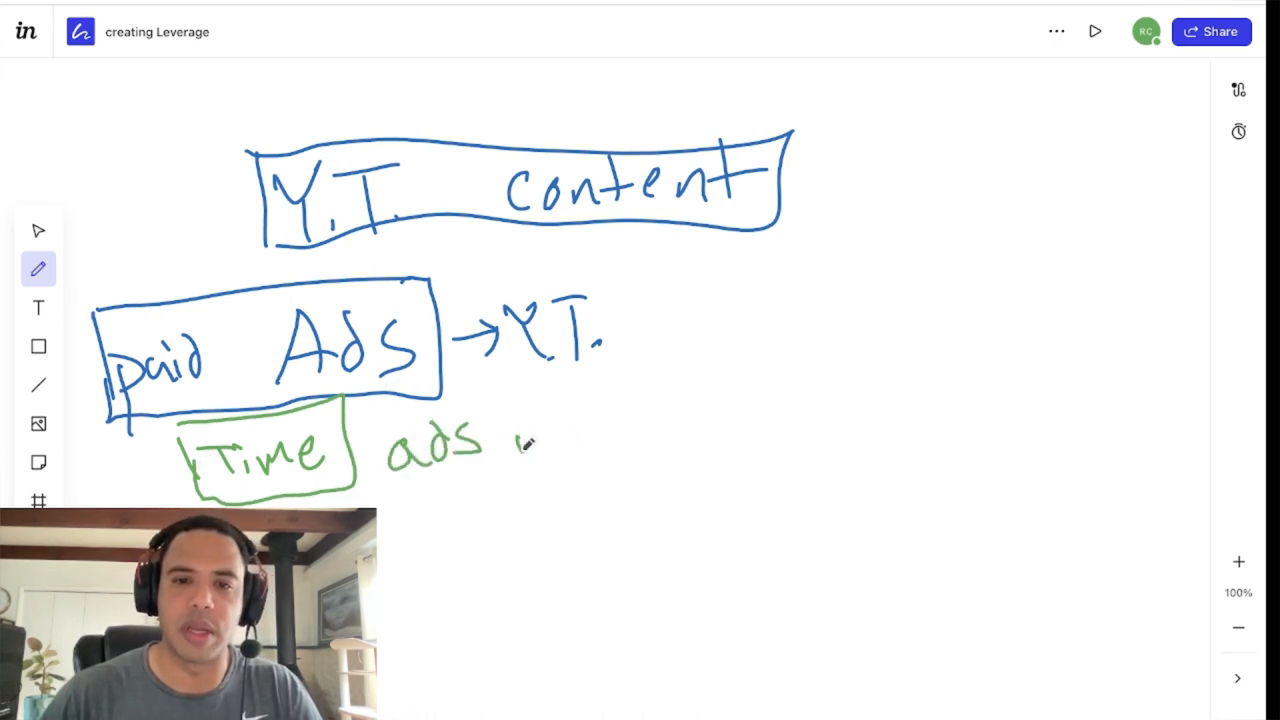
Write 'ads working' beside Time and erase the stray green scribble.
left_click_drag(500, 445, 595, 440)
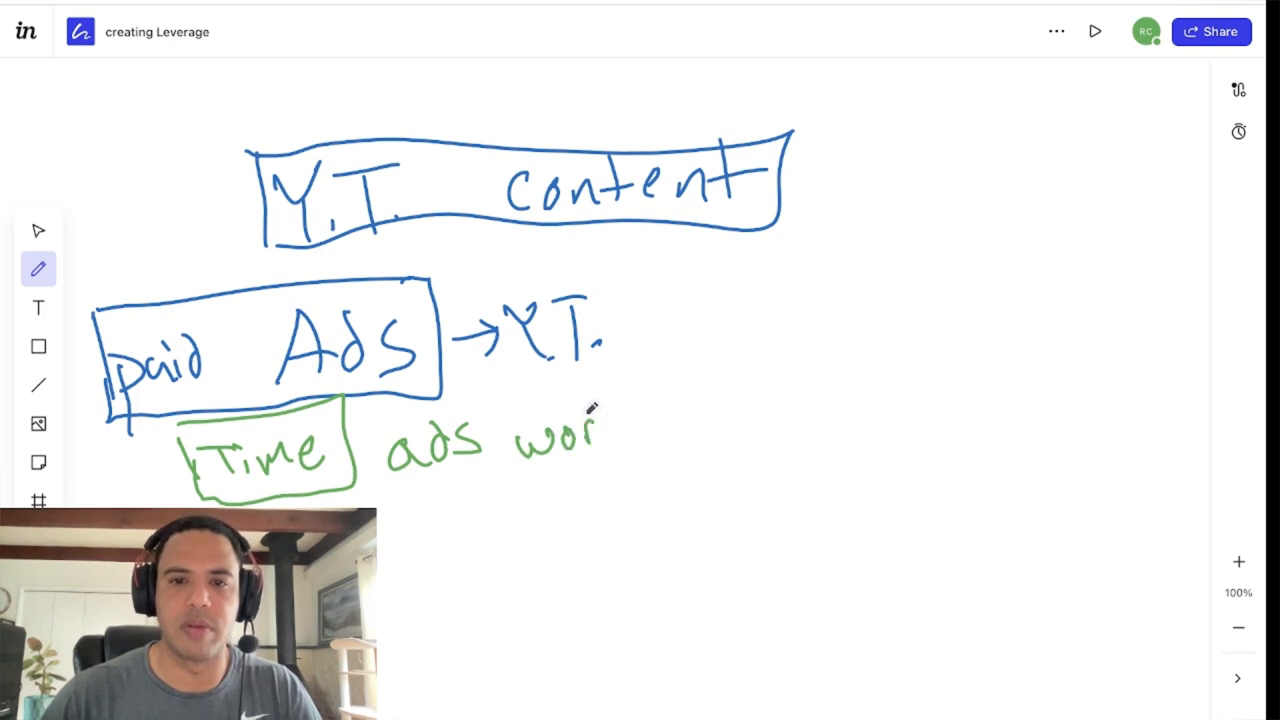
left_click_drag(595, 410, 610, 440)
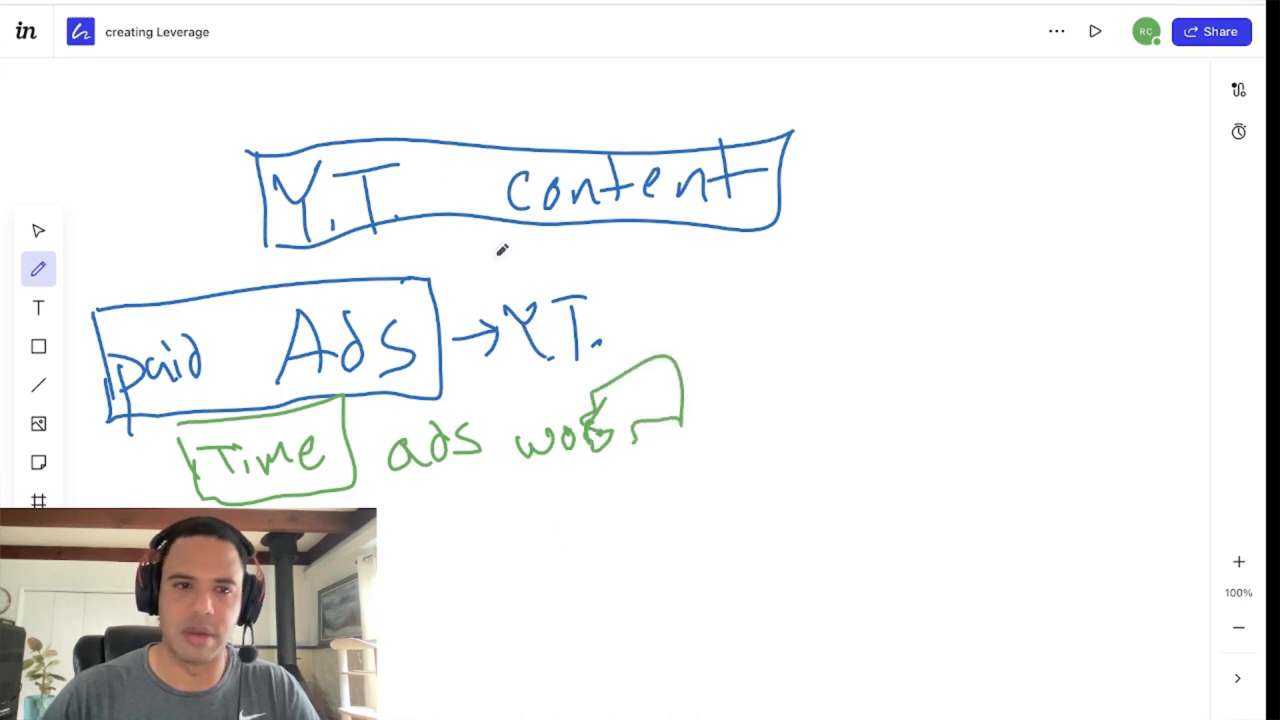
left_click(38, 270)
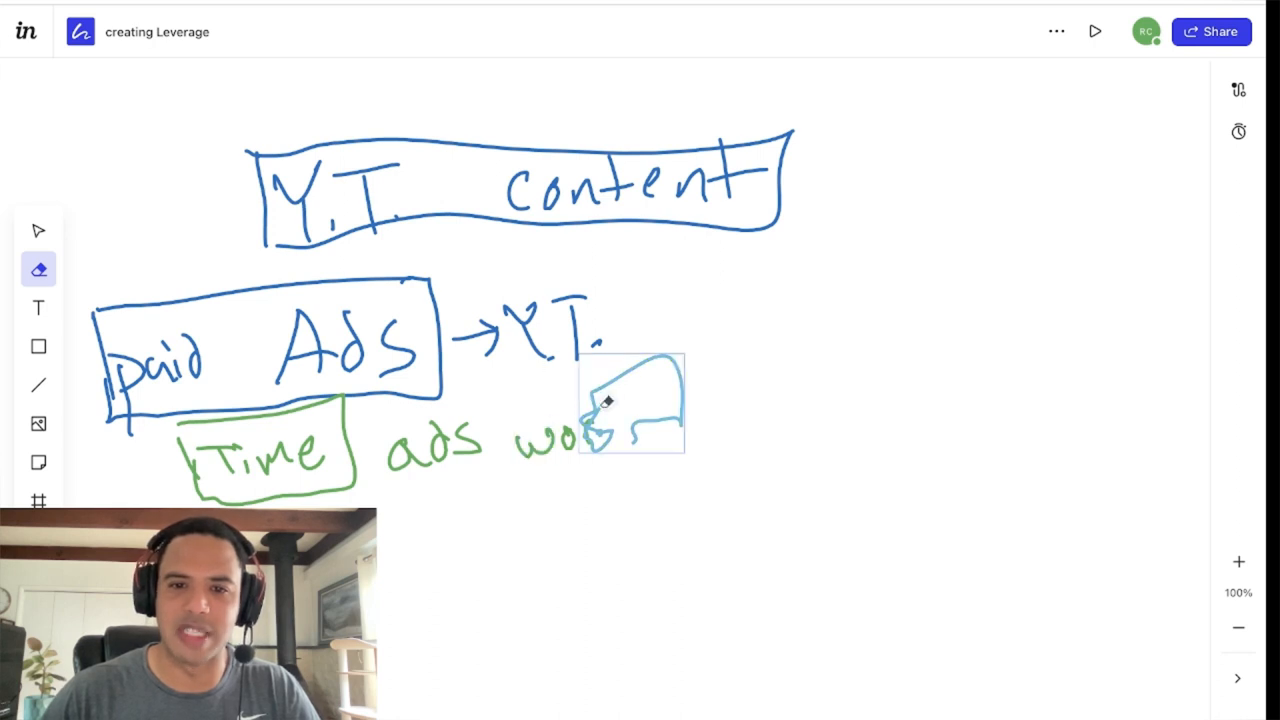
left_click_drag(630, 400, 655, 410)
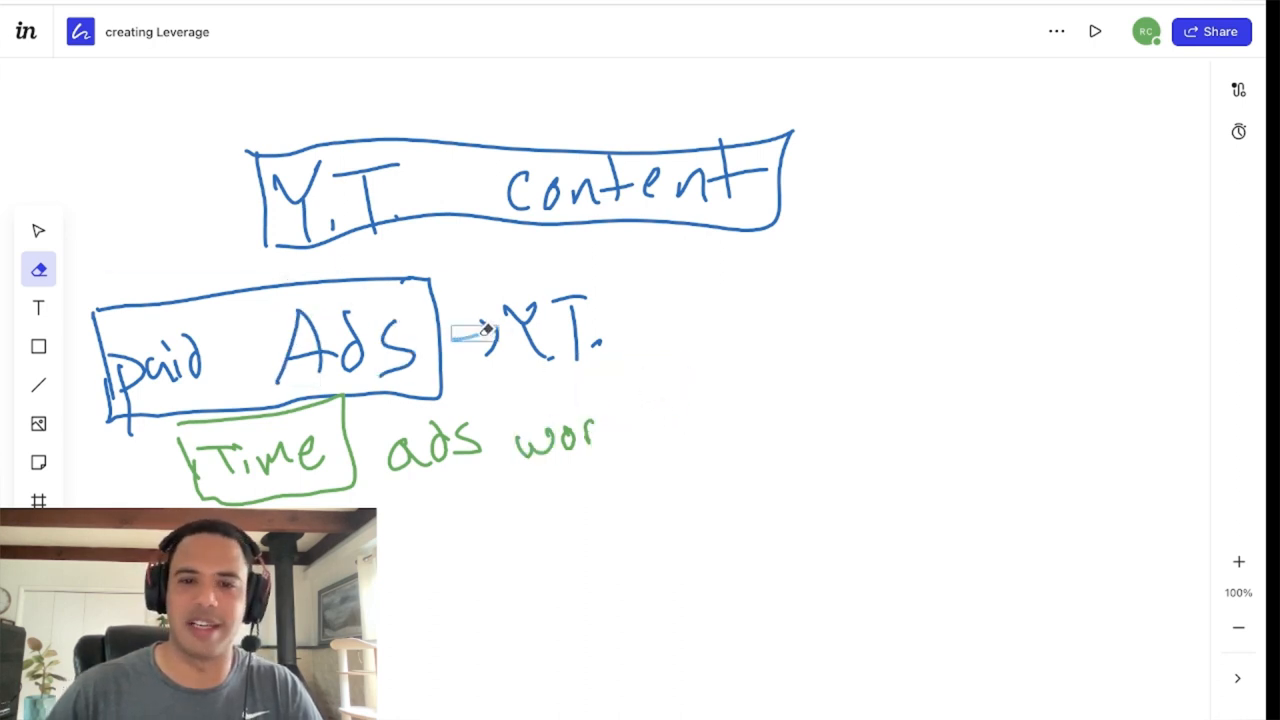
left_click(38, 229)
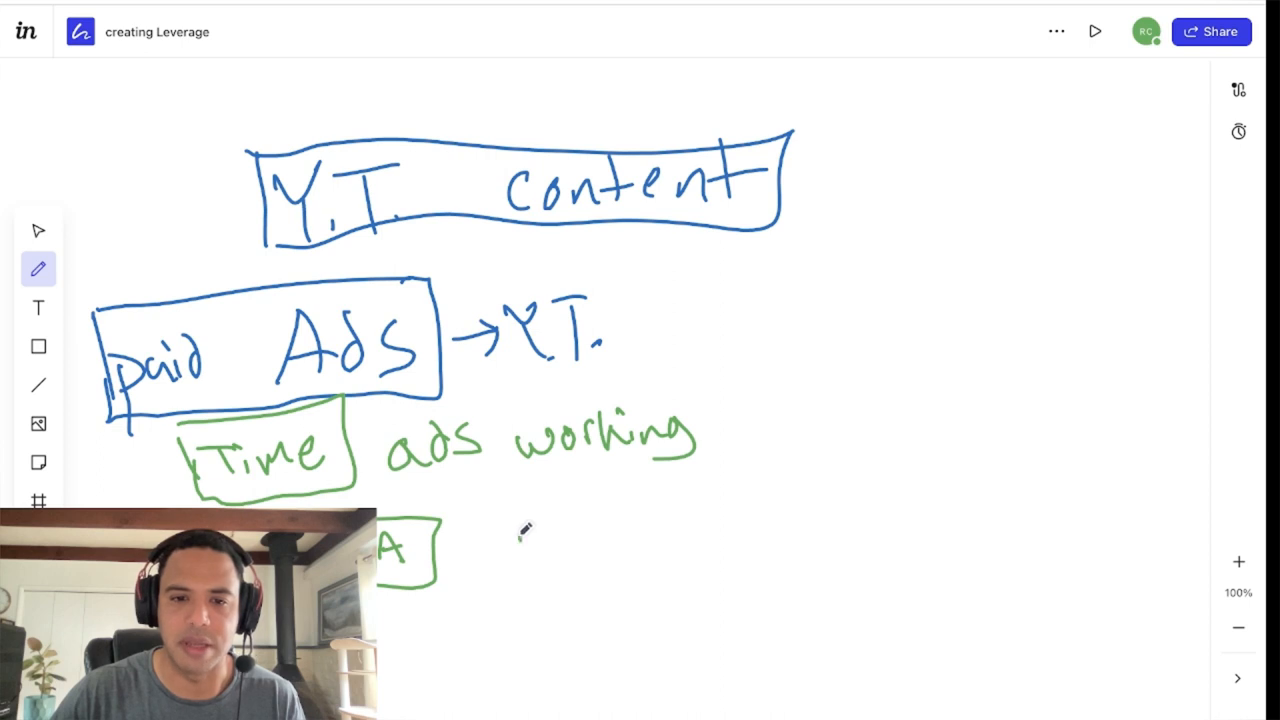
Write and box 'week' in green, add an arrow into it and a stick figure.
left_click_drag(520, 540, 650, 540)
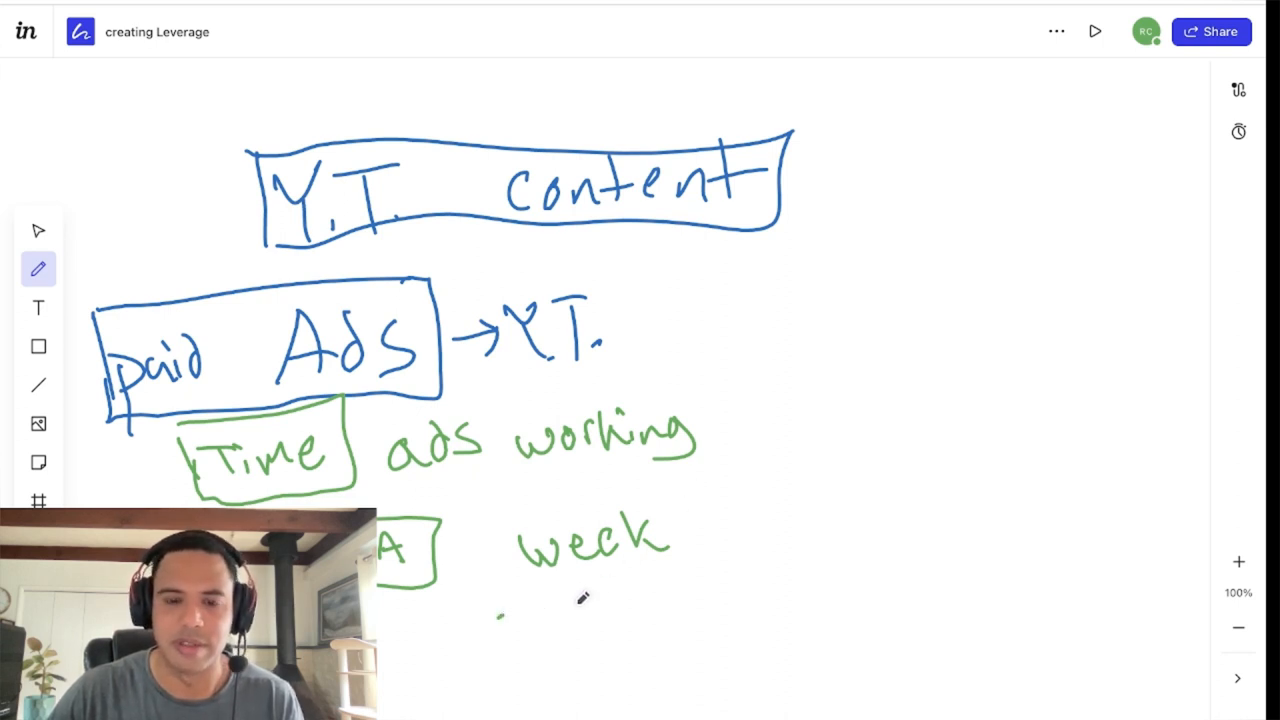
mouse_move(588, 583)
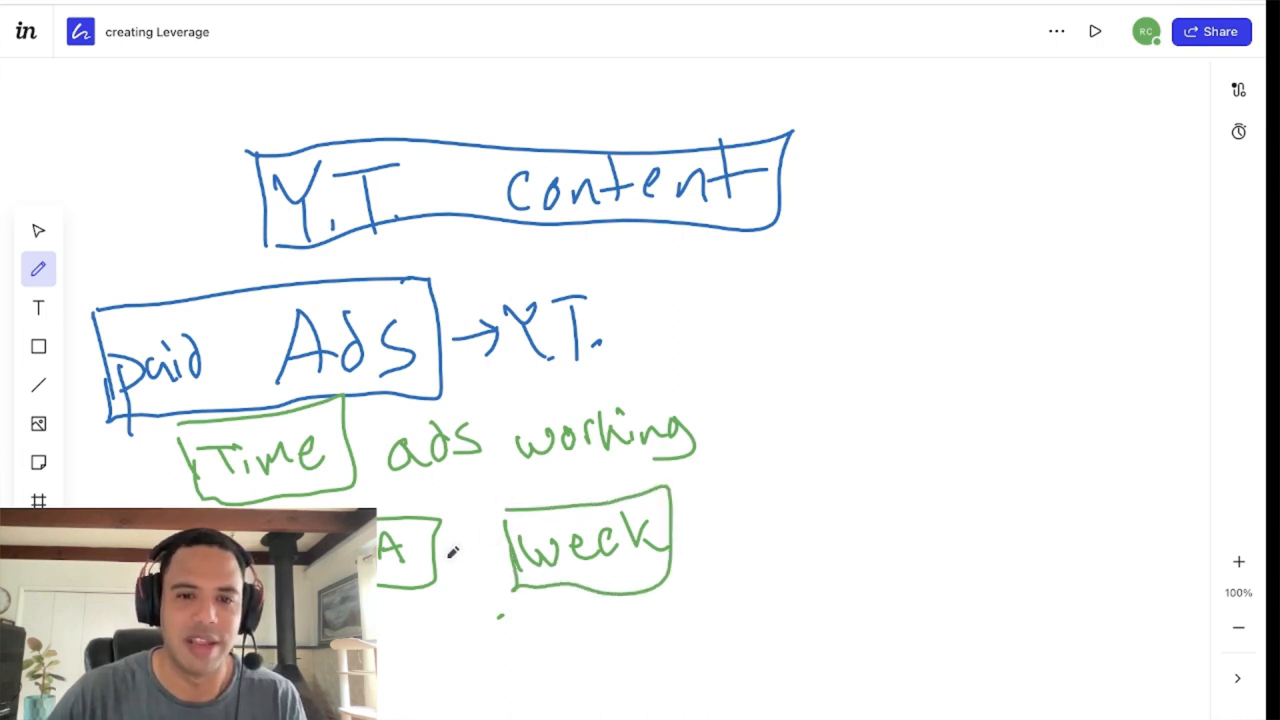
left_click_drag(440, 553, 505, 553)
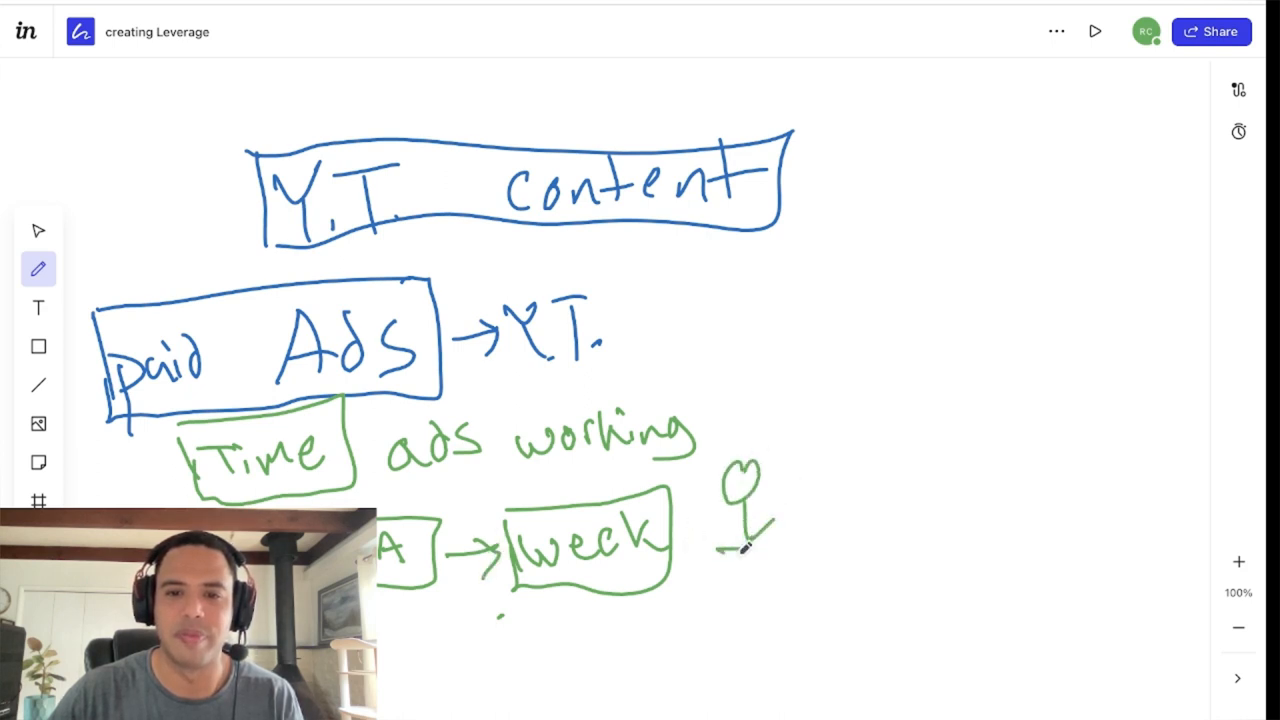
left_click_drag(730, 540, 790, 590)
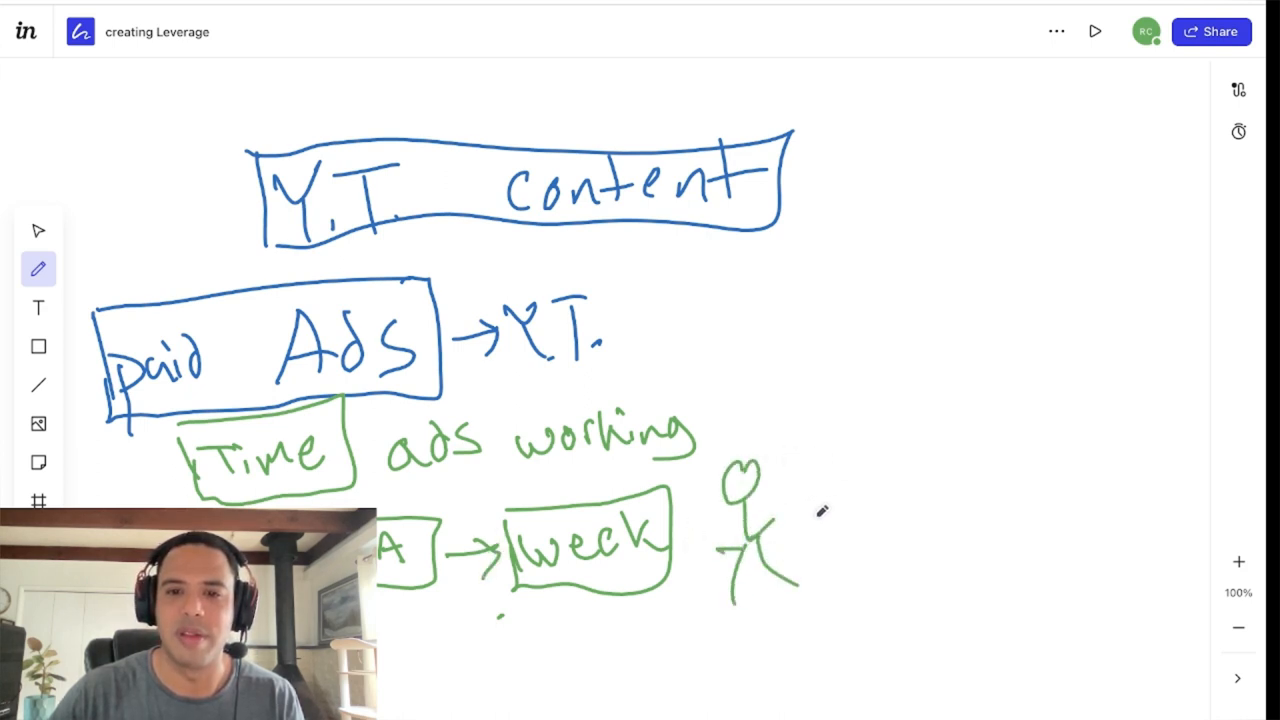
left_click_drag(880, 510, 895, 495)
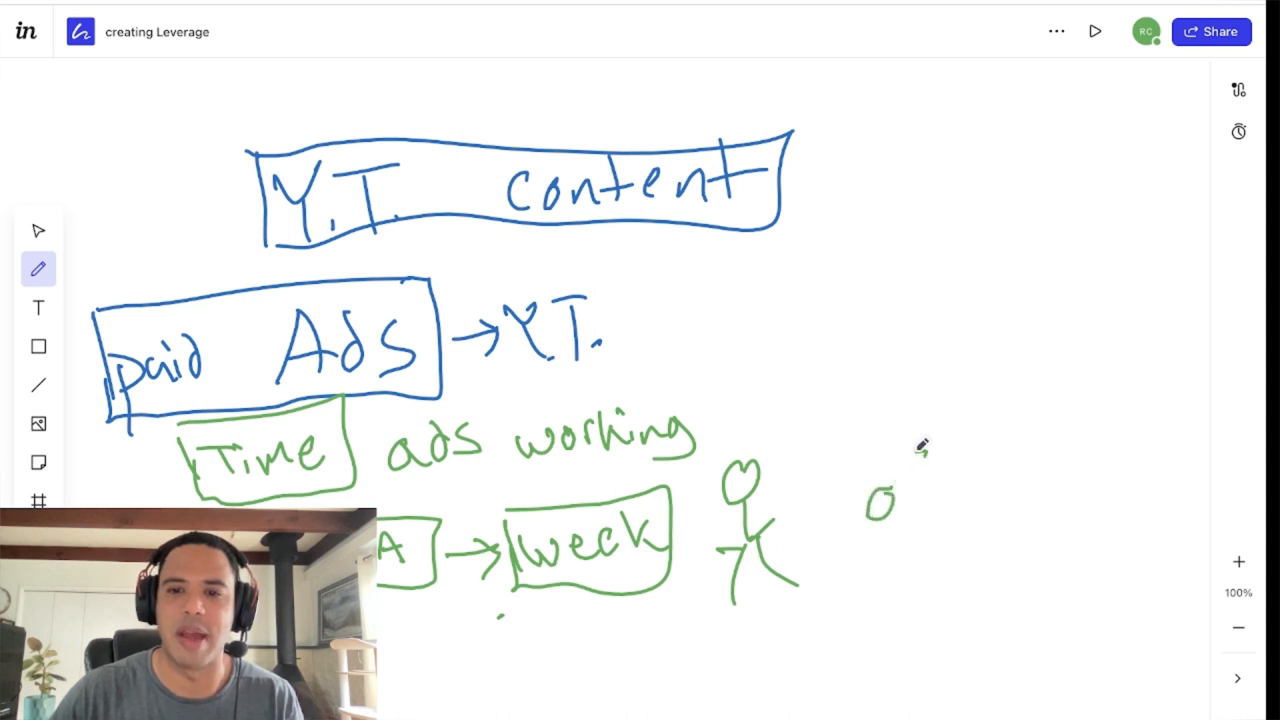
Draw the offer box, write '4 months', loop an arrow to Y.T. content and underline 'content'.
left_click_drag(865, 490, 1040, 490)
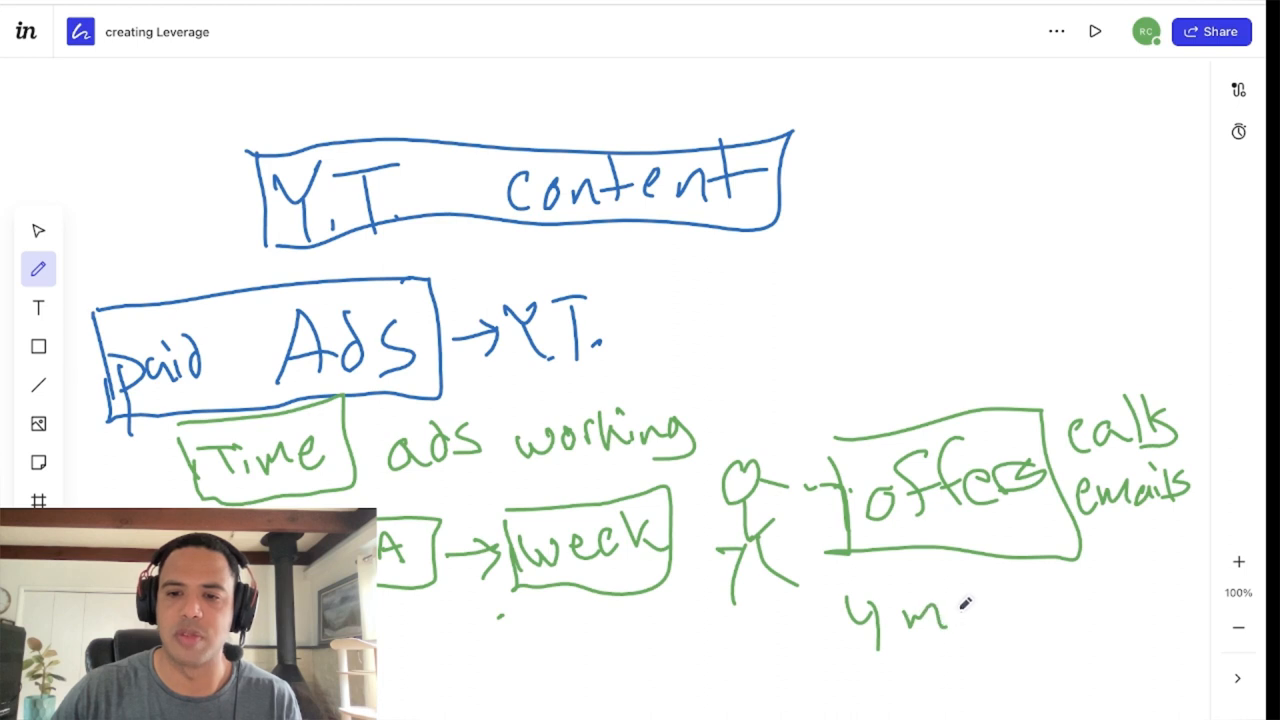
left_click_drag(960, 610, 1060, 610)
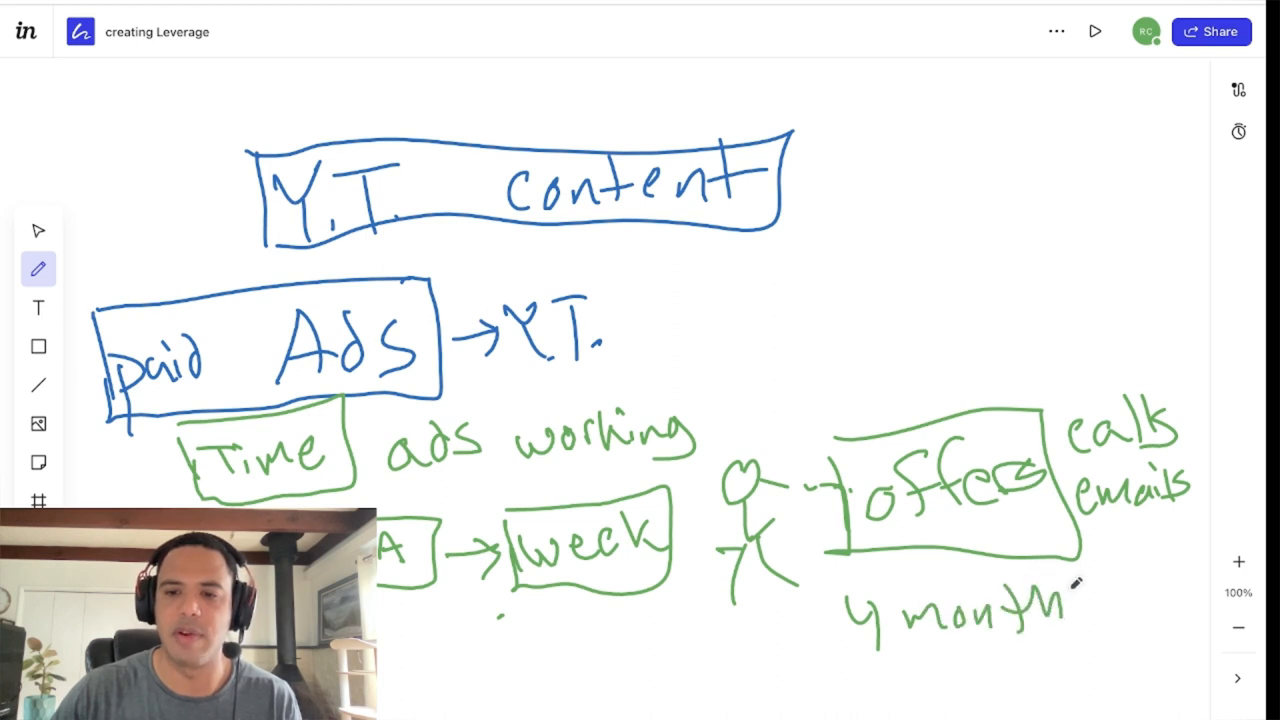
left_click_drag(1050, 600, 1095, 605)
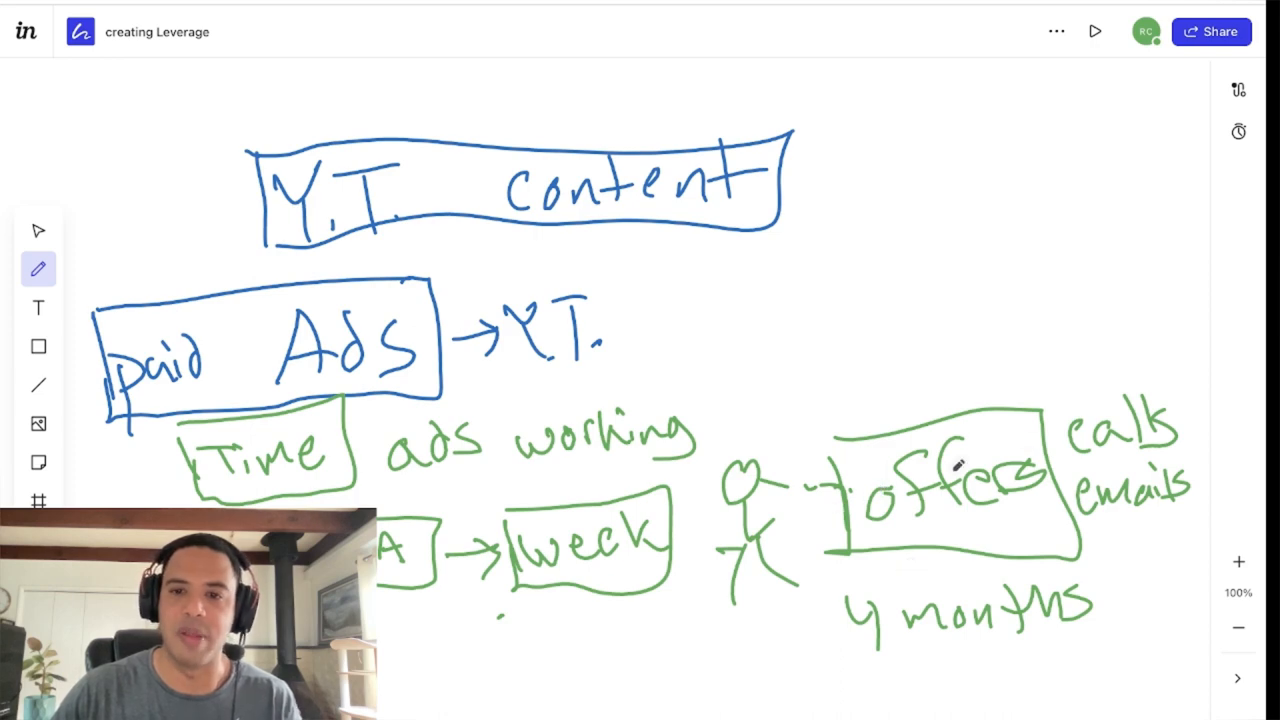
left_click_drag(810, 170, 1050, 400)
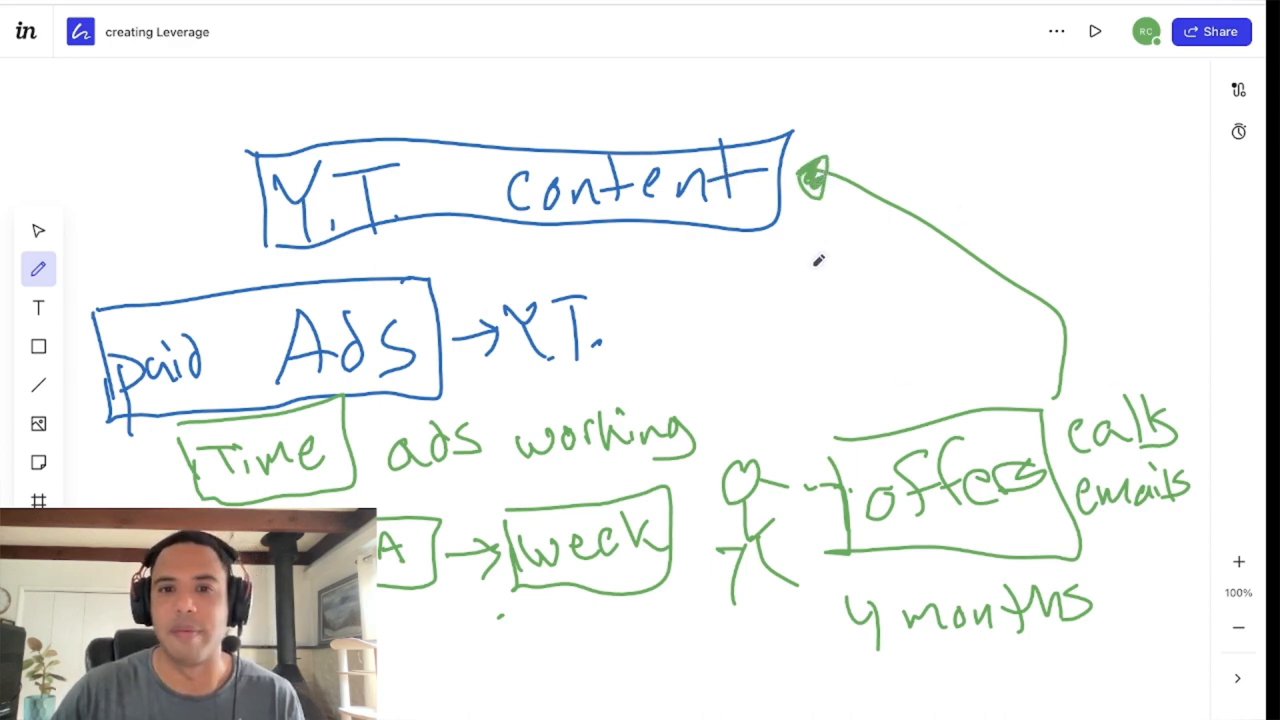
mouse_move(760, 278)
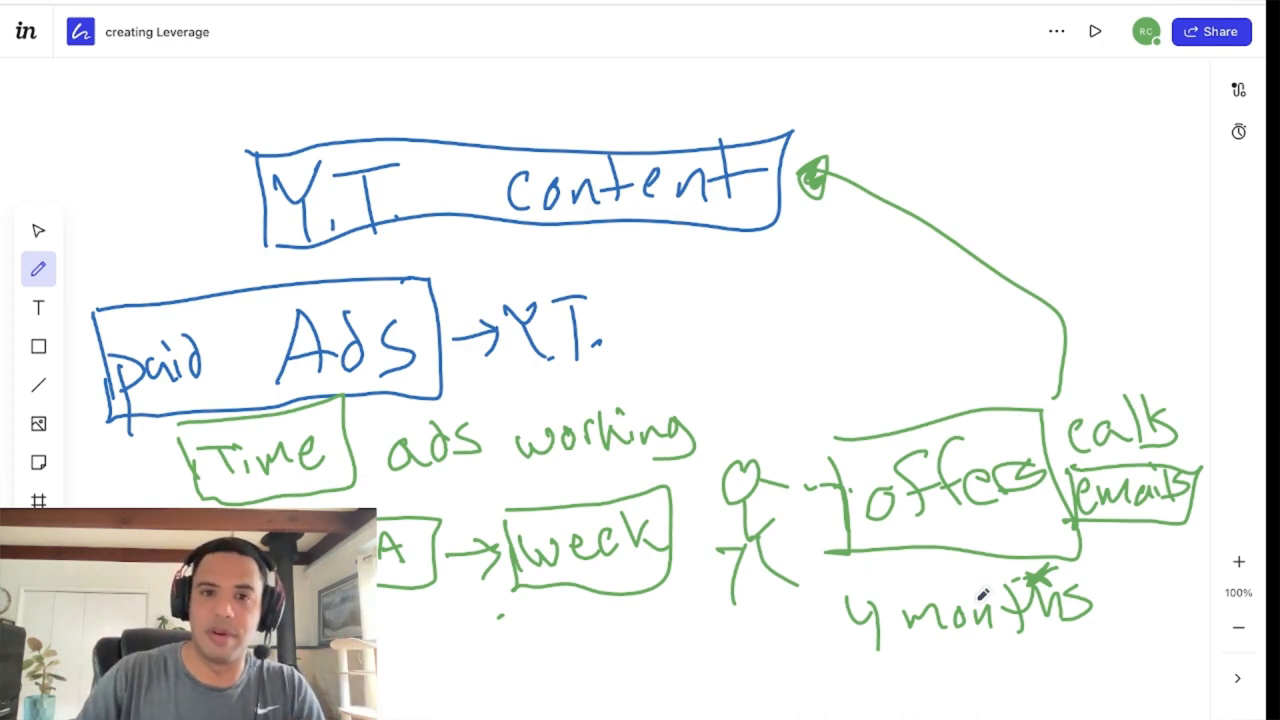
left_click_drag(525, 240, 645, 235)
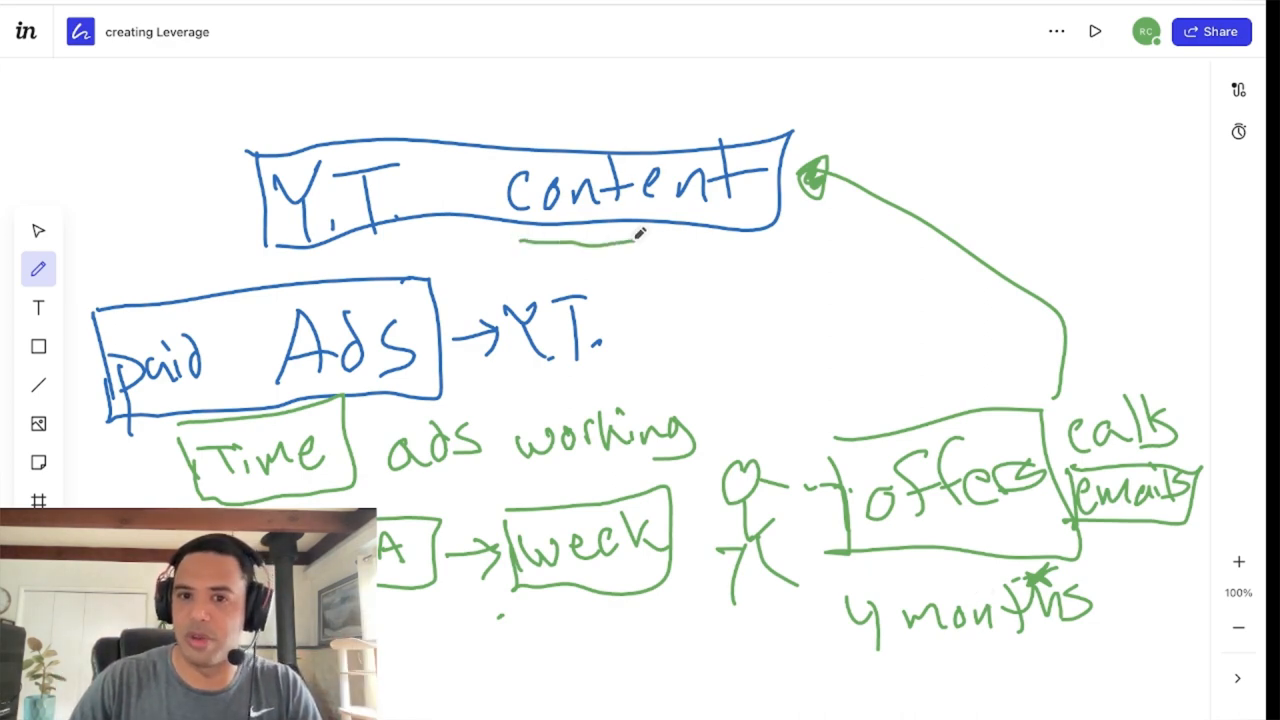